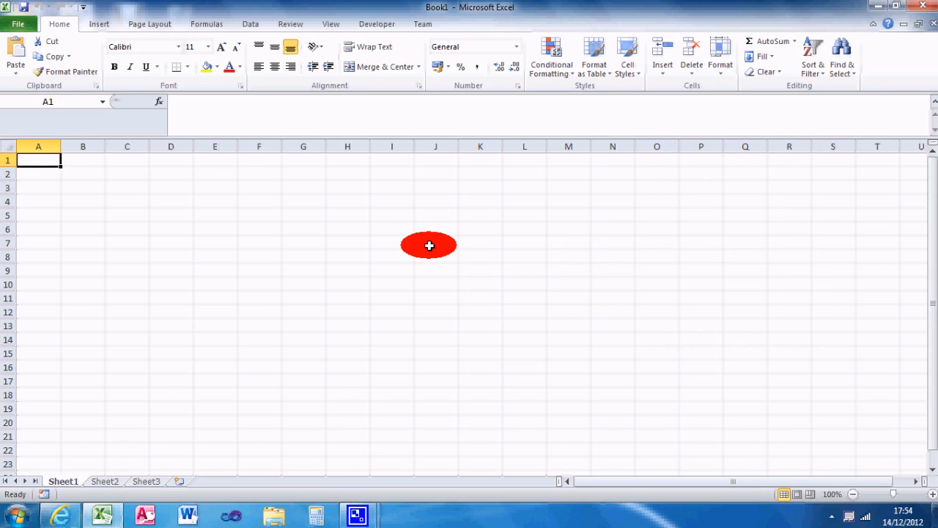
mouse_move(387, 42)
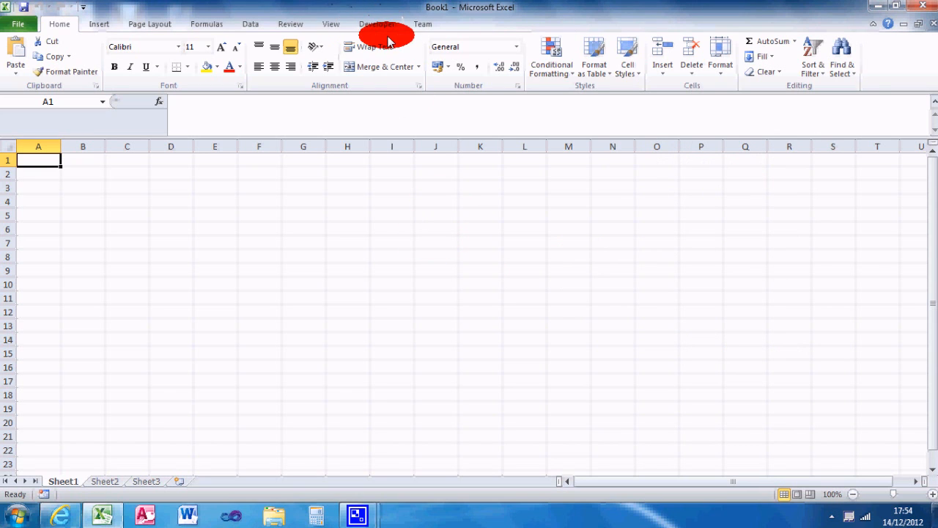
mouse_move(411, 202)
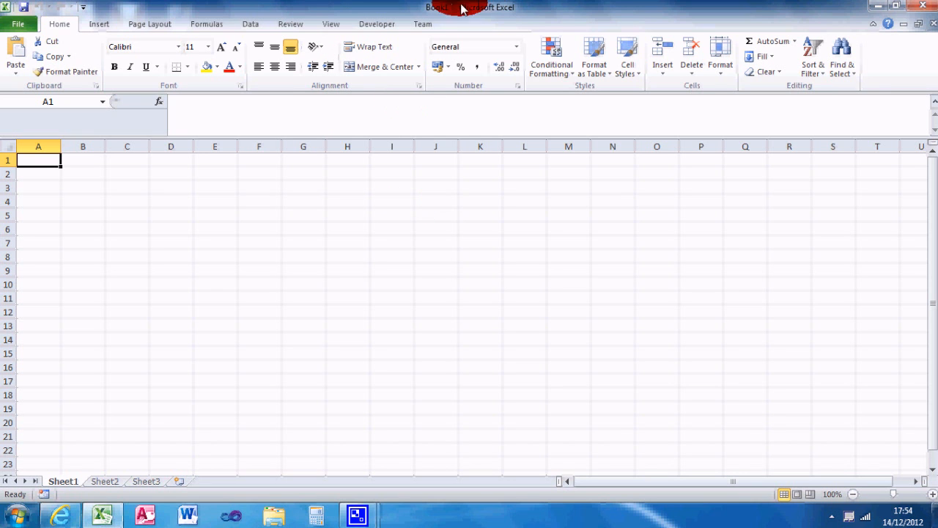
Step: Enable the Developer tab under Customize Ribbon in Excel Options and confirm
left_click(18, 23)
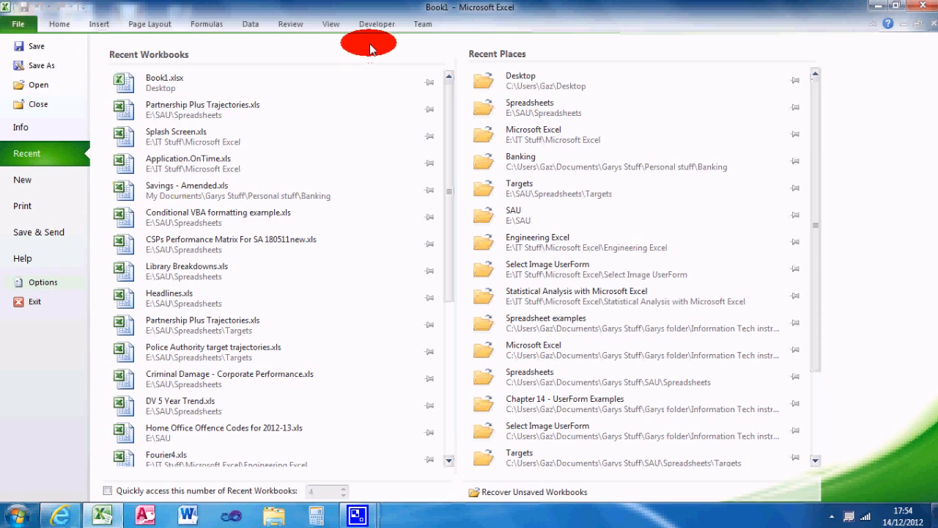
mouse_move(44, 282)
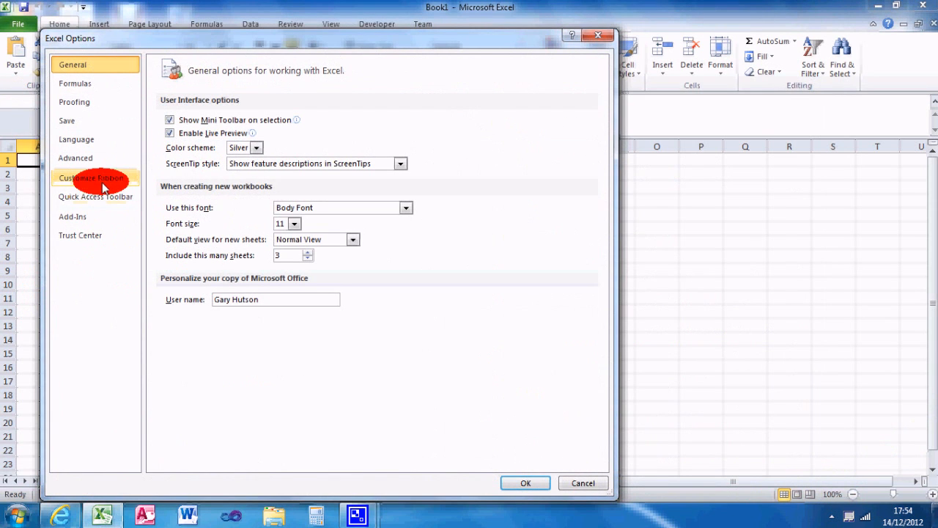
left_click(92, 178)
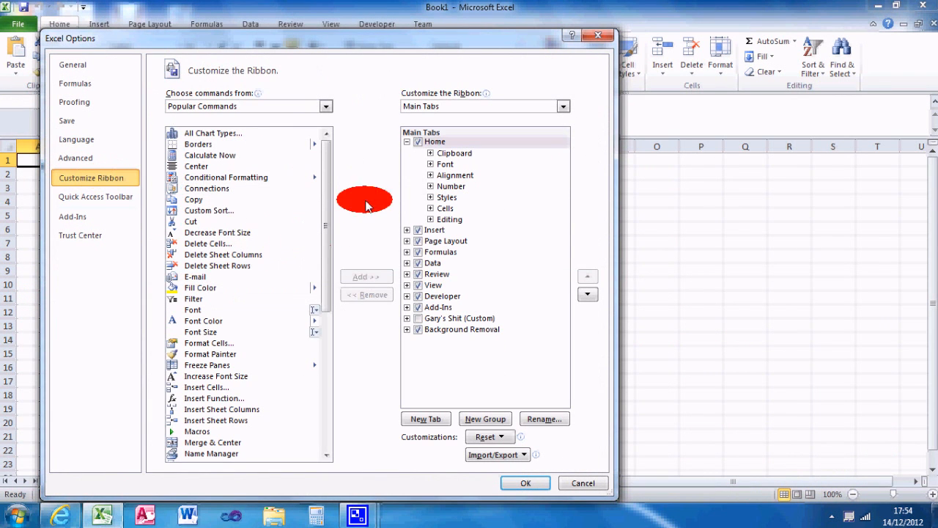
mouse_move(458, 232)
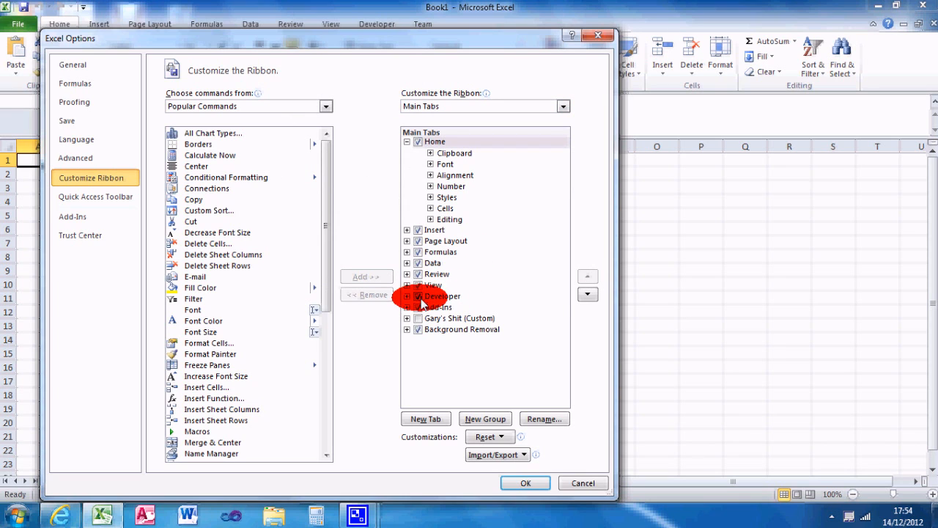
left_click(439, 297)
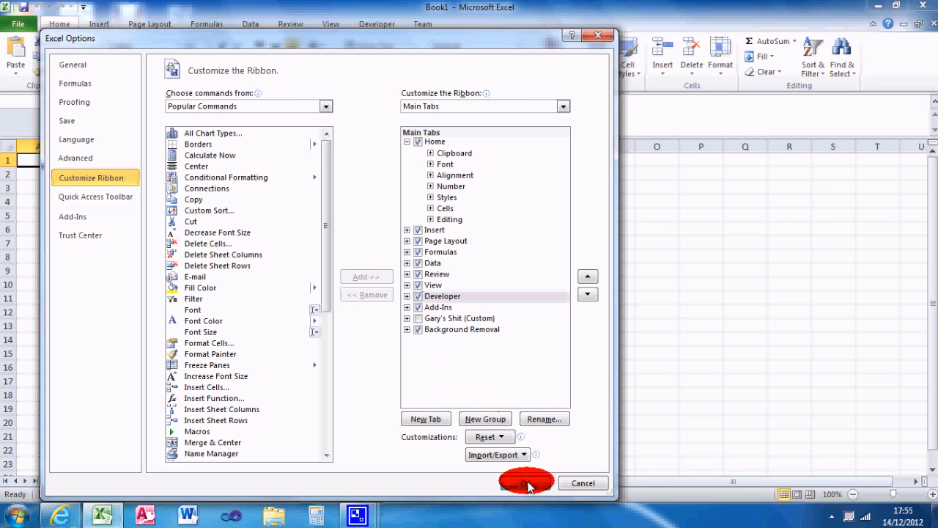
left_click(526, 482)
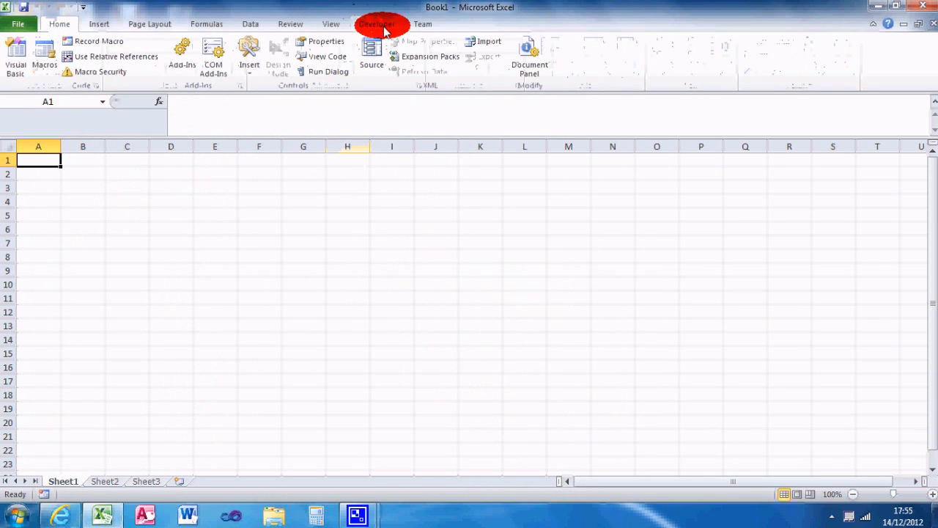
Step: Launch the Visual Basic editor from the Developer tools
left_click(377, 23)
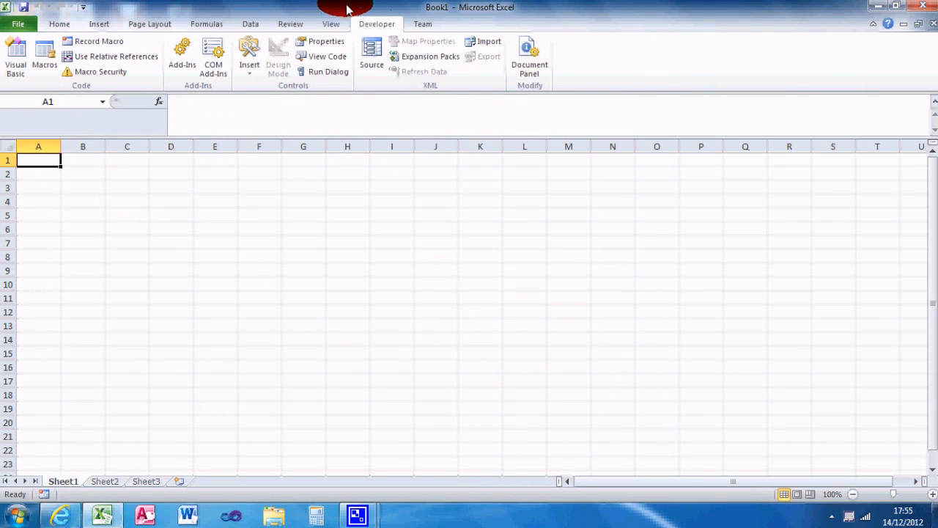
mouse_move(330, 11)
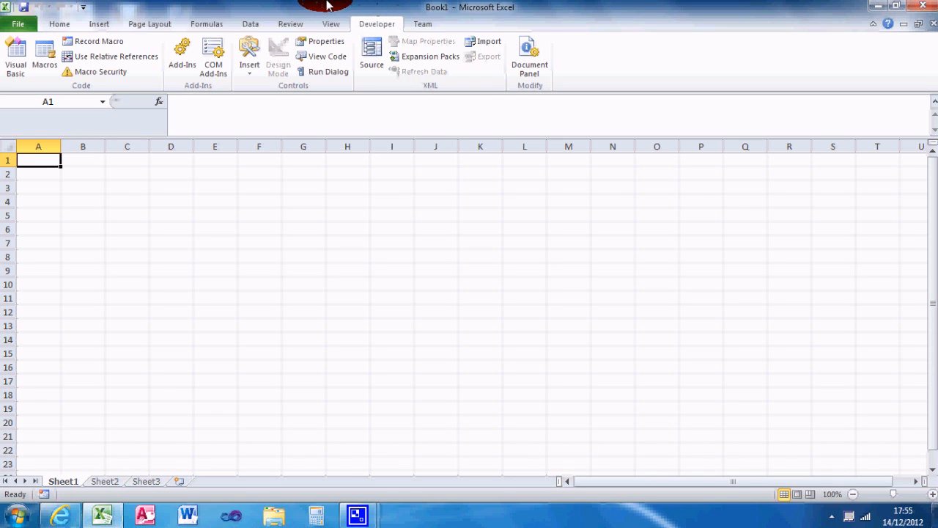
mouse_move(15, 56)
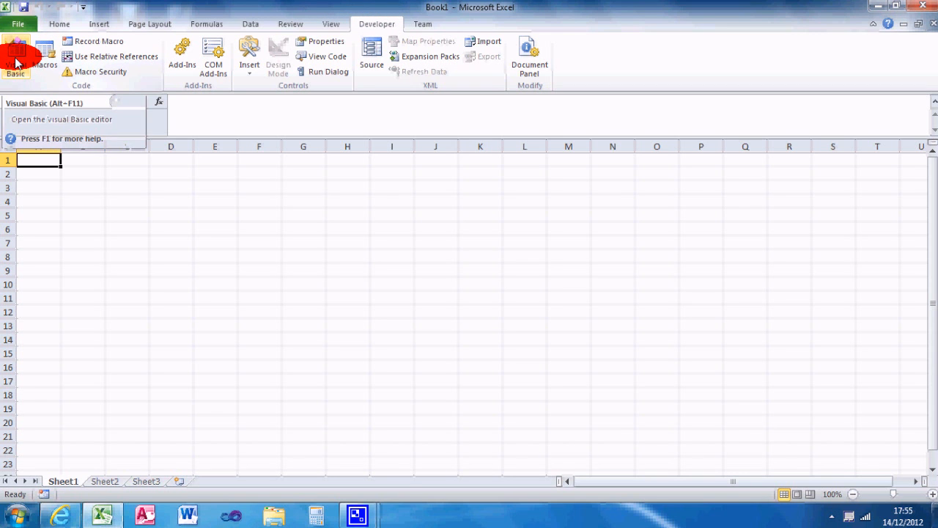
left_click(15, 56)
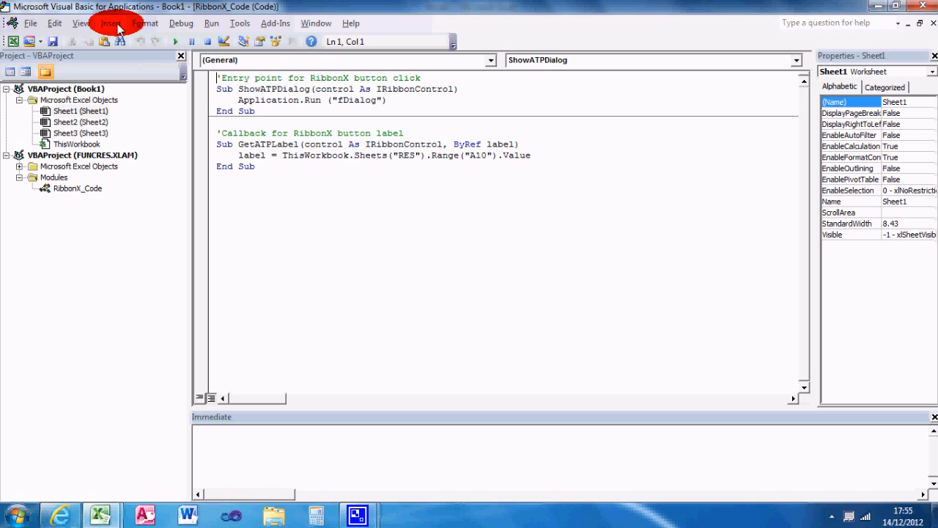
Step: Insert a new UserForm into the project and drag its handle to enlarge it
left_click(110, 23)
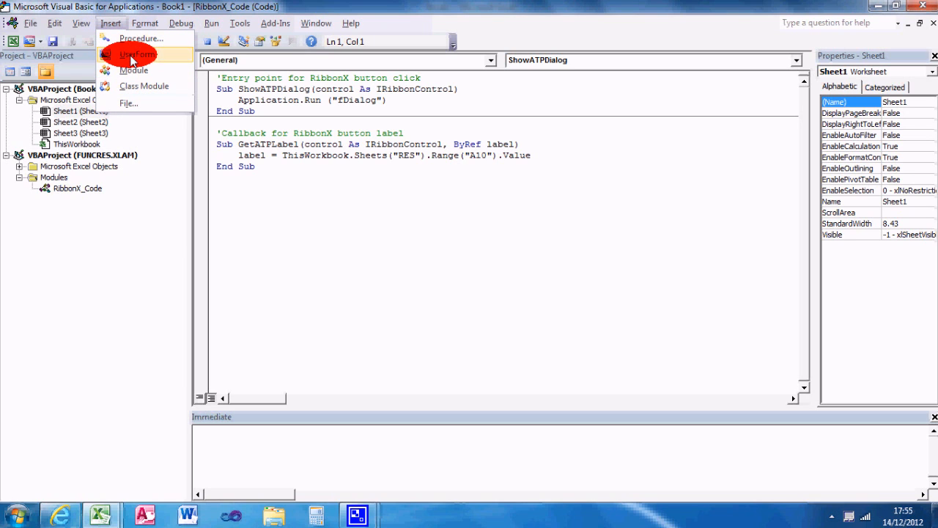
left_click(138, 54)
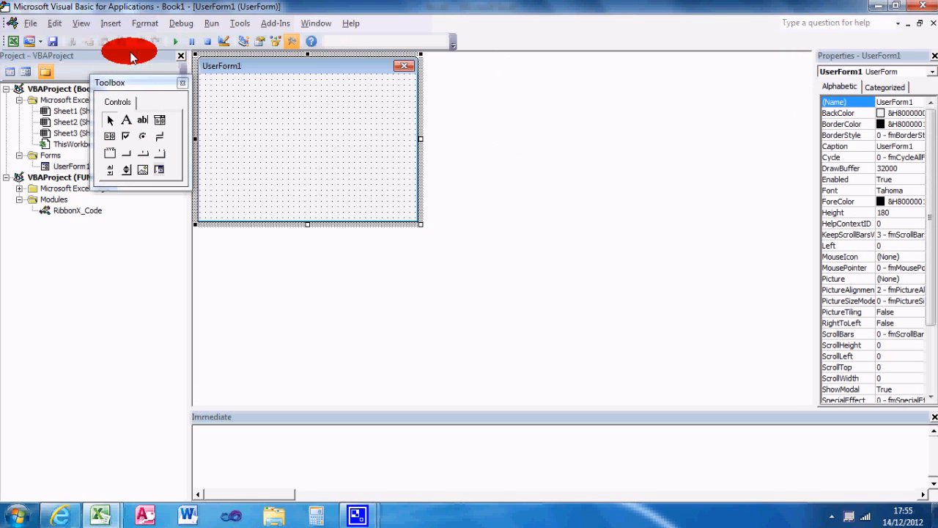
left_click_drag(420, 139, 657, 139)
type("1")
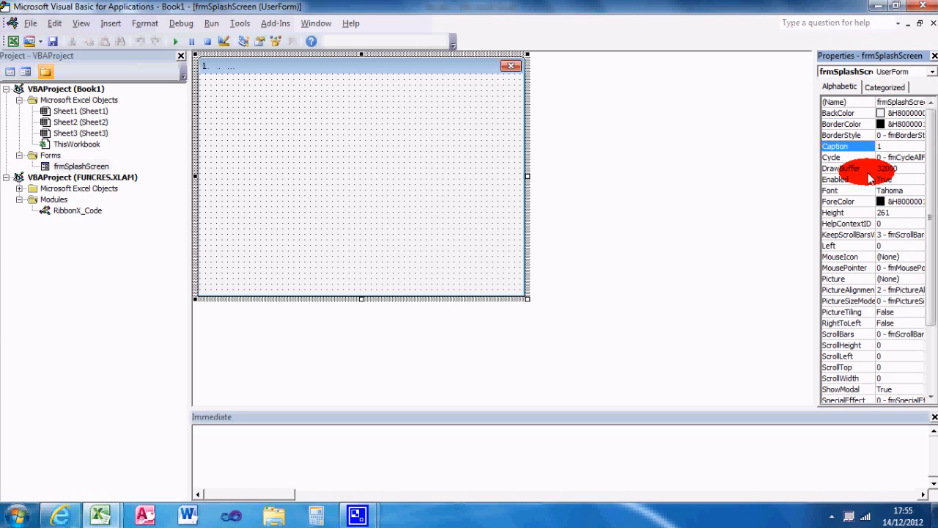
Step: Set the form's Caption to 'Splash Screen' and its BackColor to blue
type("Splash................................")
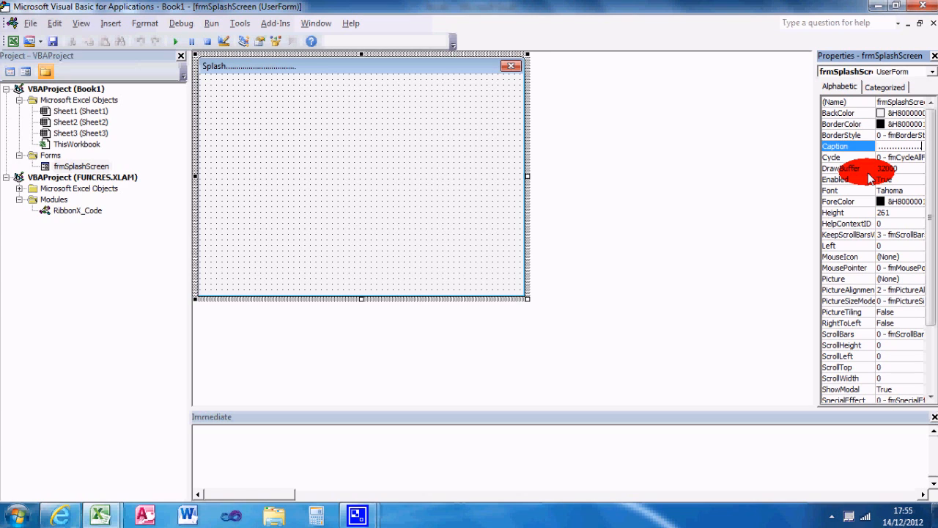
type("Screen")
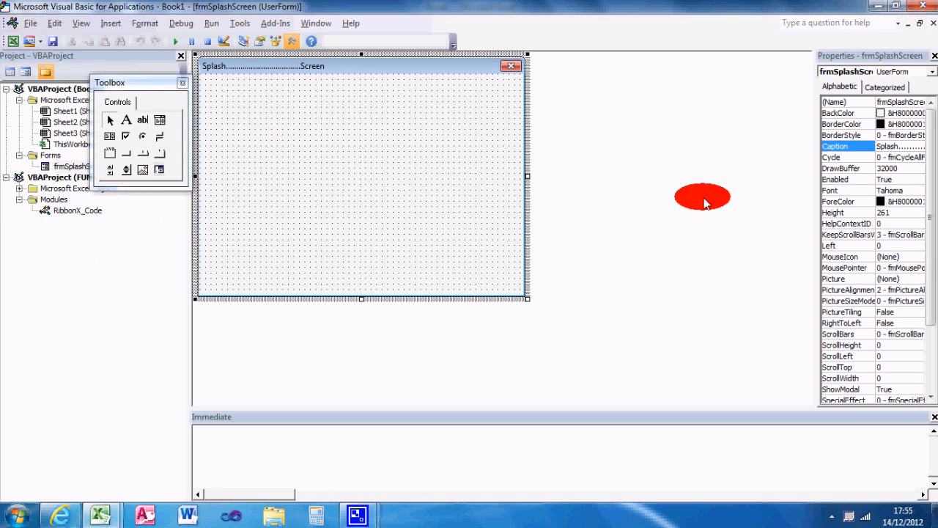
left_click(848, 201)
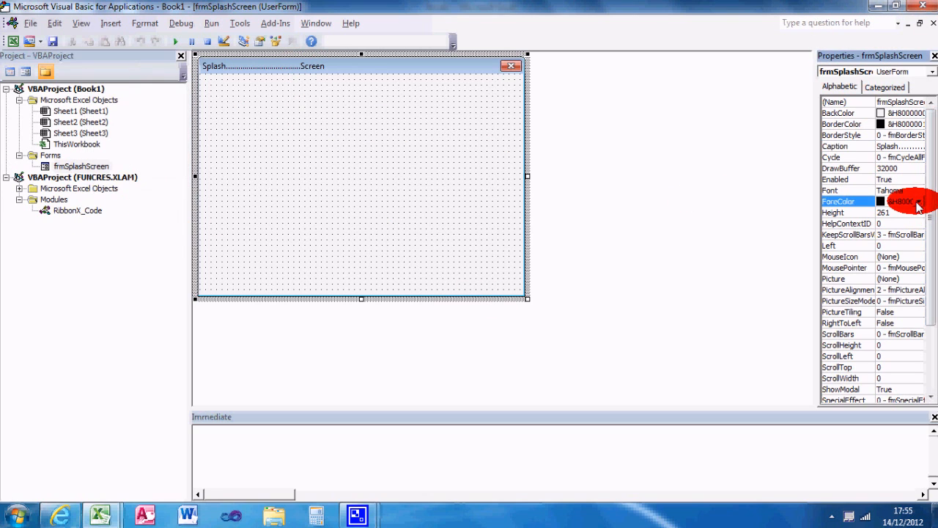
left_click(847, 111)
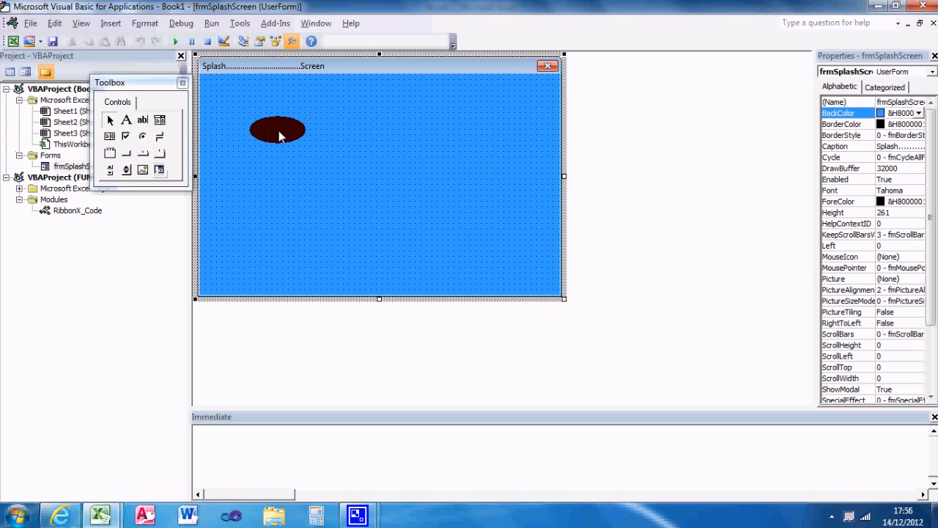
Step: Draw a wide Label control across the top of the blue form
left_click_drag(277, 129, 554, 156)
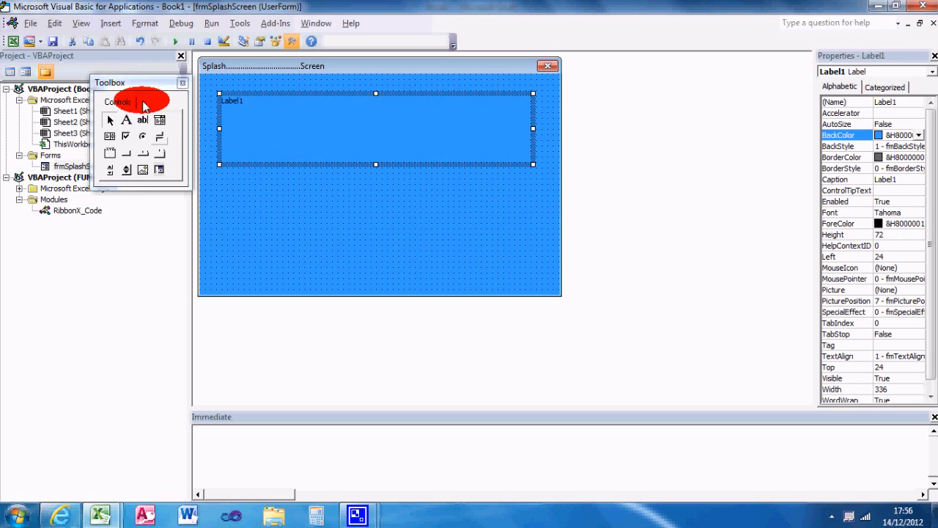
mouse_move(126, 120)
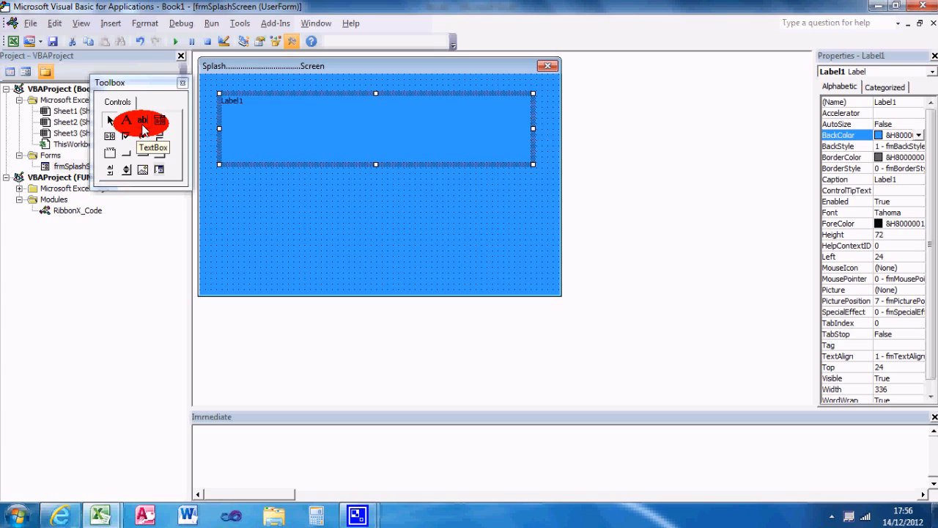
mouse_move(159, 120)
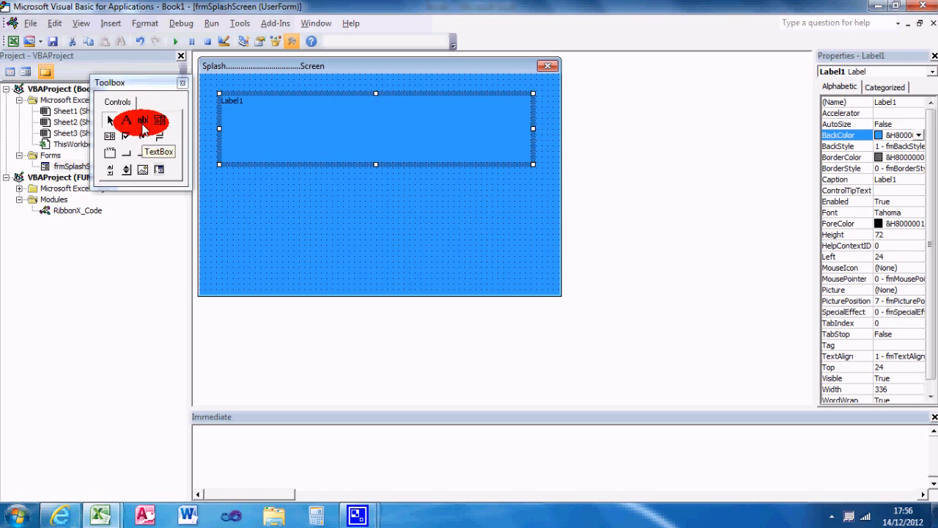
mouse_move(160, 121)
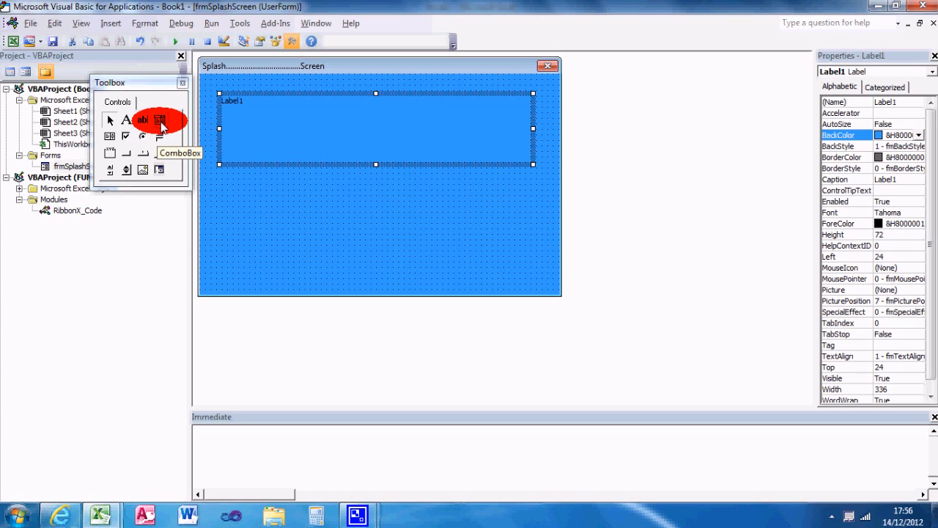
mouse_move(311, 294)
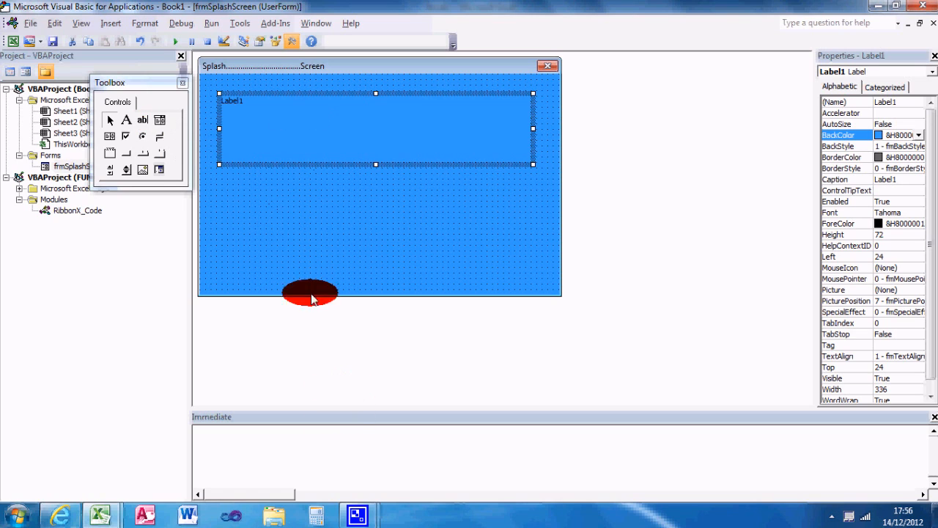
mouse_move(158, 120)
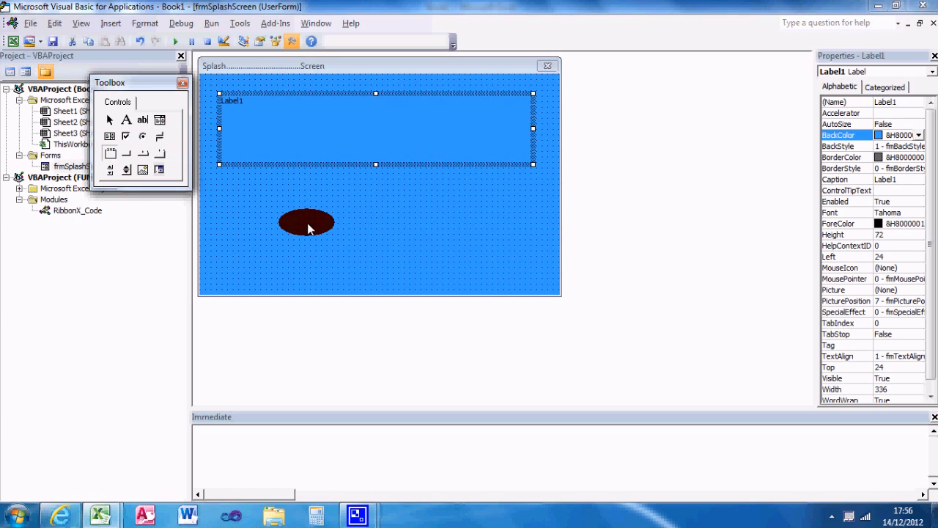
Step: Draw an Image control below the label and select the label's Caption property
left_click_drag(279, 204, 454, 275)
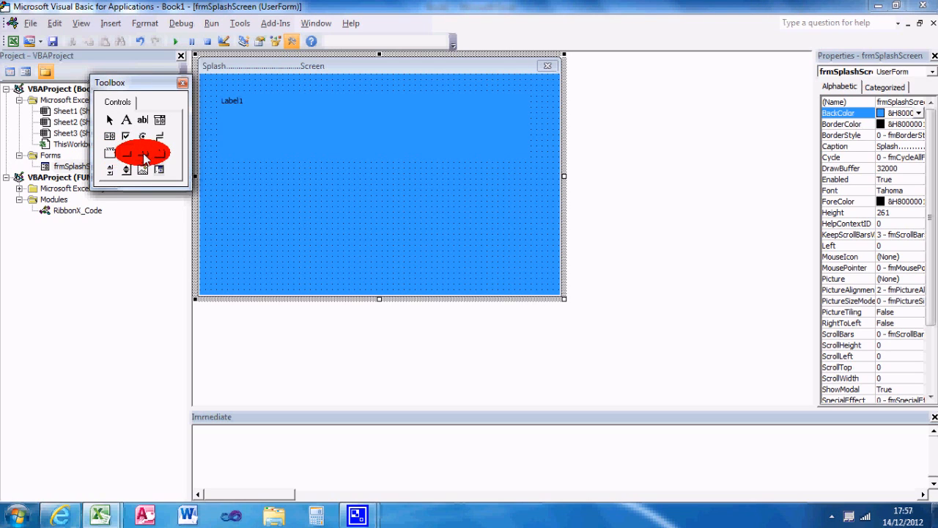
mouse_move(158, 154)
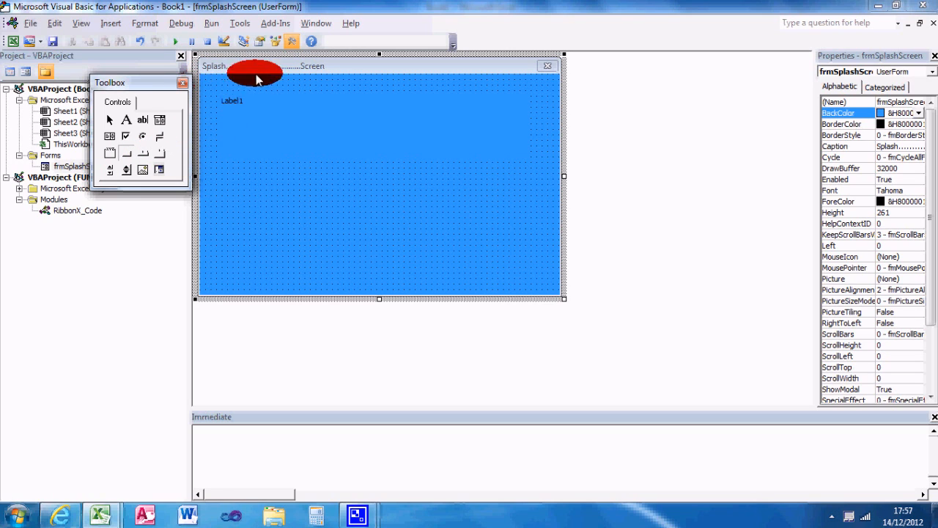
left_click_drag(255, 74, 299, 95)
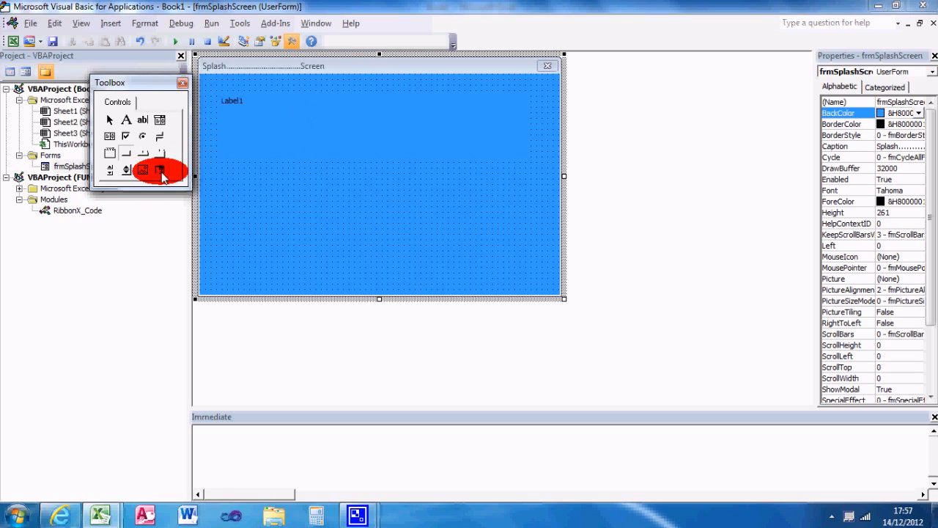
mouse_move(110, 170)
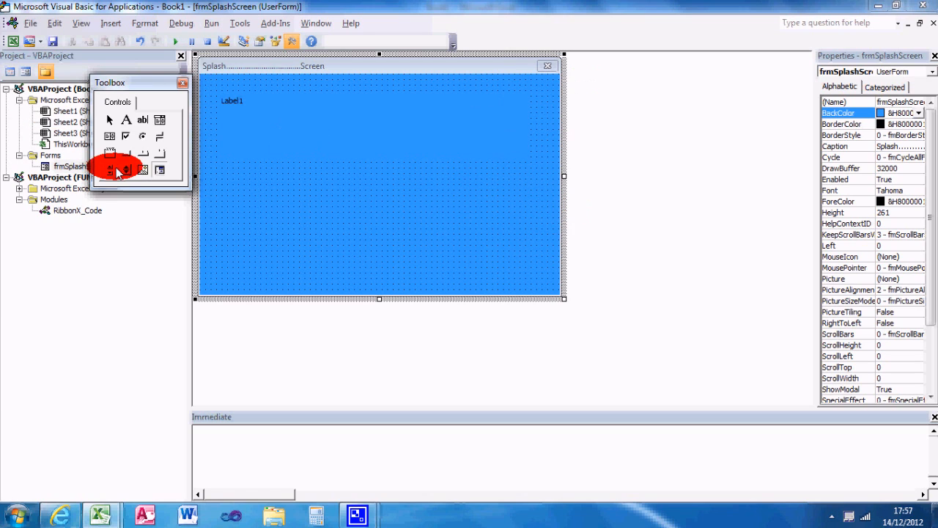
mouse_move(144, 170)
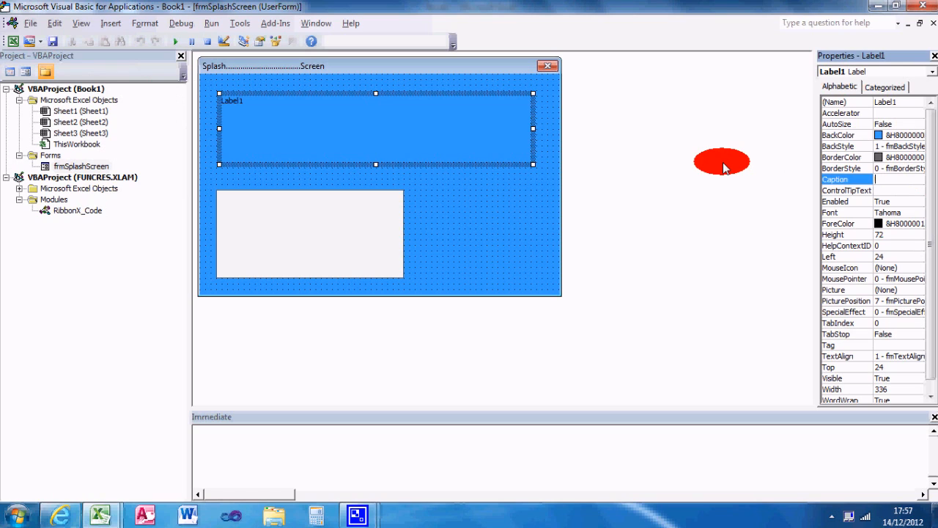
Step: Set the label's Caption to 'Gary's User Form' and bring up its Font dialog
type("Gary's User F")
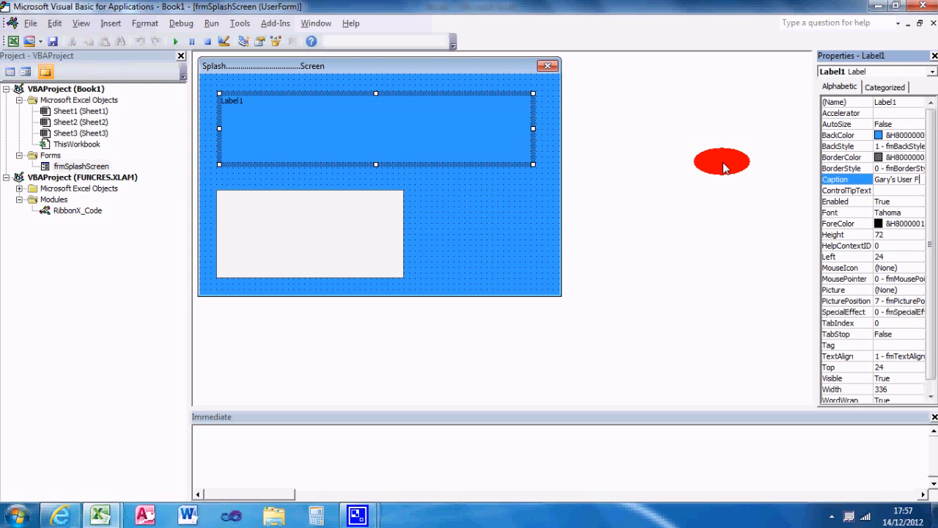
type("Gary's User Form")
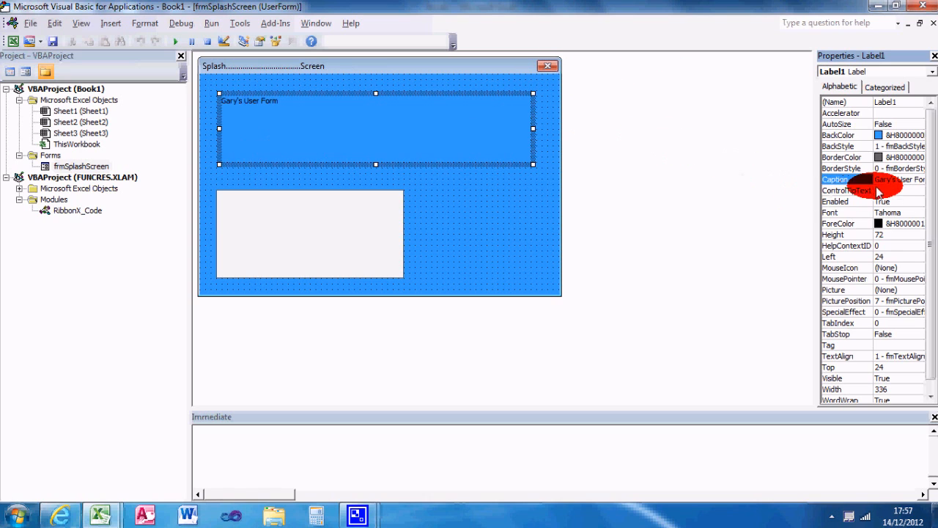
left_click(847, 213)
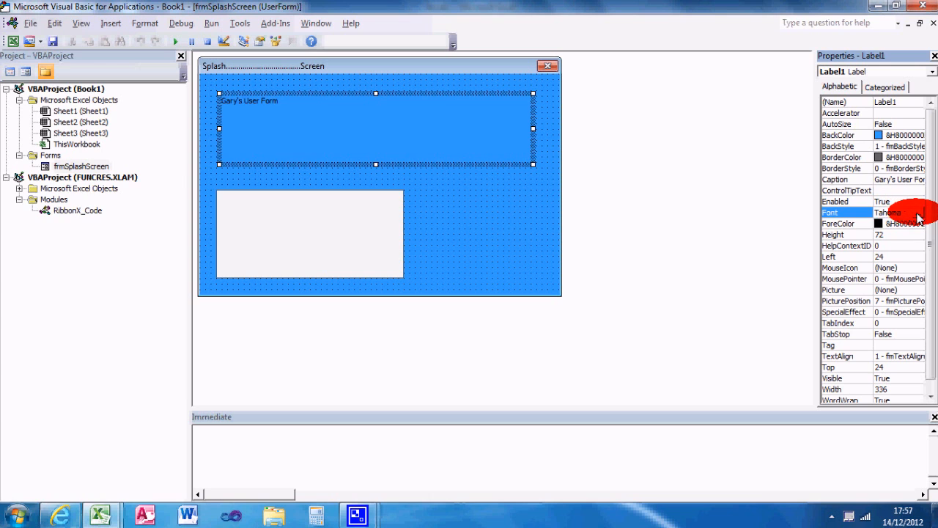
left_click(918, 213)
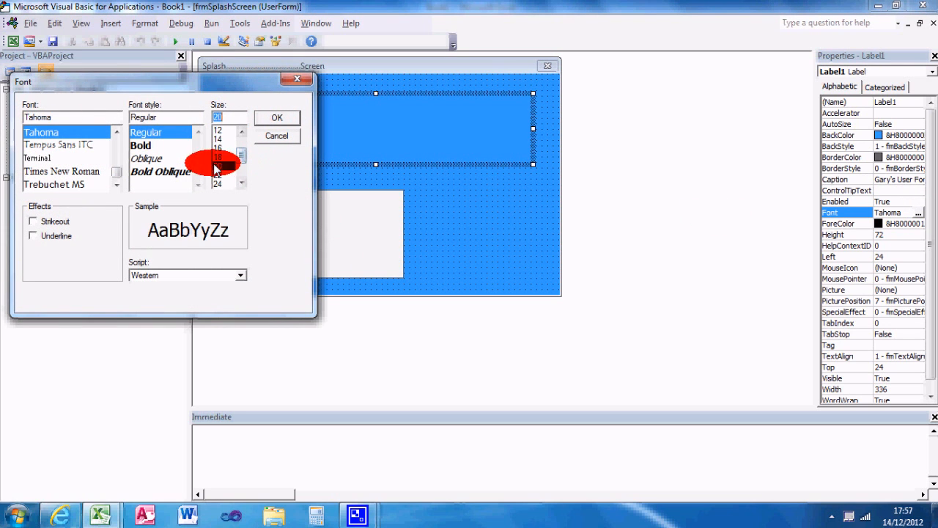
Step: Give the title a larger bold font, centre the label near the top, and reach its ForeColor
left_click(275, 117)
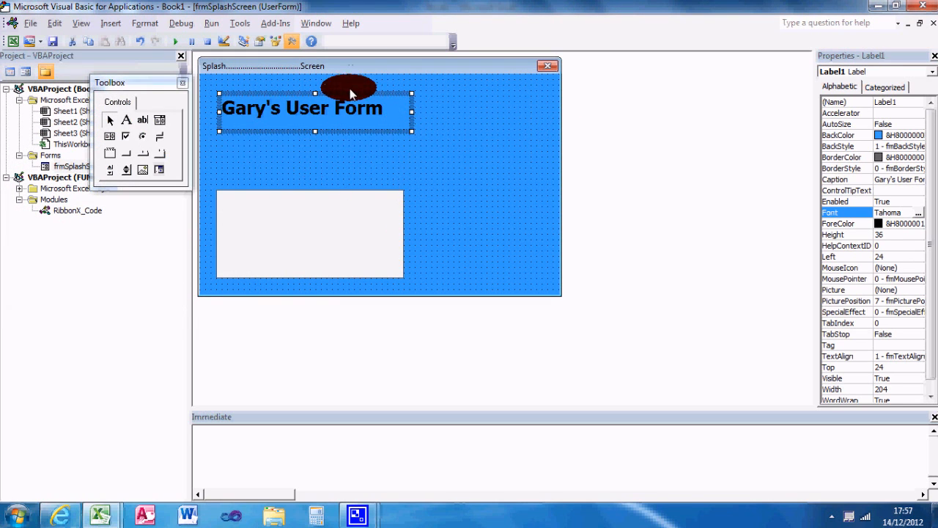
left_click_drag(301, 109, 357, 124)
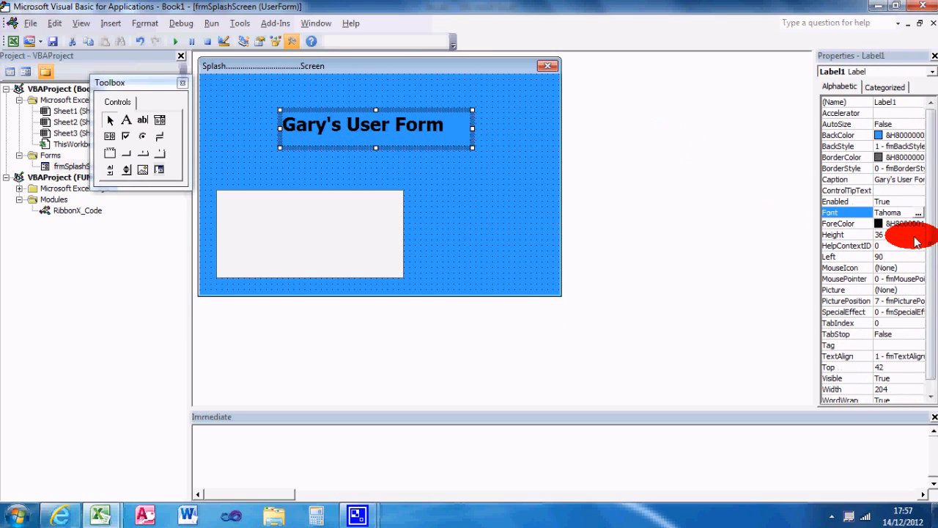
left_click(919, 222)
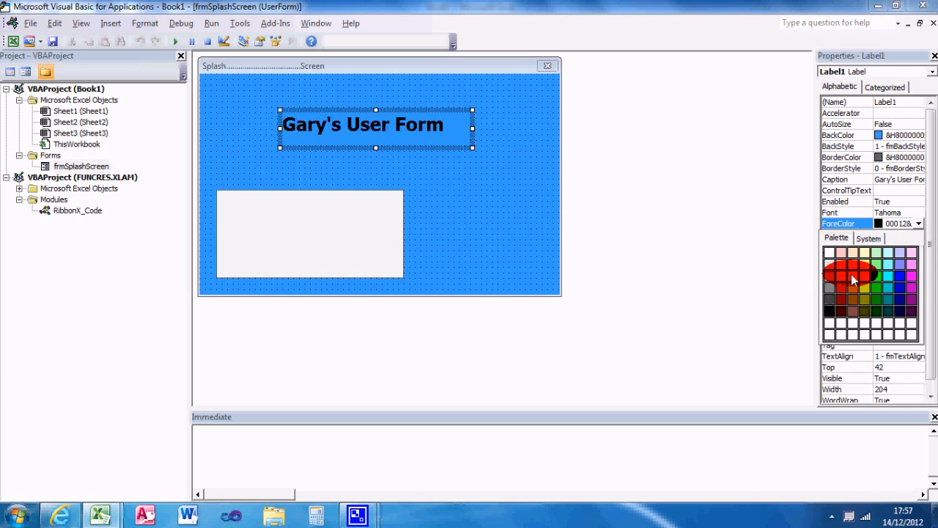
Step: Make the title text blue, rename the label lblGary, and select the image box
left_click(842, 276)
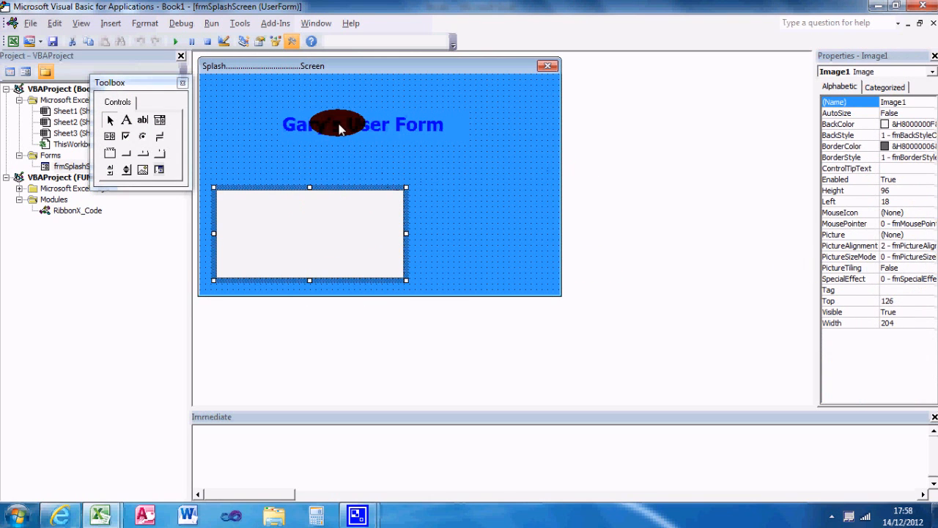
left_click(364, 123)
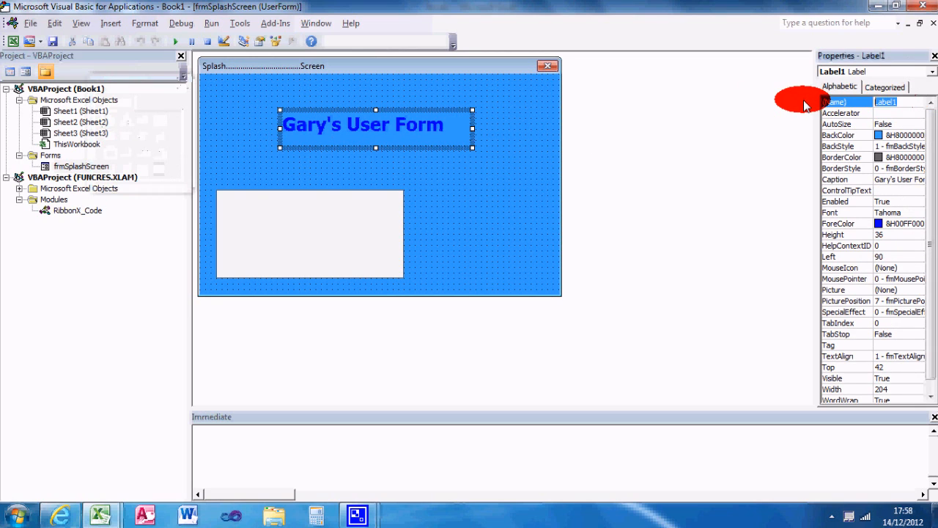
type("lblGary")
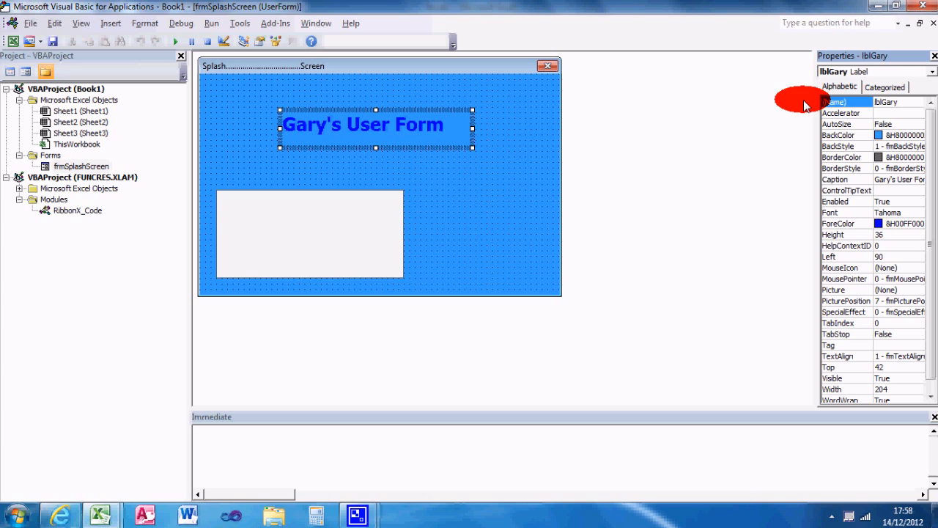
left_click(313, 233)
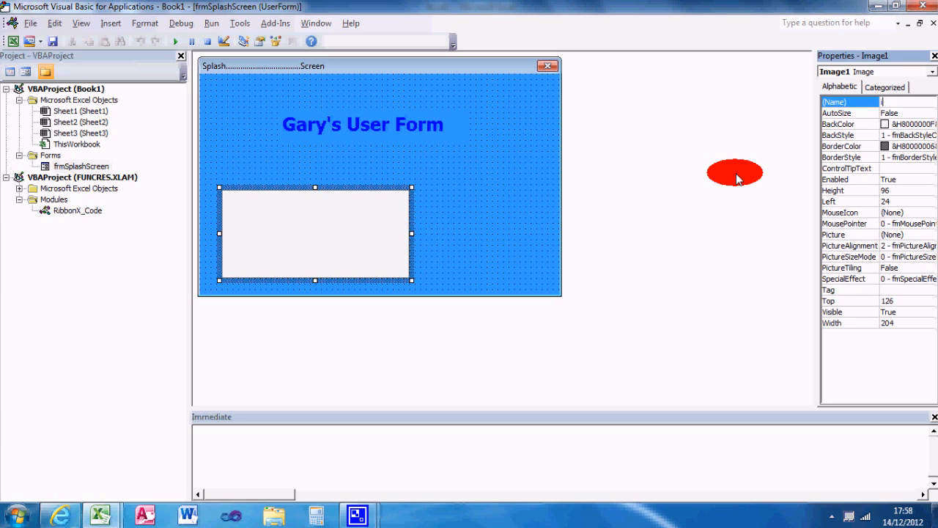
Step: Name the image box imgExcel and give it a 'Microsoft Excel' ControlTipText
type("imgExcel")
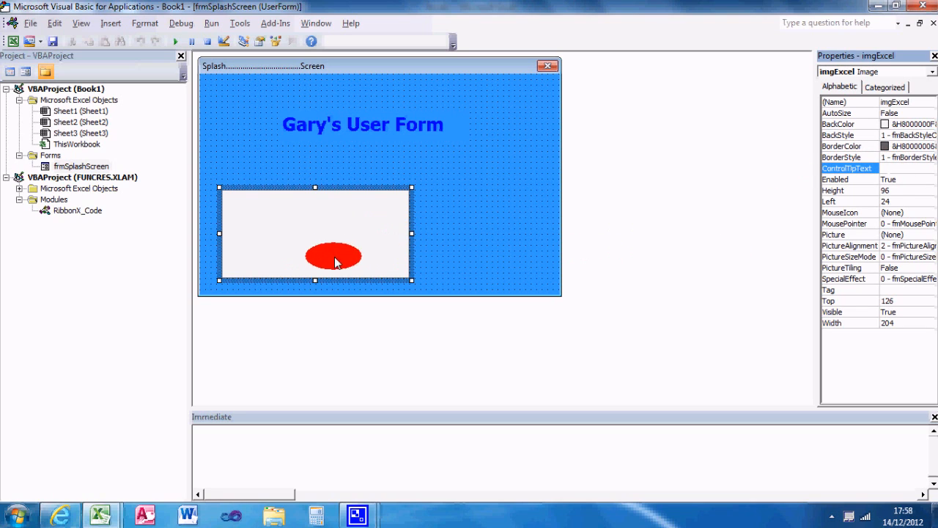
left_click_drag(335, 255, 290, 217)
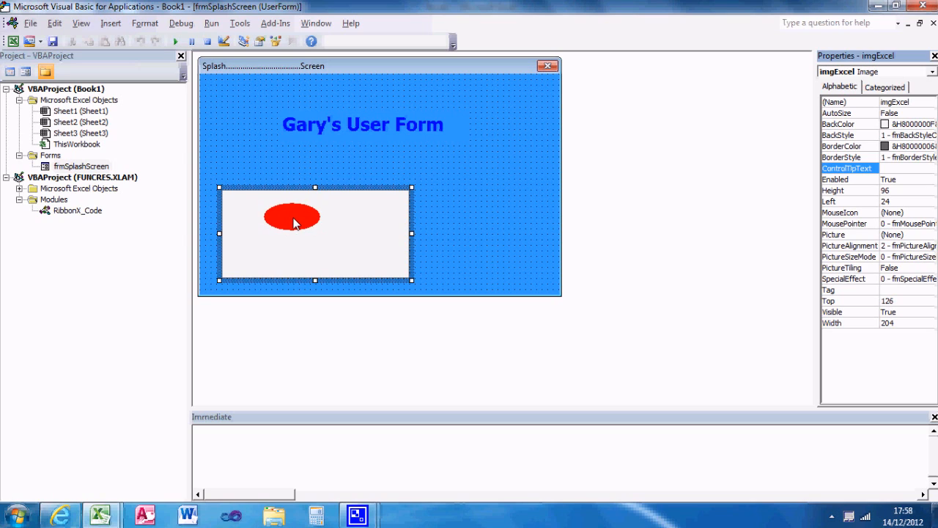
left_click_drag(293, 217, 361, 324)
type("Microsoft Excel S")
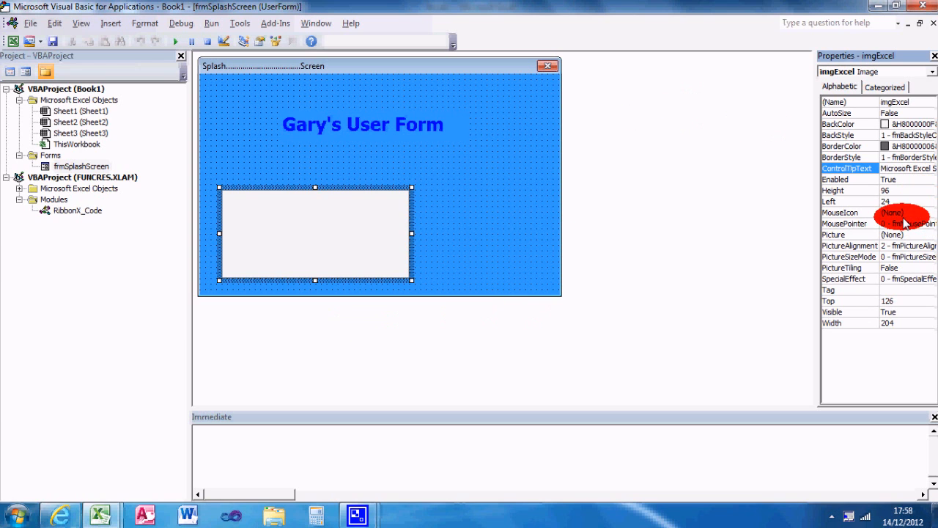
Step: Load the excel_logo picture from the Desktop into the imgExcel image's Picture property
left_click(930, 234)
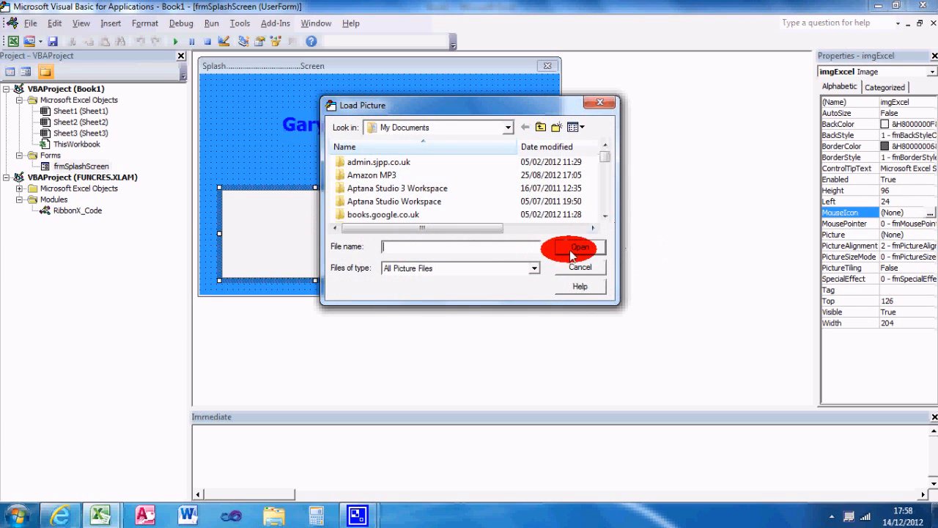
left_click(581, 267)
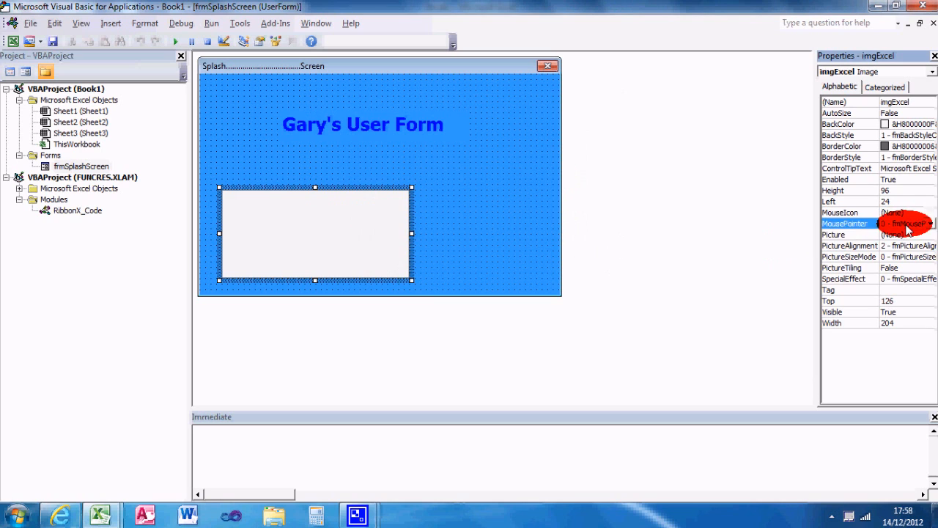
left_click(930, 223)
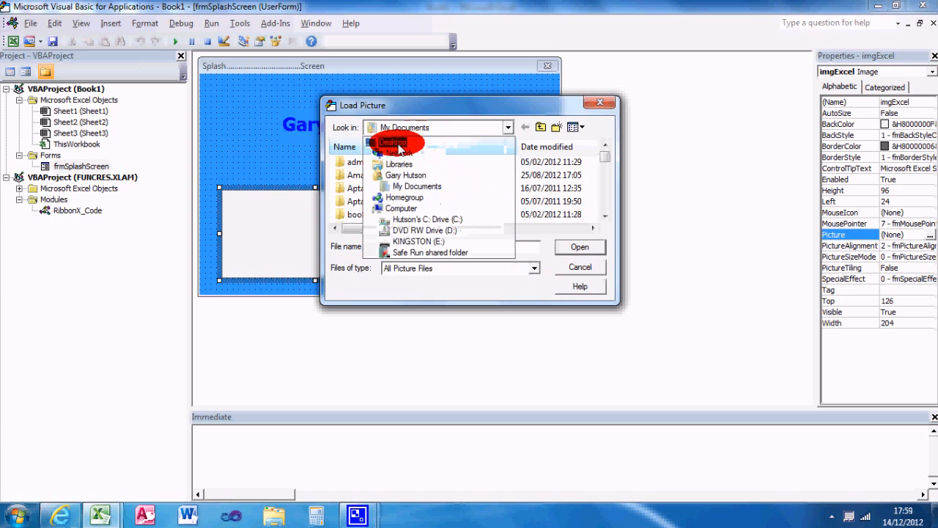
left_click(395, 144)
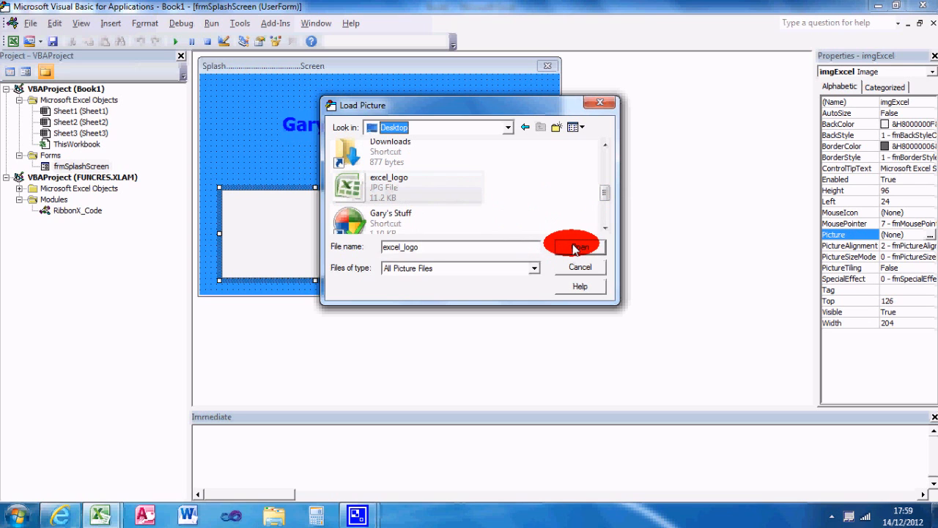
left_click(574, 246)
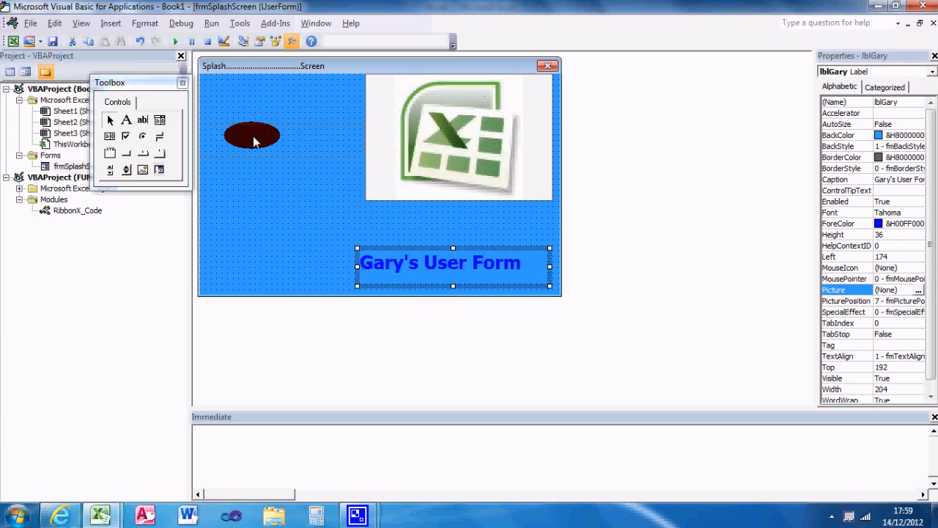
Step: Move the Gary's User Form title to the top-left and adjust the logo image's background style
left_click_drag(439, 261, 291, 129)
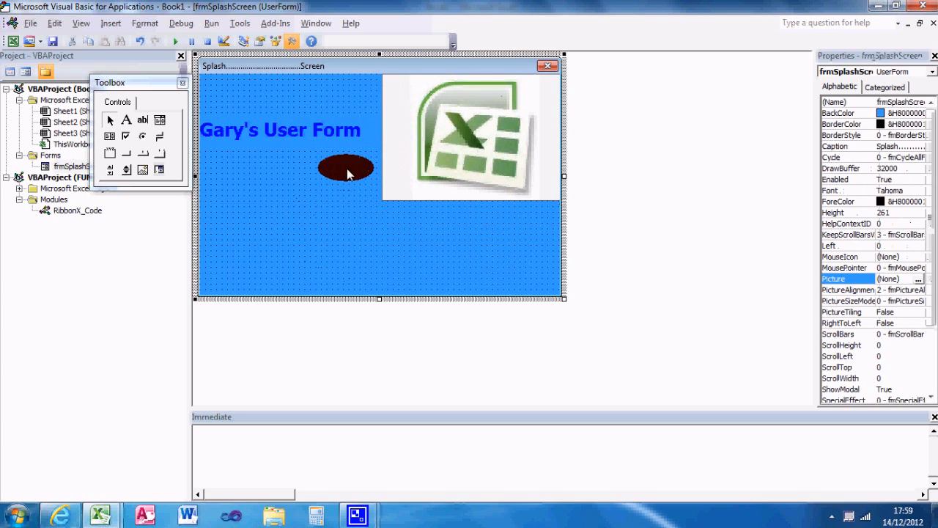
left_click(471, 137)
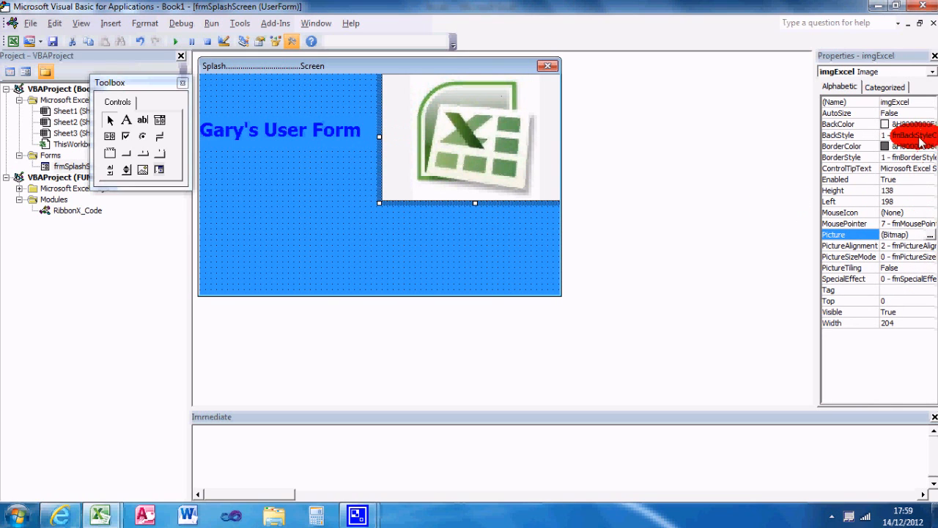
left_click(931, 124)
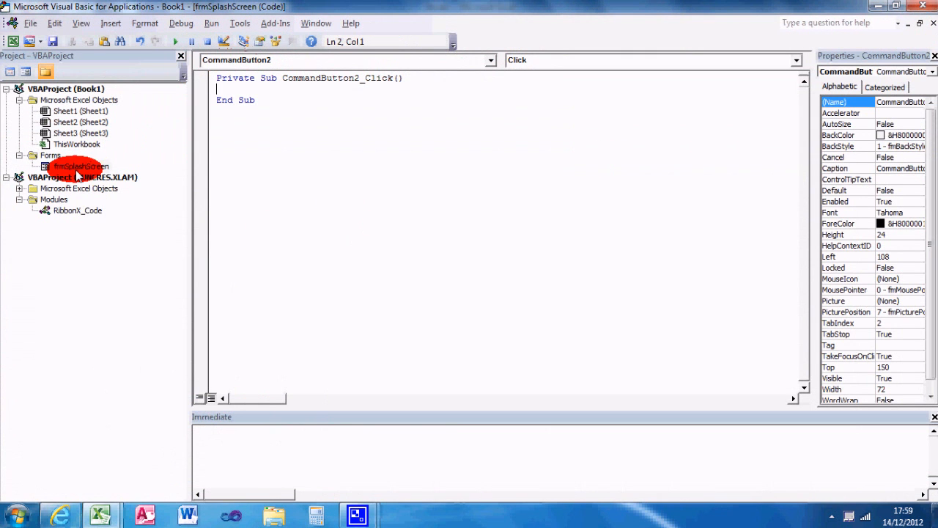
Step: Return to the frmSplashScreen design via View Object and name the command button cmdExit
right_click(81, 167)
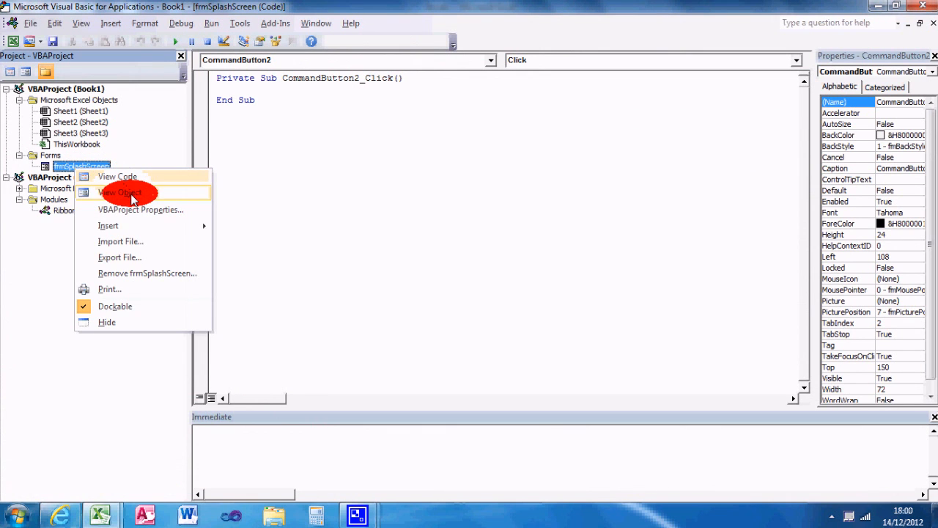
left_click(120, 192)
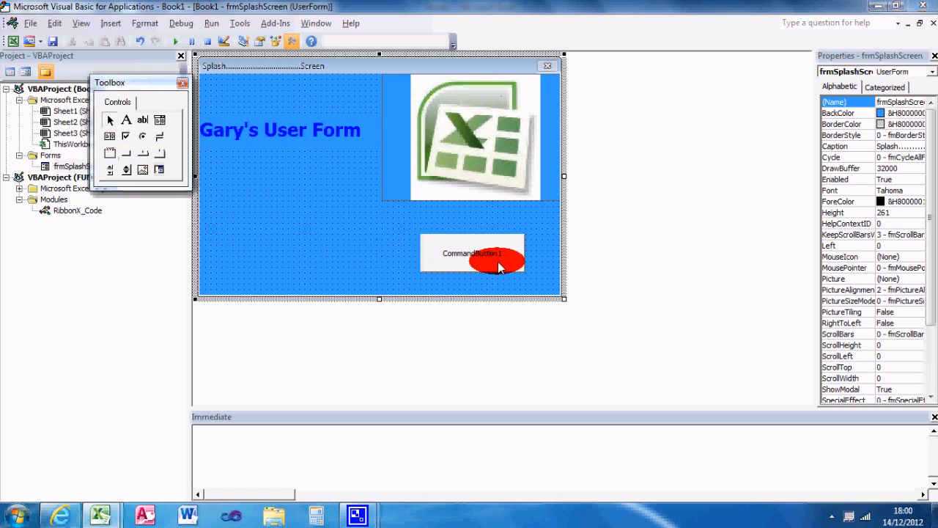
left_click(472, 252)
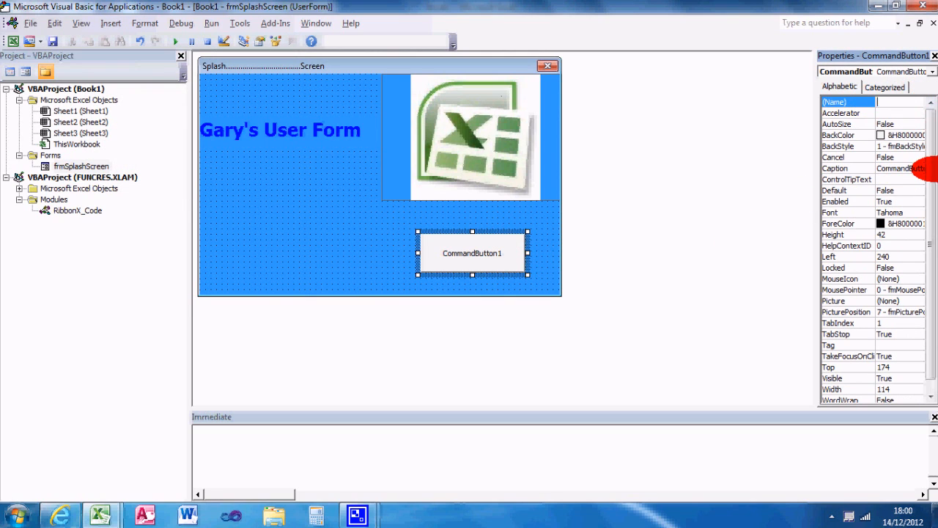
type("cmdE")
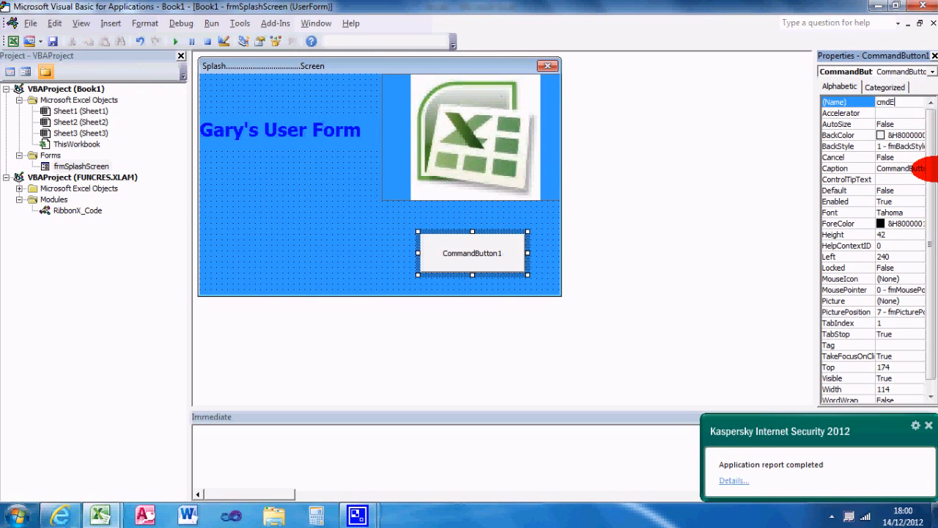
type("cmdExit")
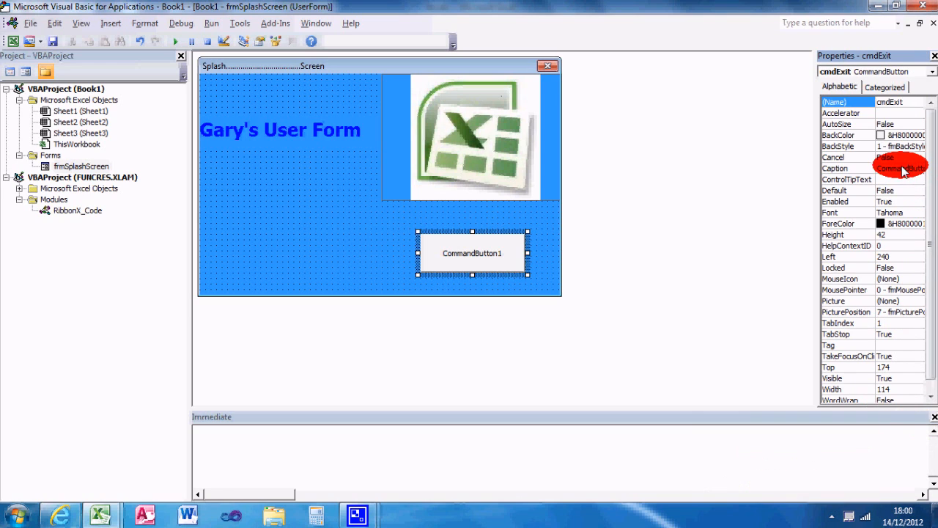
Step: Set the cmdExit button's Caption to Close
left_click(847, 167)
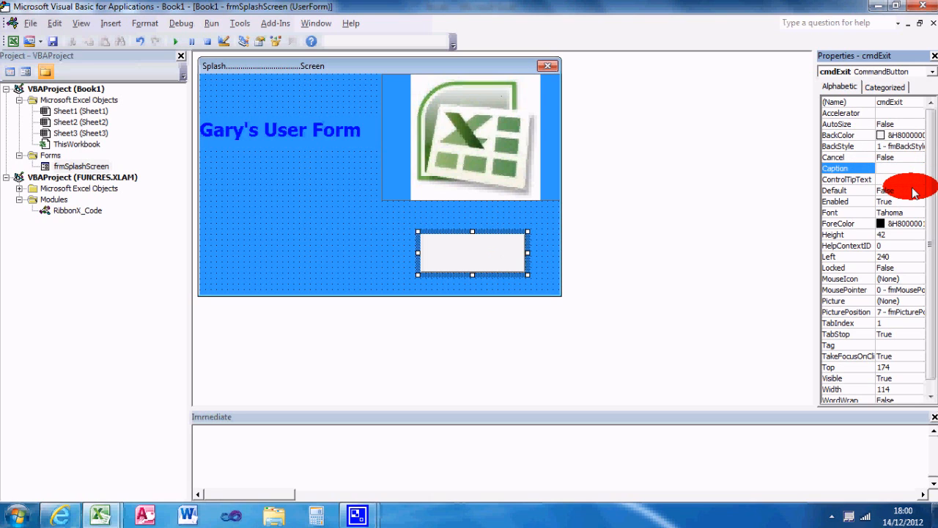
type("Close")
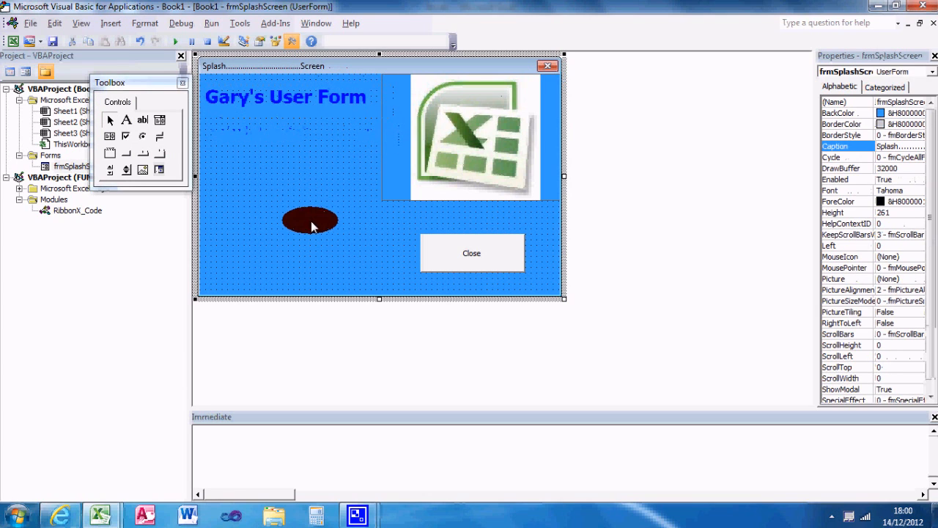
Step: Adjust the Close button on the form and bring up its empty cmdExit_Click procedure
left_click_drag(311, 220, 390, 224)
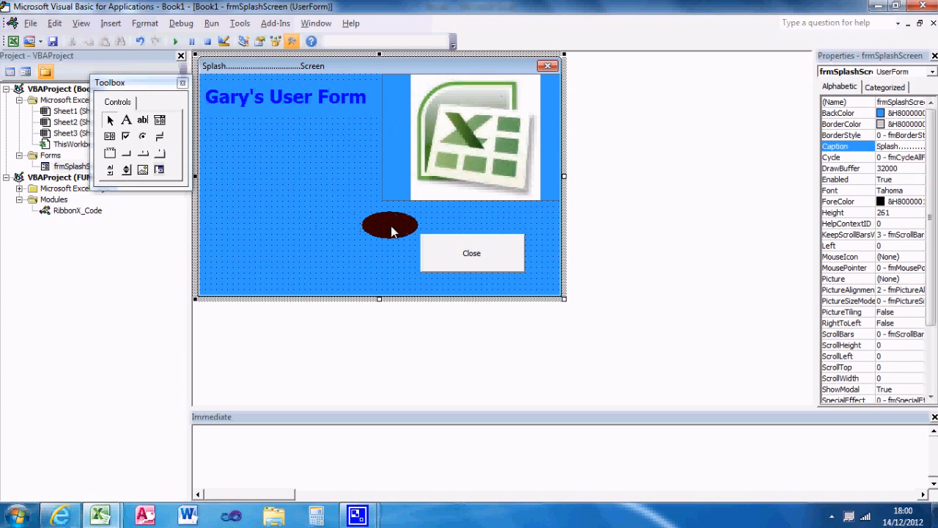
left_click_drag(390, 226, 502, 252)
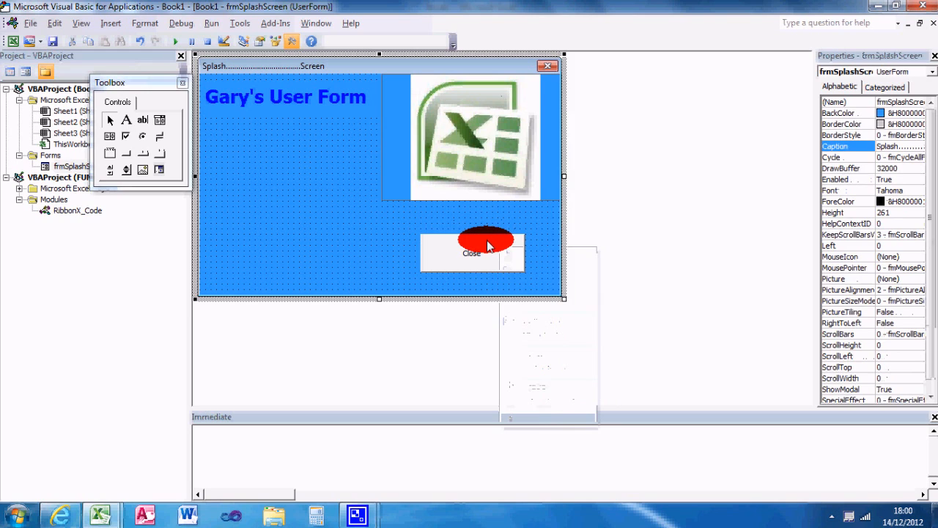
left_click(472, 252)
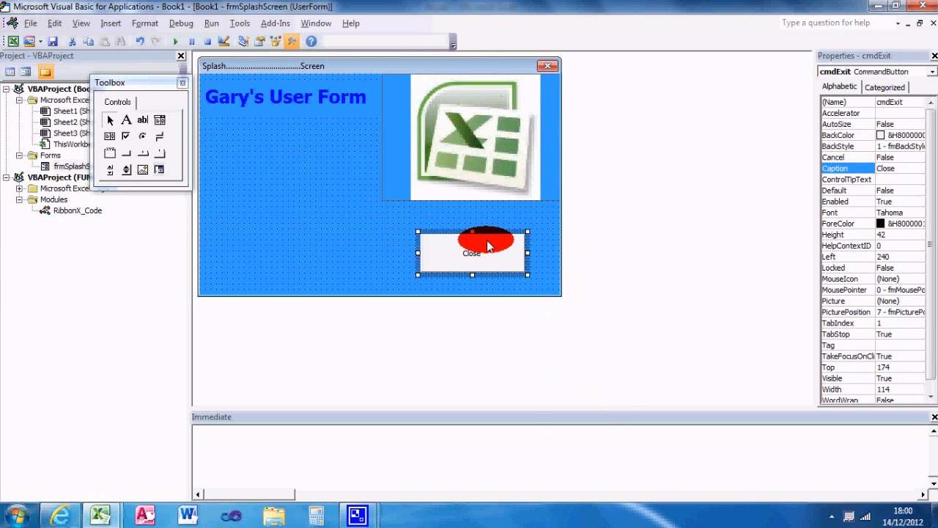
right_click(487, 242)
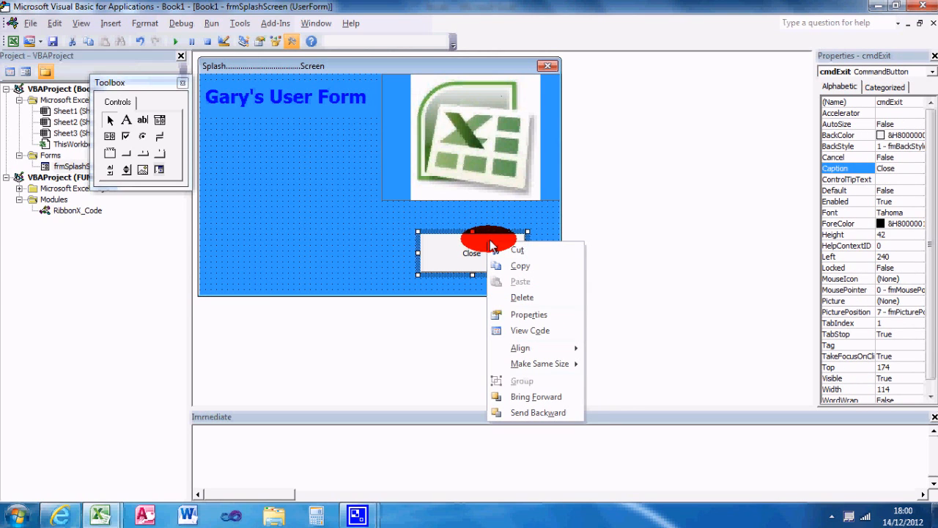
mouse_move(513, 323)
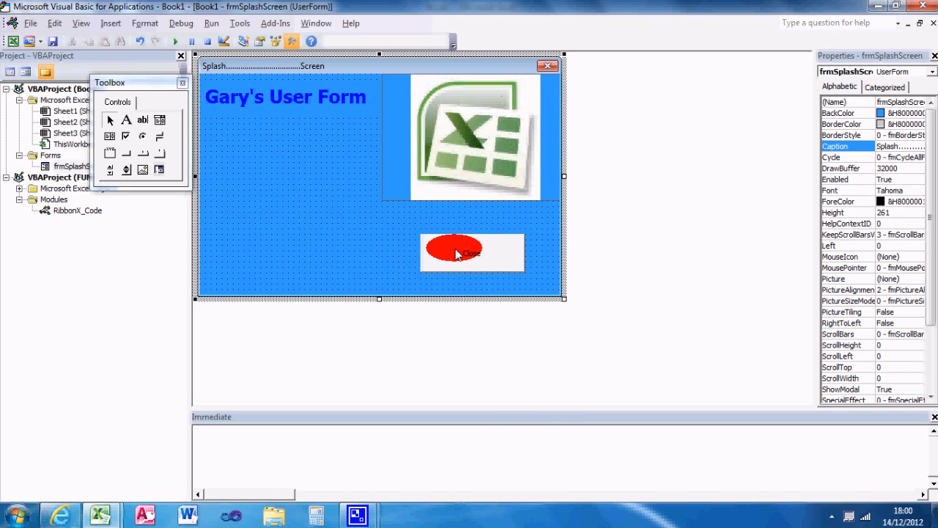
double_click(455, 253)
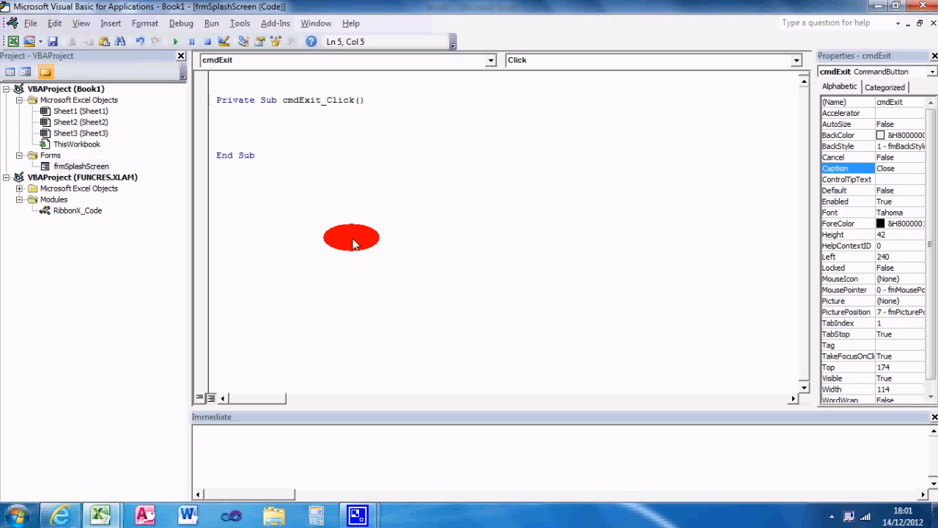
Step: Write Unload frmSplashScreen with a commented 'Unload Me alternative in cmdExit_Click
type("Unl")
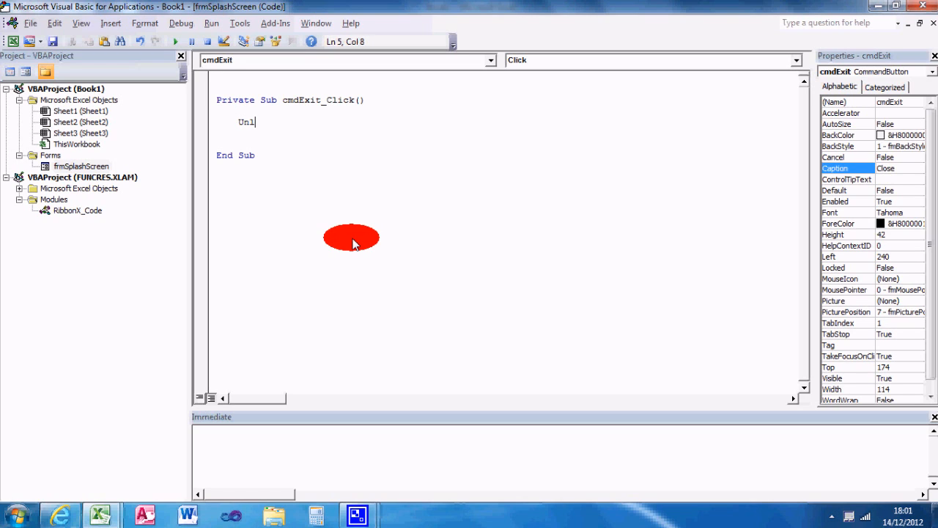
type("oad frmSplashScreen")
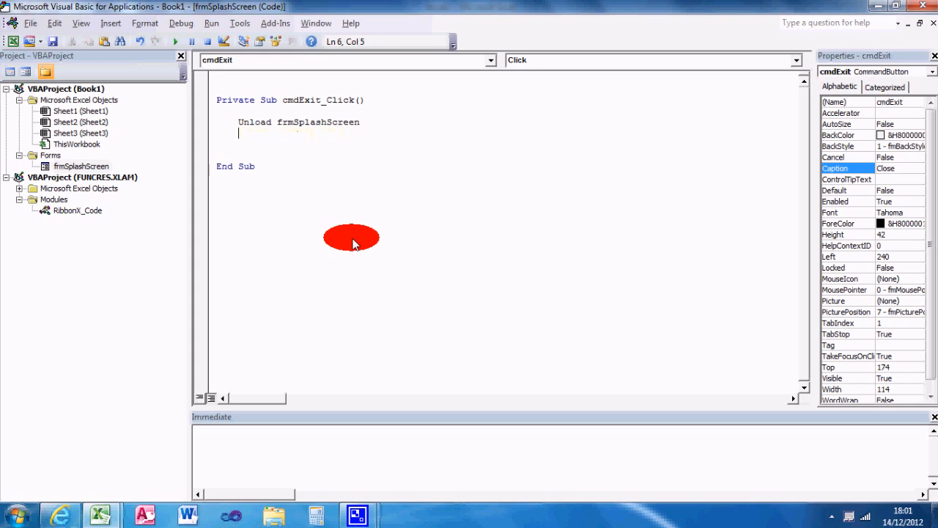
type("'U")
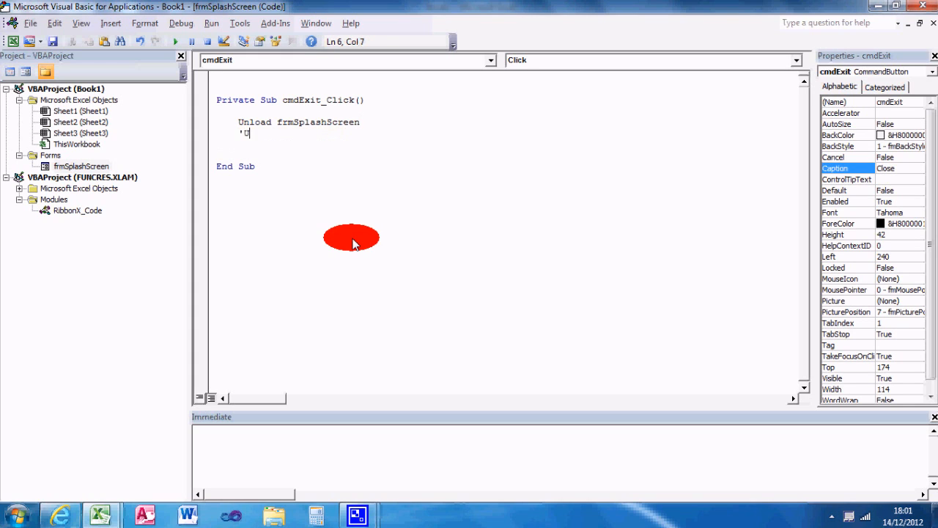
type("nload Me")
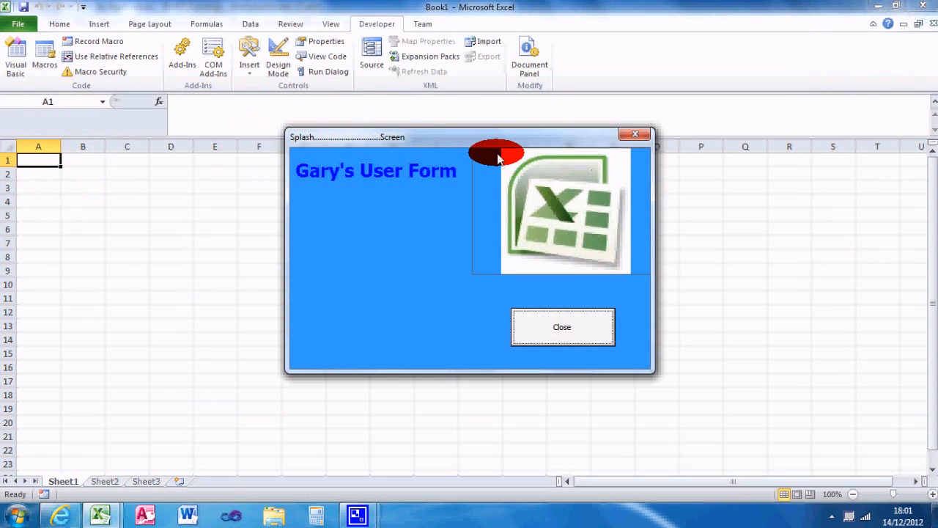
Step: Drag the running splash form around over the worksheet, then dismiss it with Close
left_click_drag(497, 137, 458, 70)
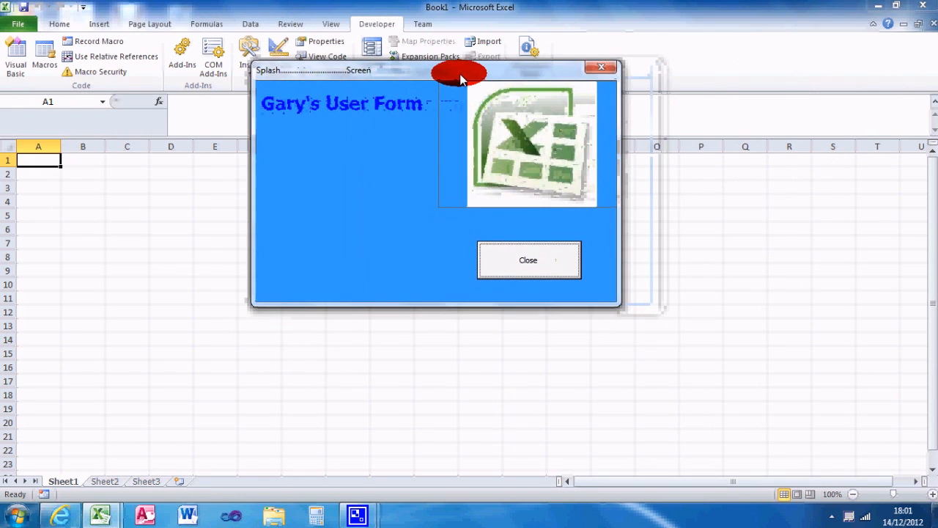
left_click_drag(461, 71, 451, 59)
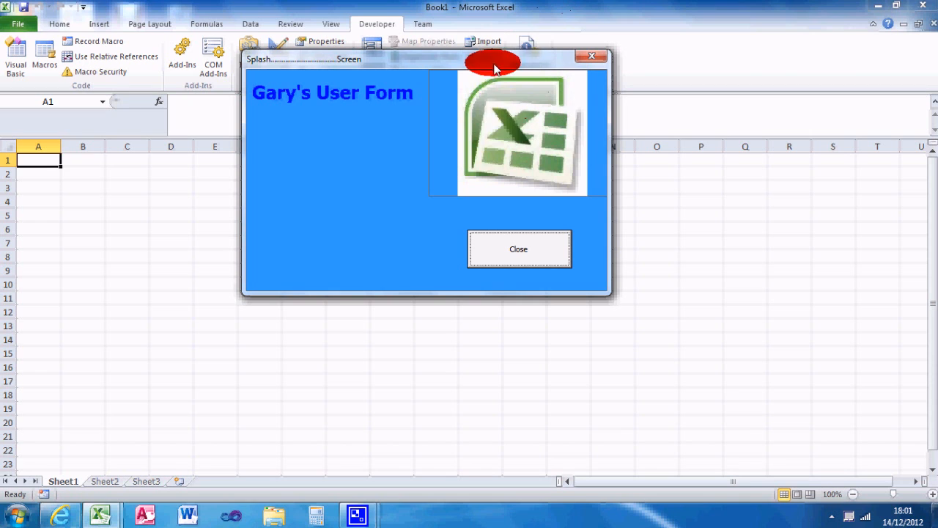
mouse_move(739, 14)
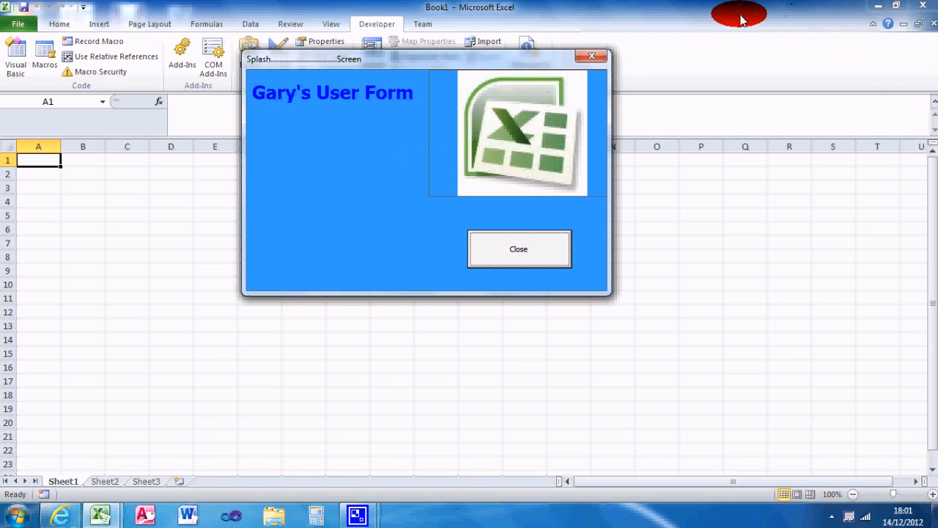
mouse_move(13, 37)
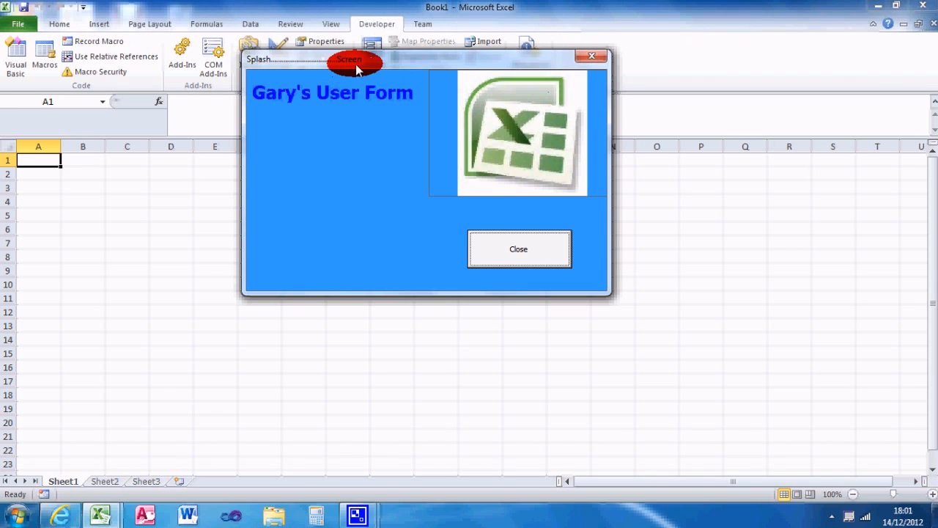
left_click_drag(360, 59, 323, 52)
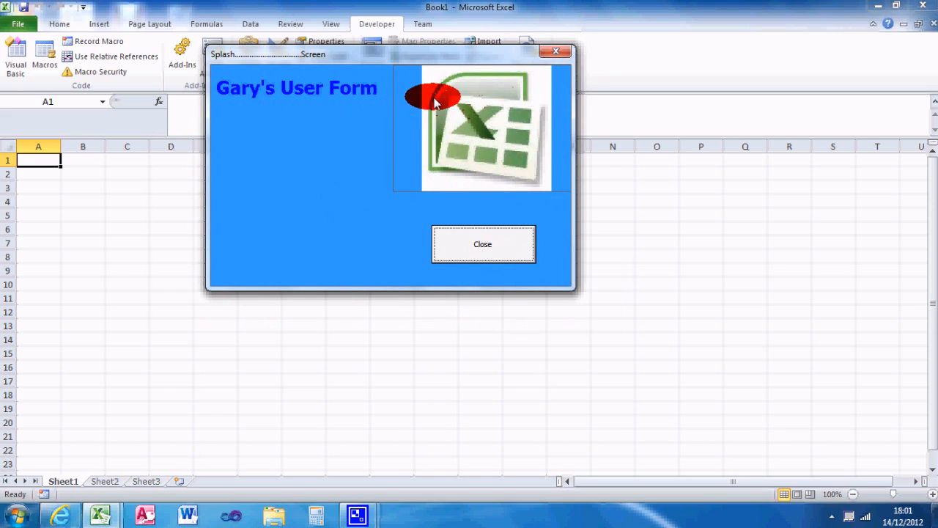
mouse_move(491, 118)
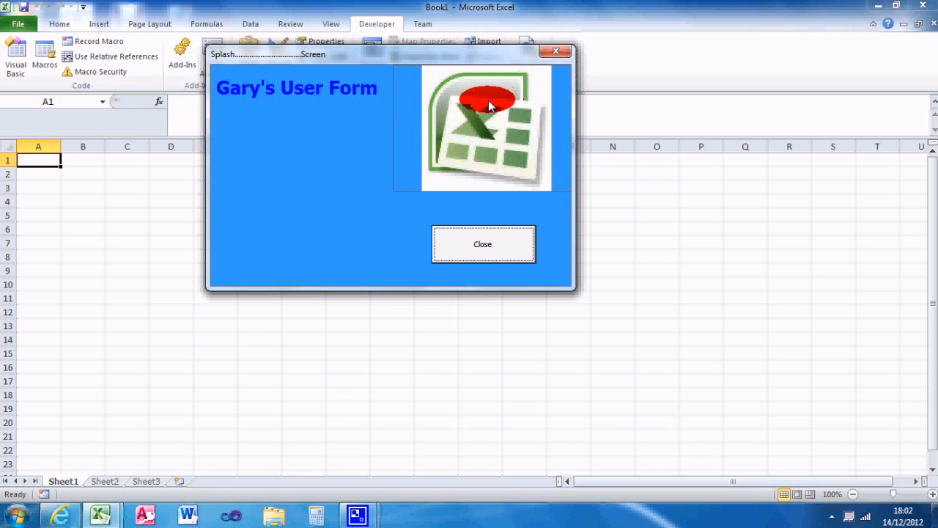
mouse_move(467, 103)
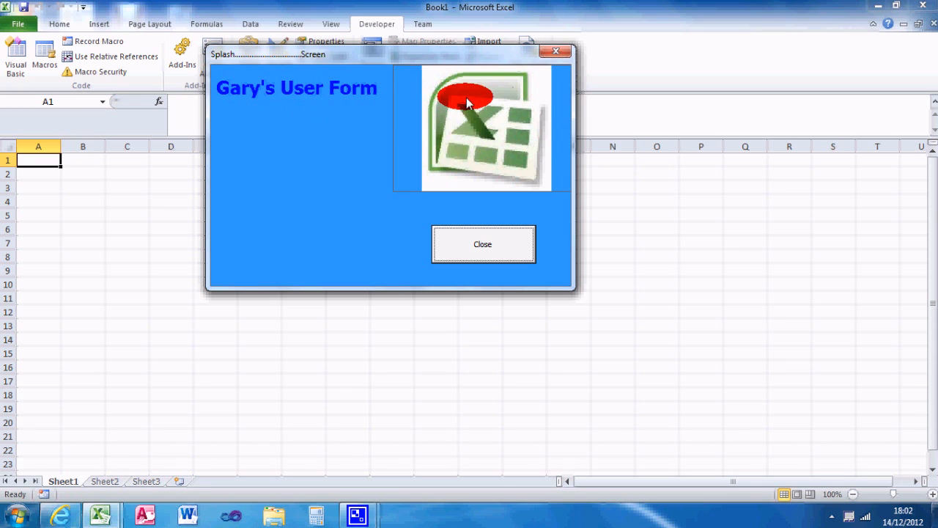
mouse_move(452, 102)
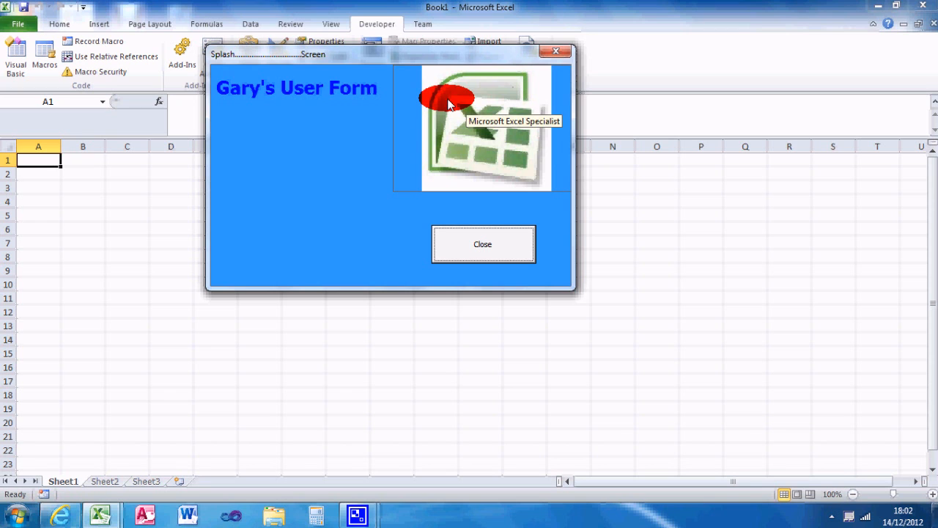
mouse_move(501, 252)
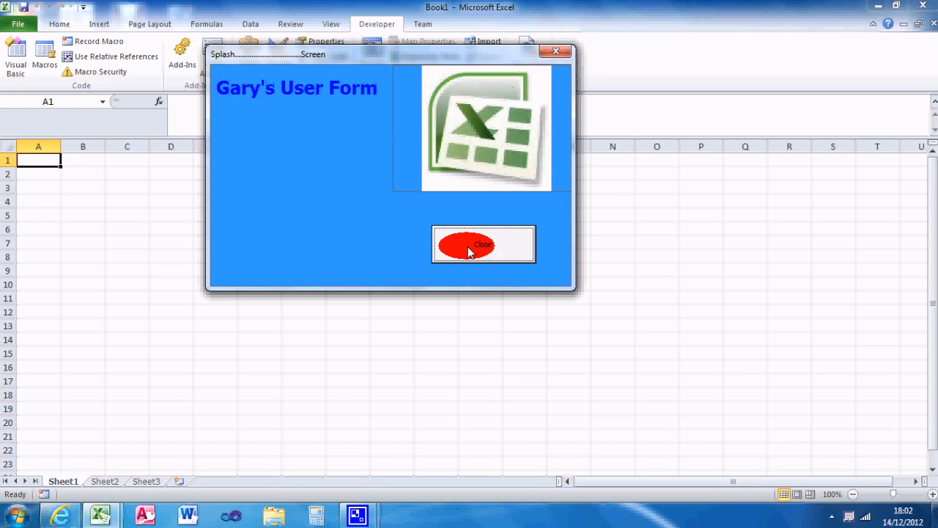
left_click(484, 243)
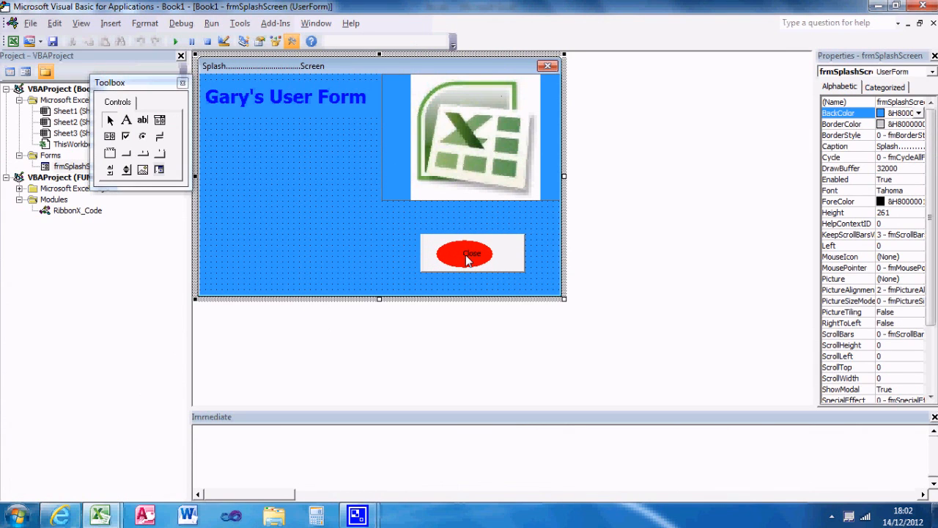
Step: In cmdExit_Click declare Dim myMessage As String and begin assigning myMessage
double_click(472, 253)
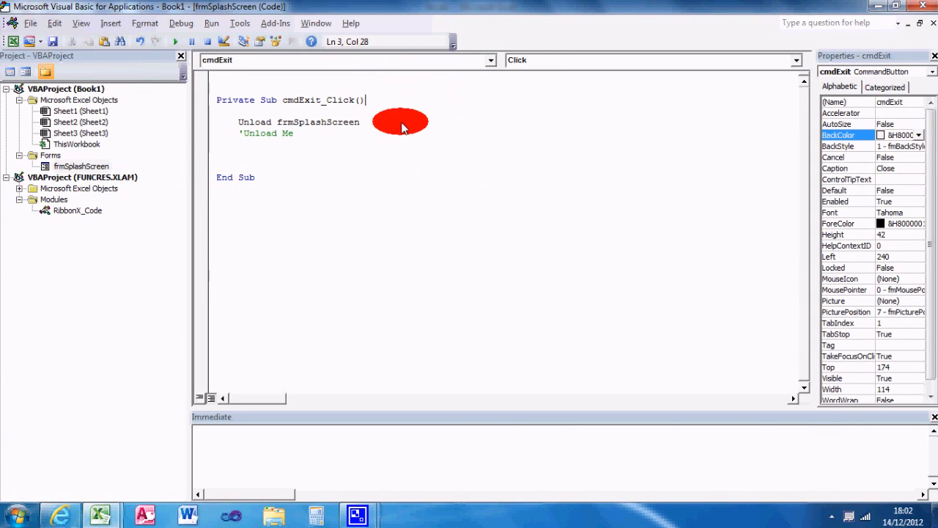
type("Dim")
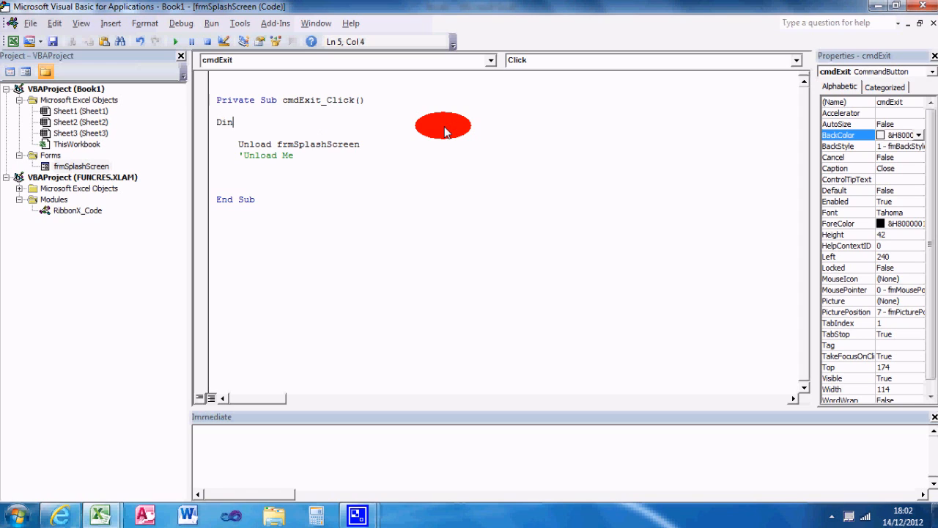
type("my")
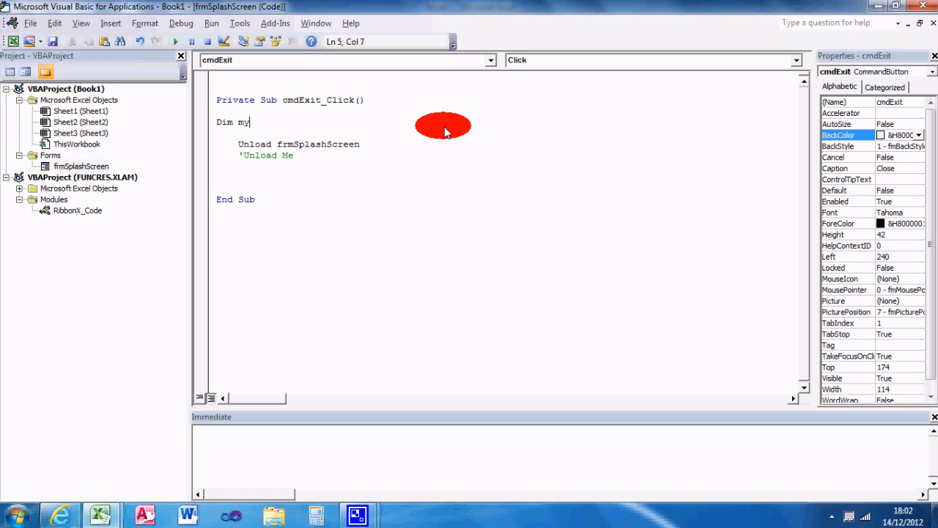
type("Message")
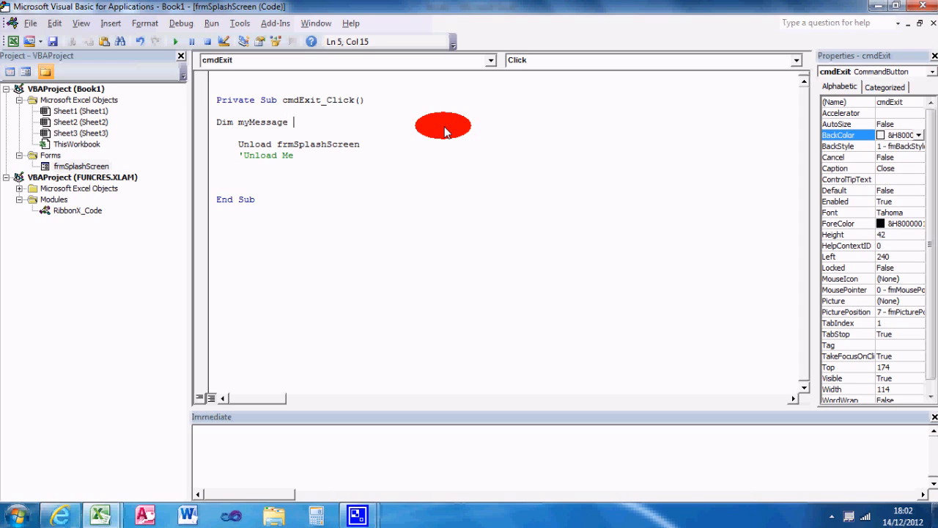
type("As String")
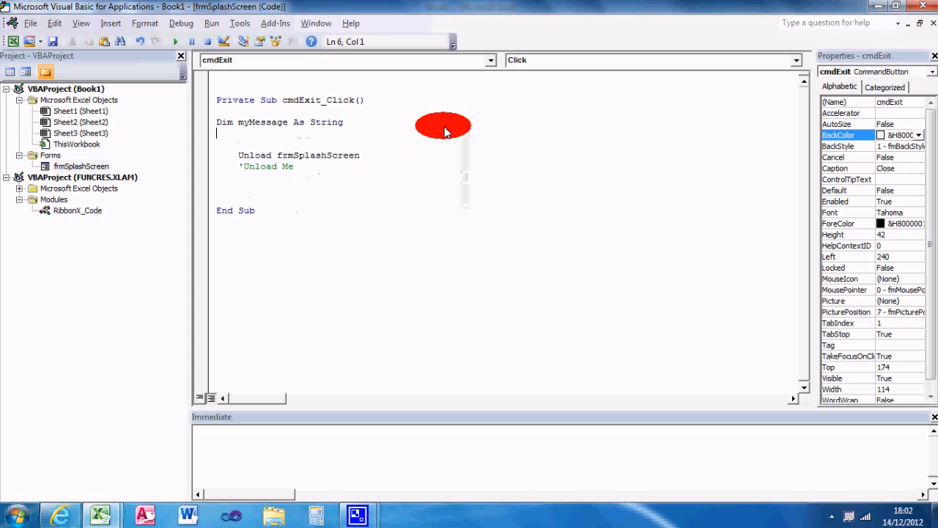
type("myMessage =")
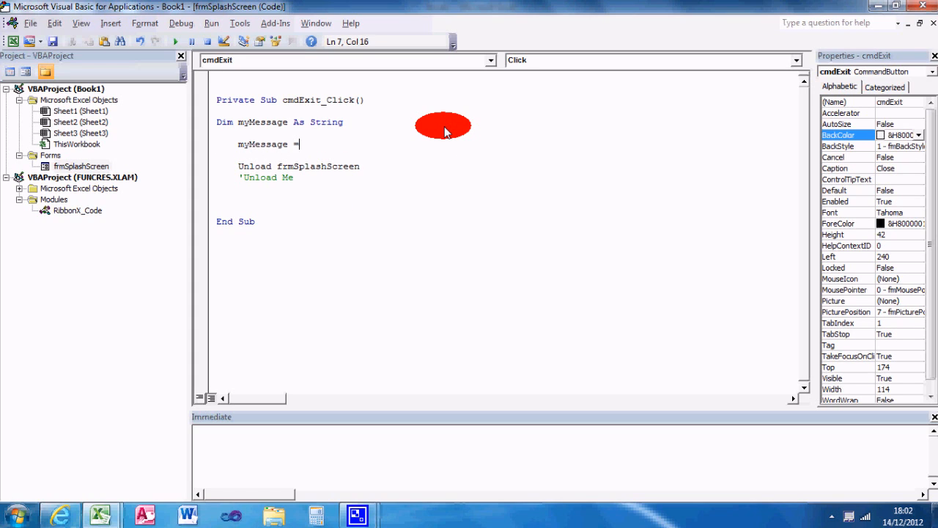
Step: Write MsgBox("Do you want to exit??", vbQuestion+vbYesNo, "Exit UserForm") into the assignment
type("Ms")
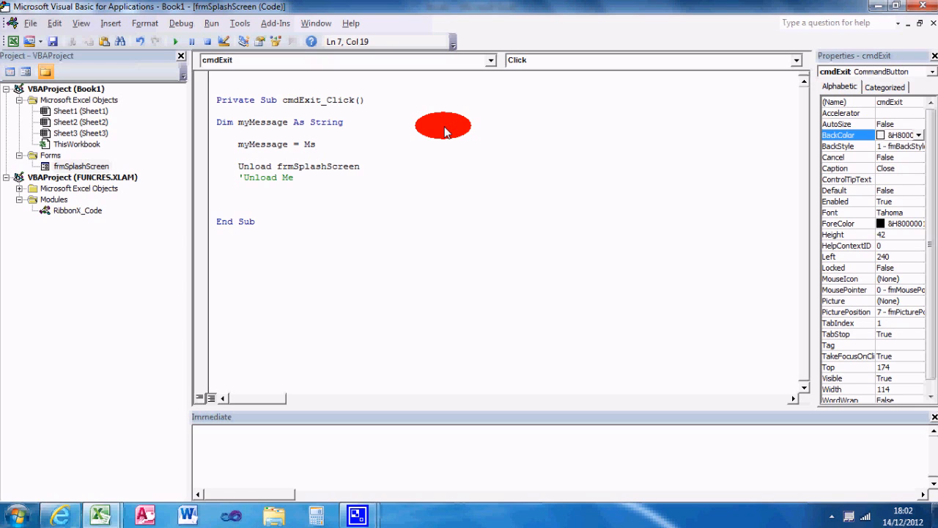
type("sgBox(\"")
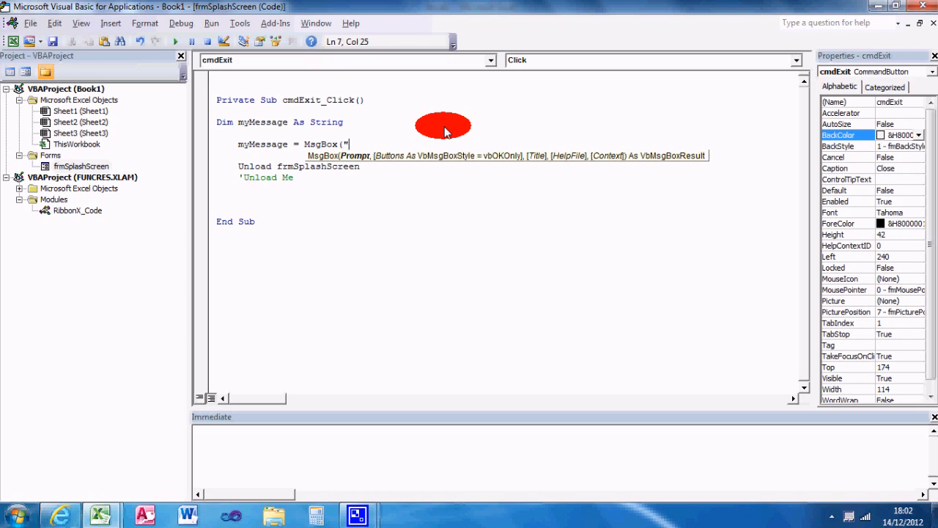
type("Do you want to exi")
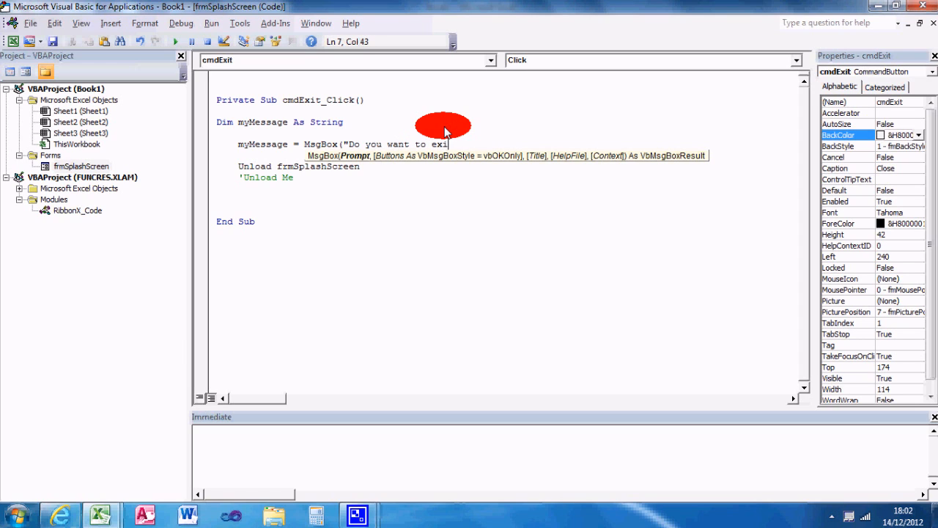
type("t??\"")
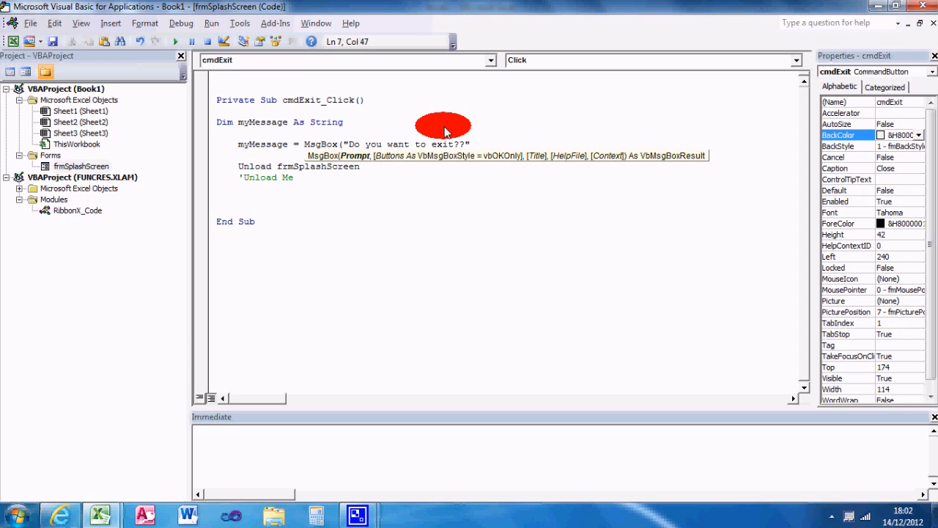
type(", vb")
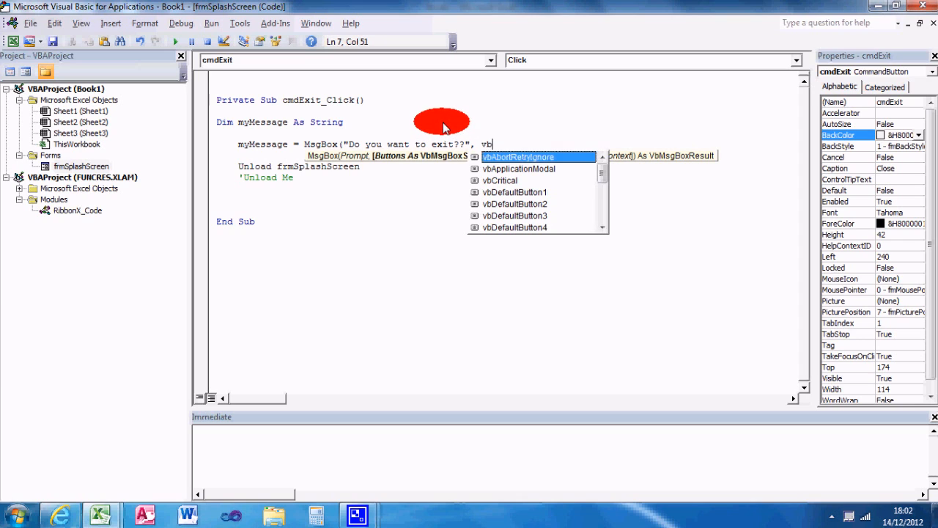
type("q")
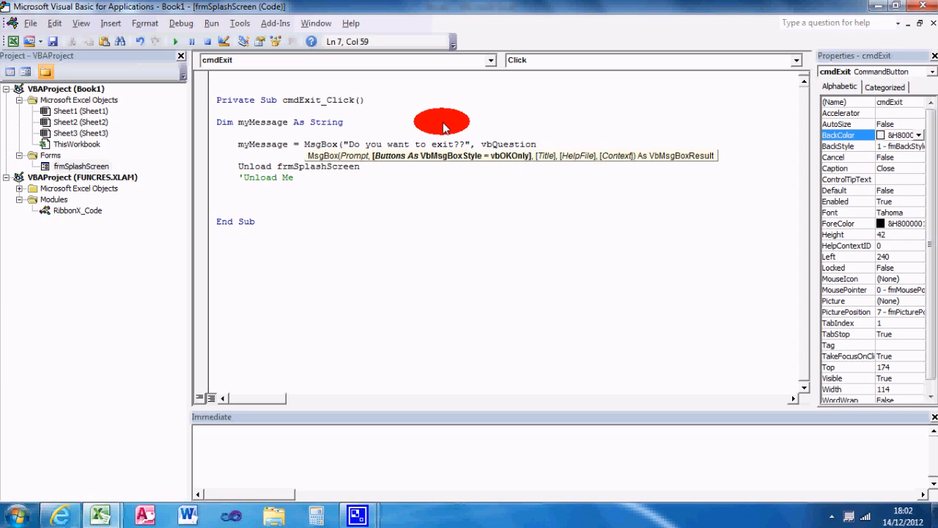
type("+vbYesNo")
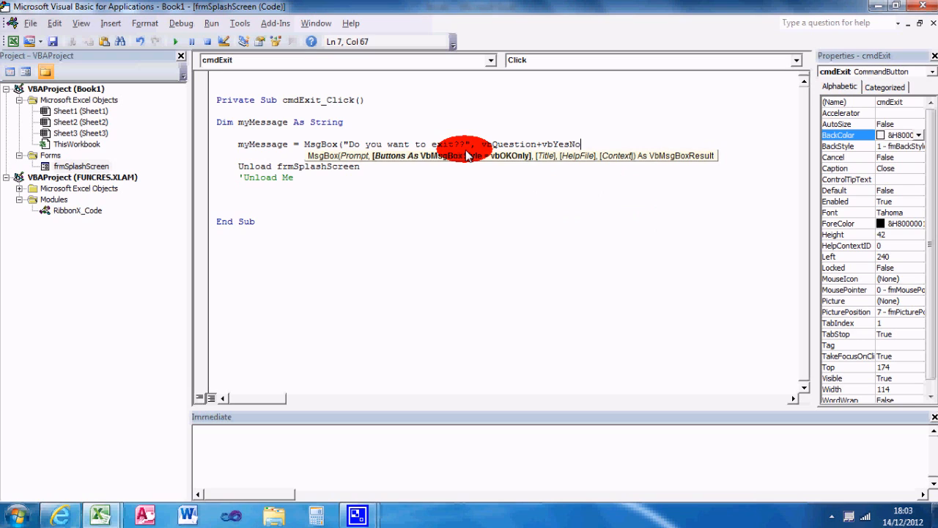
type(", \"E")
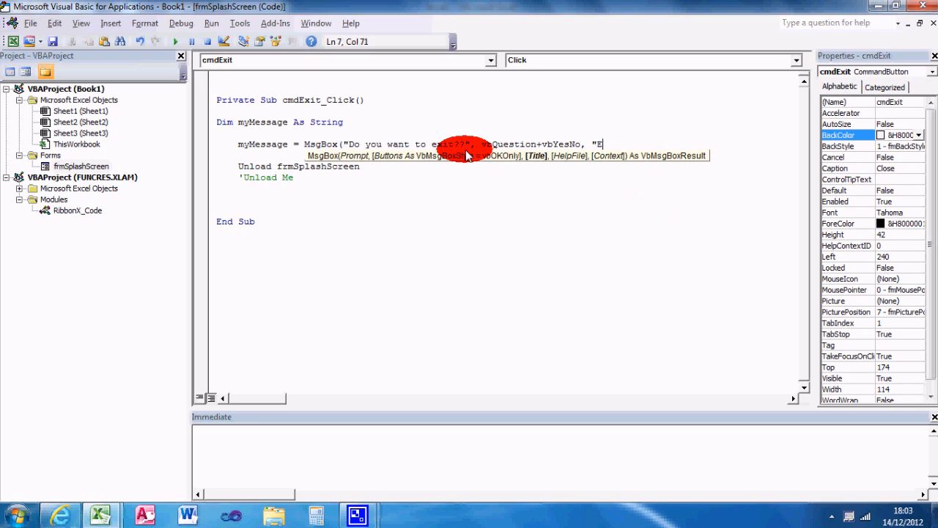
type("xit UserForm")
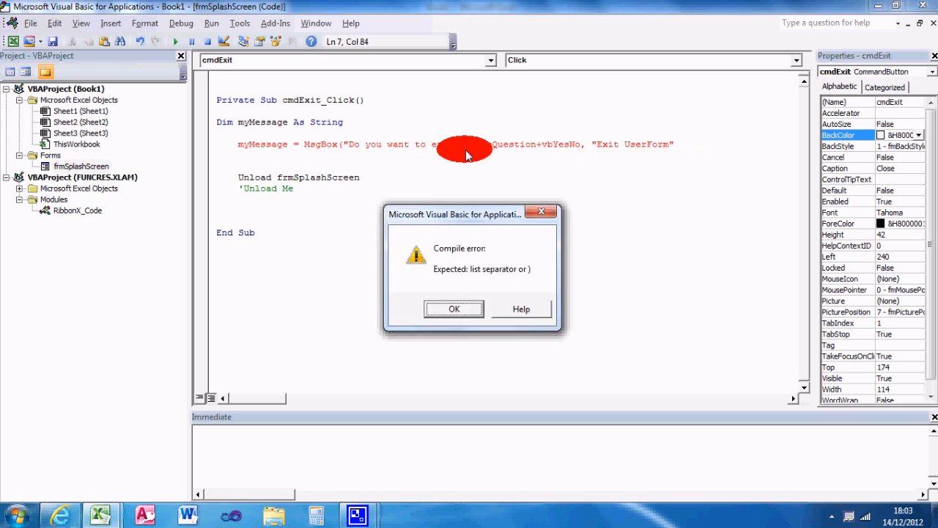
Step: Dismiss the compile error and begin an If myMessage line below the MsgBox statement
left_click(453, 308)
type(")")
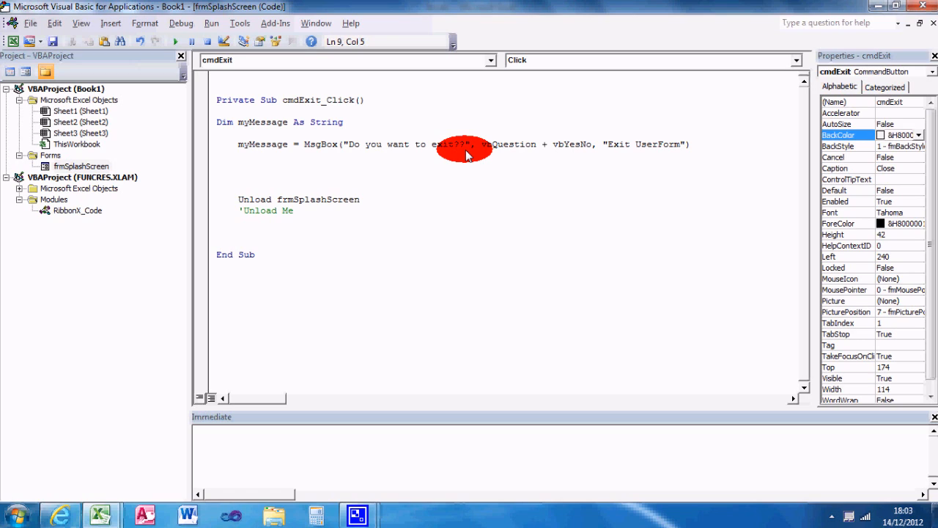
type("If myMessage")
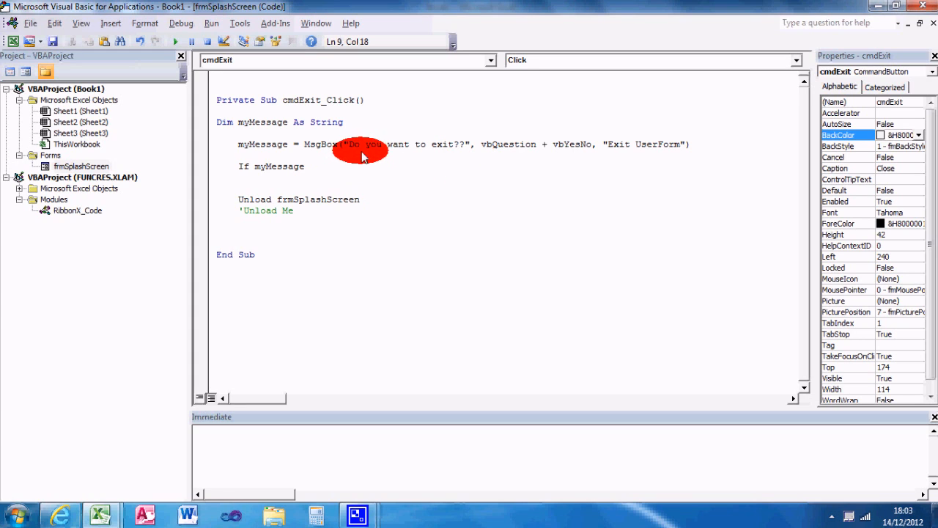
mouse_move(408, 131)
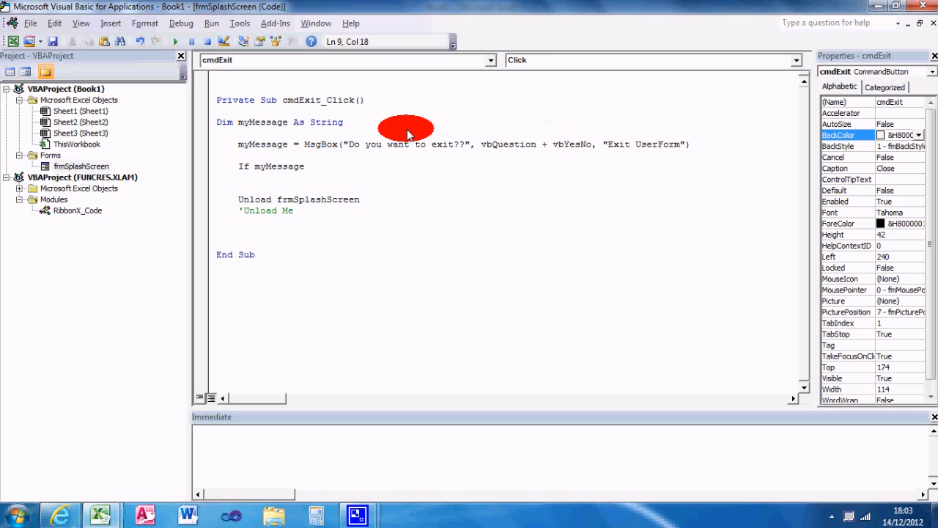
mouse_move(320, 173)
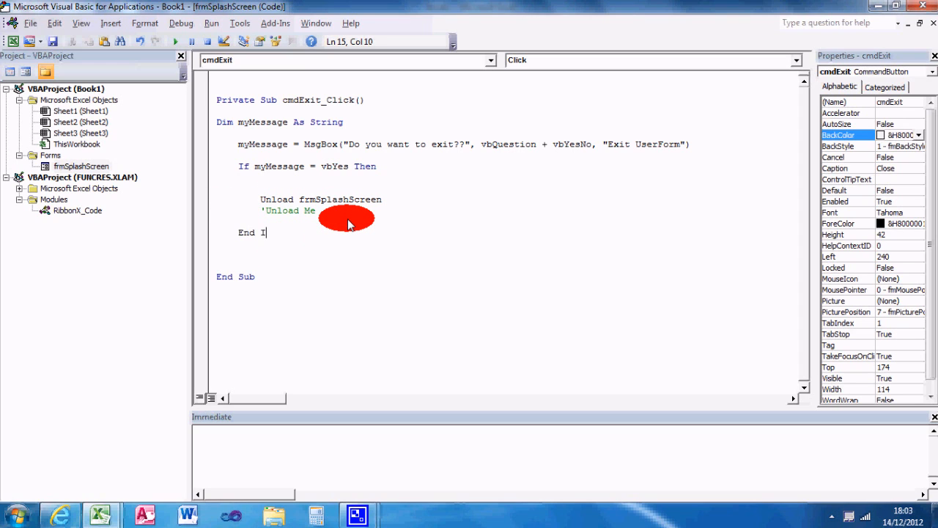
Step: Close the If myMessage = vbYes Then block with End If and start an Else If myMessage branch
type("f")
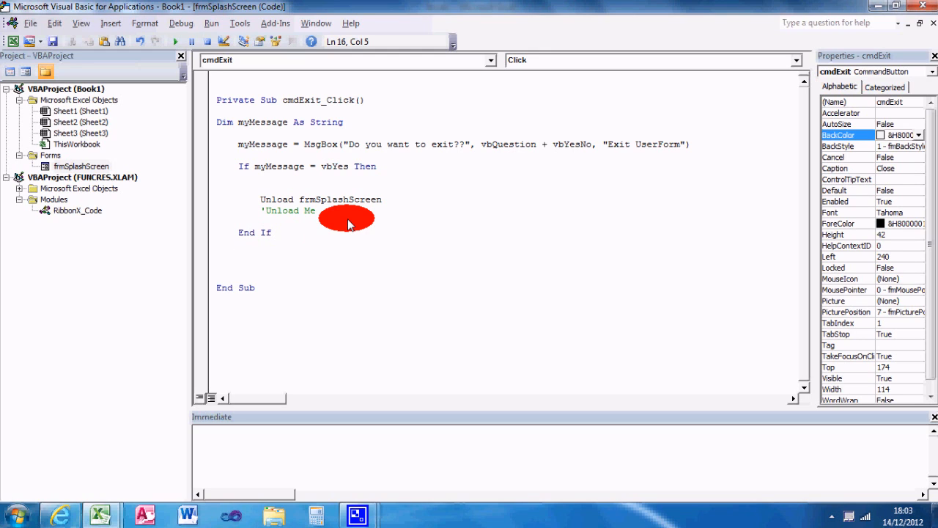
key("enter")
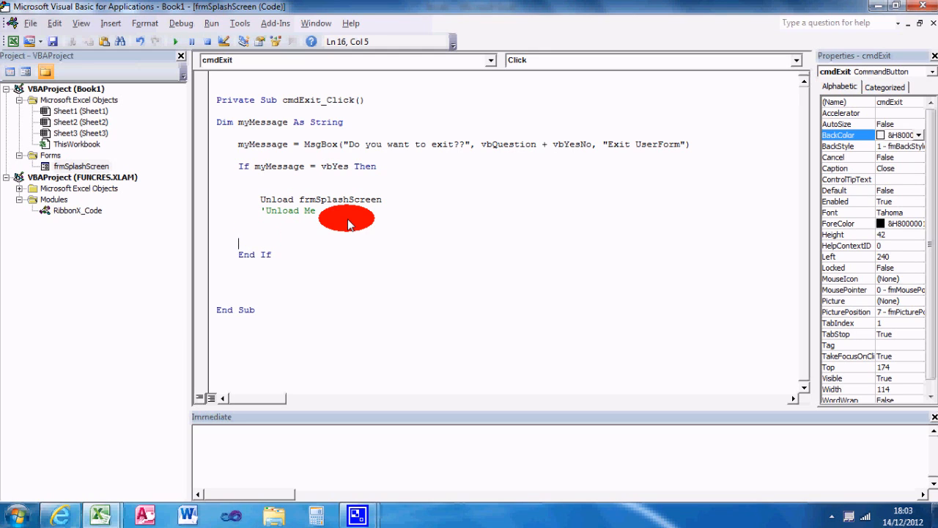
type("Else")
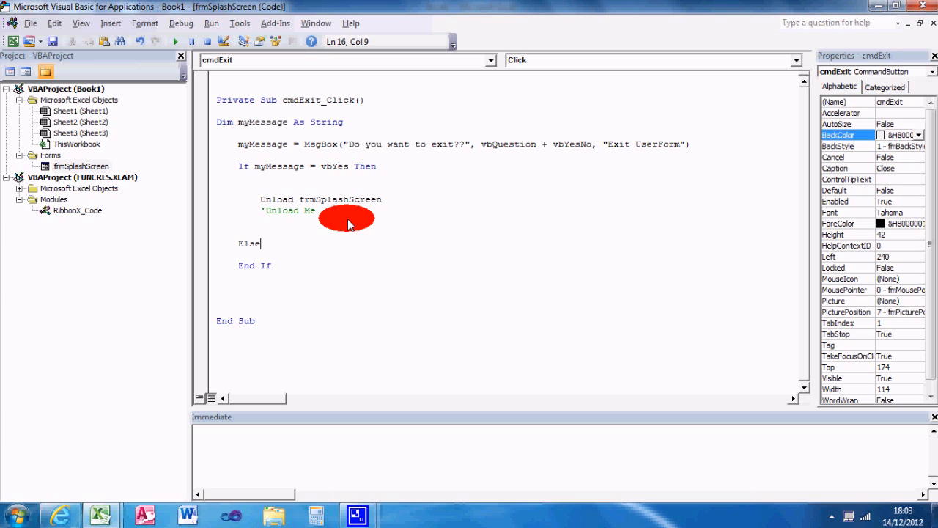
type("If myMessage = vbNo")
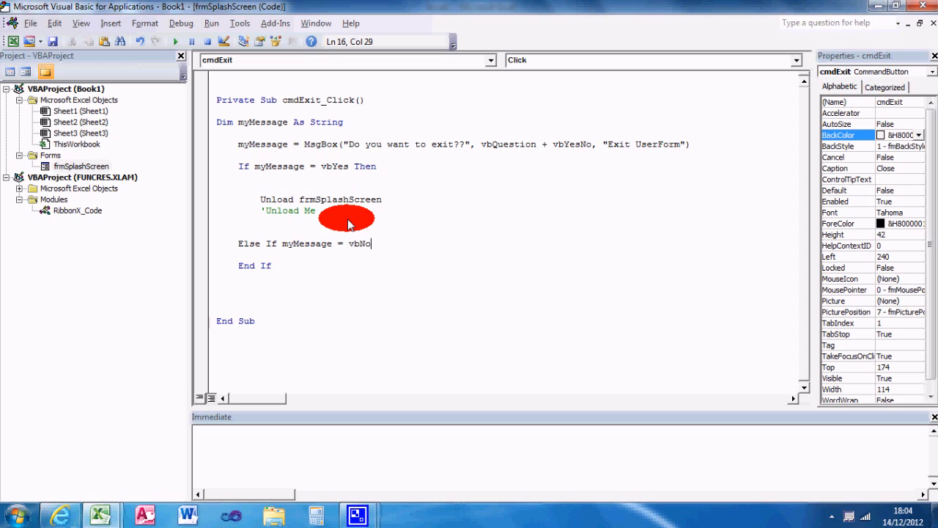
Step: Complete ElseIf myMessage = vbNo Then with MsgBox "Why did you say no??", vbCritical and Exit Sub
type("Then")
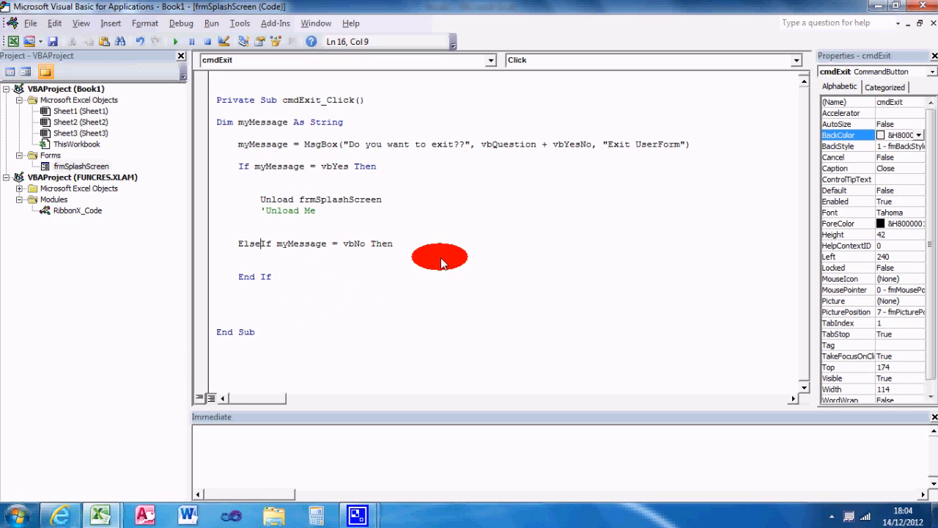
key("enter")
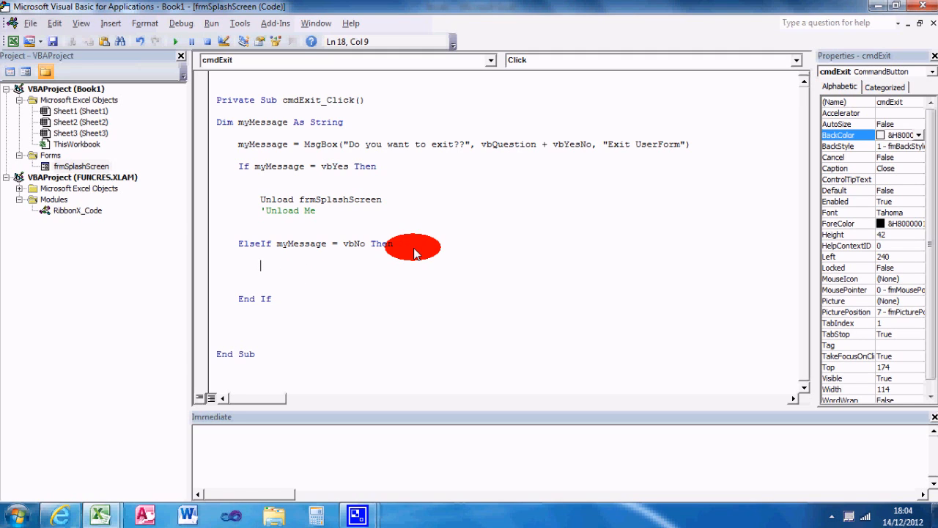
type("Mgs")
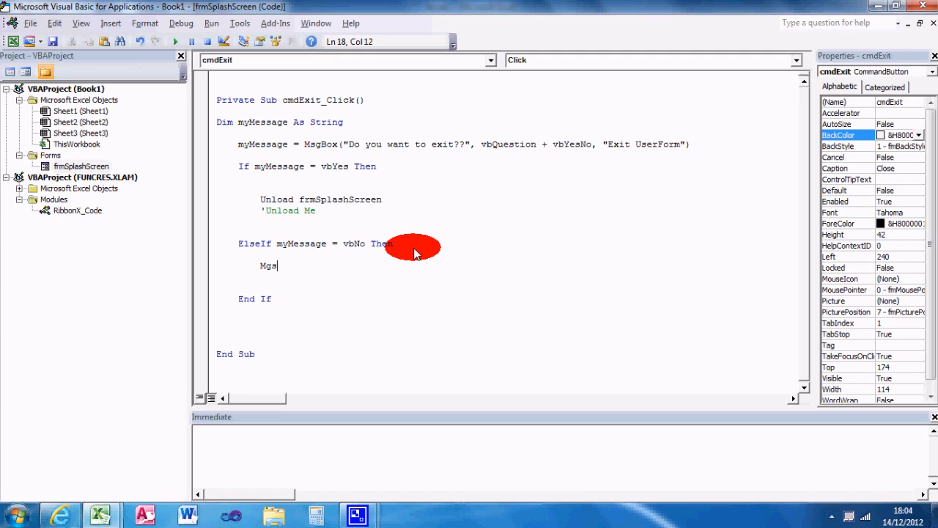
key("Backspace")
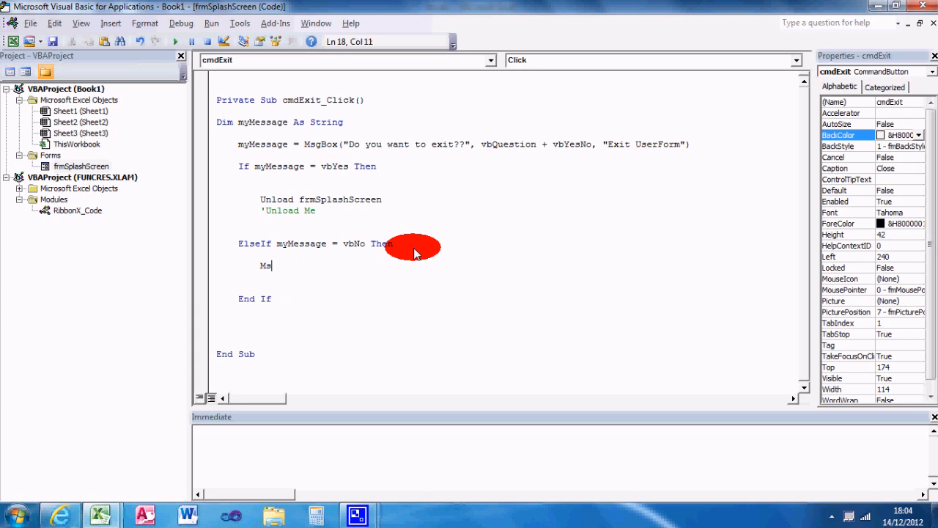
type("sgBox \"")
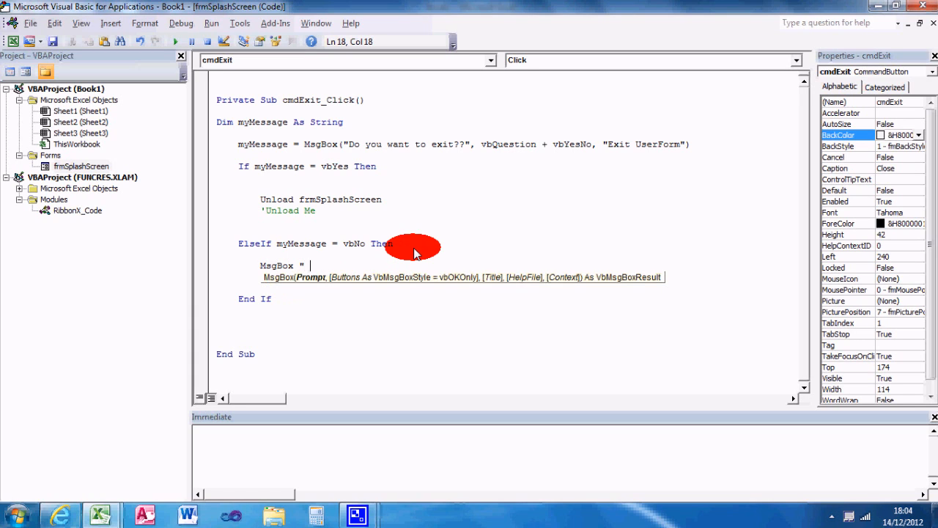
type("Why")
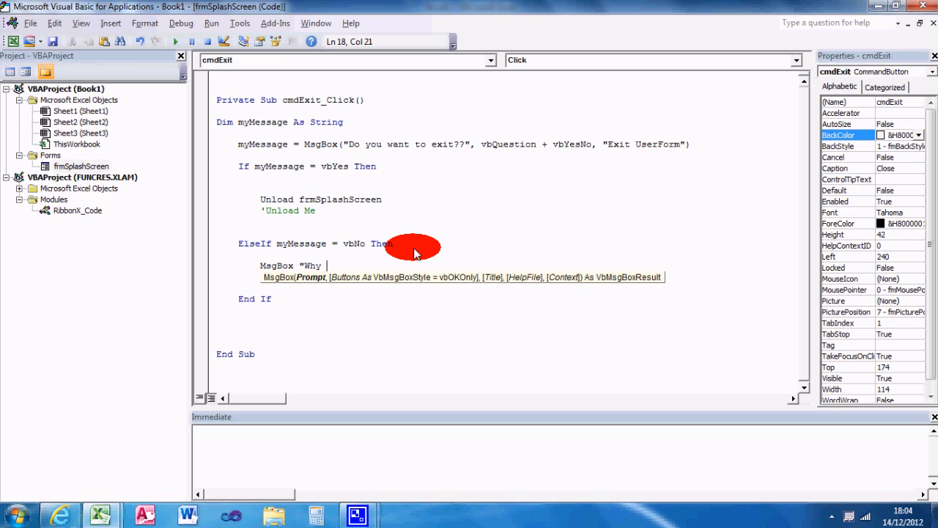
key("Backspace")
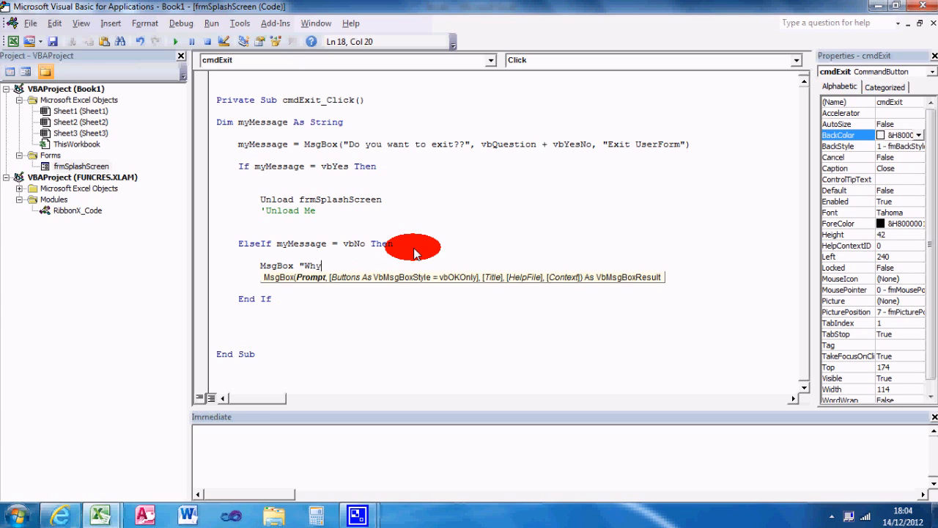
type("did you say")
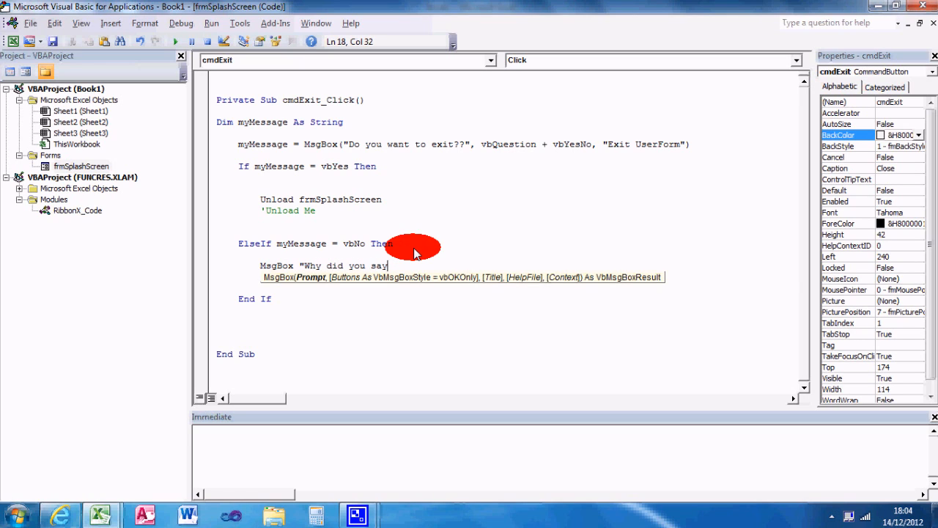
type("no??\"")
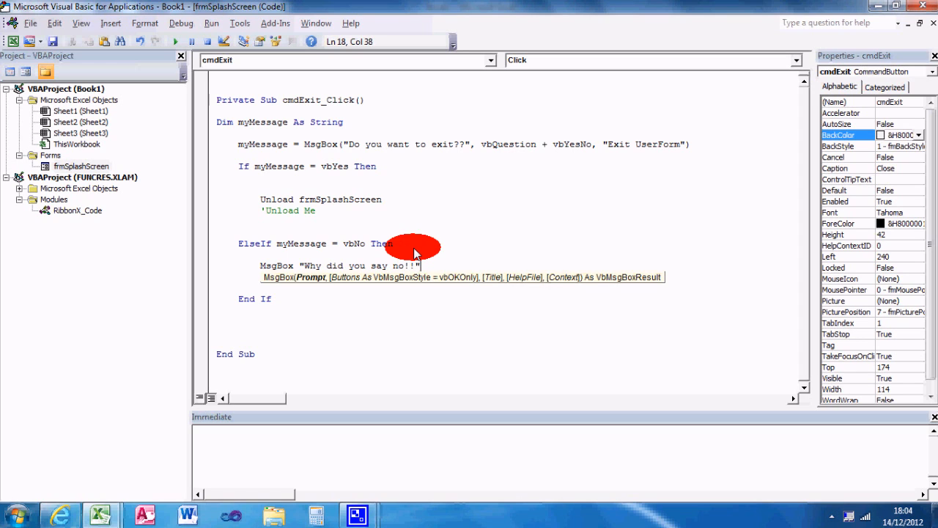
type(", vbc")
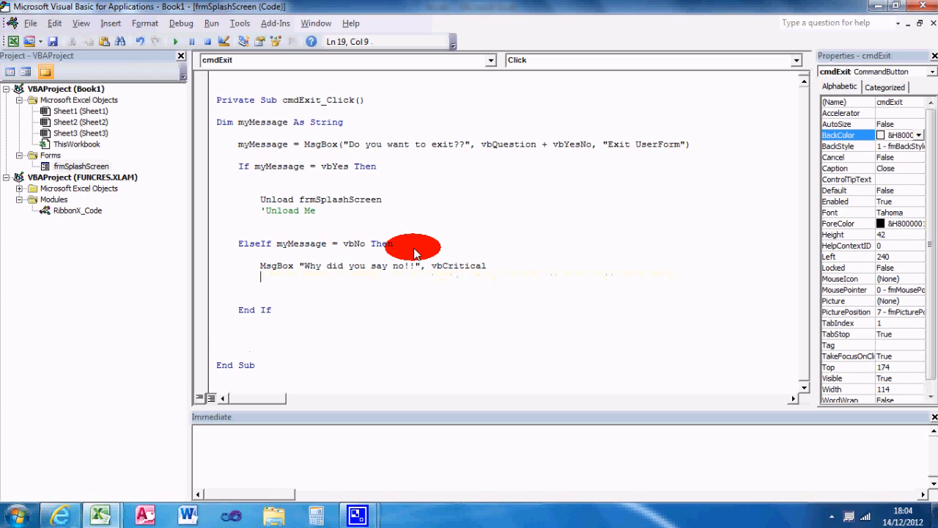
type("Exit Sub")
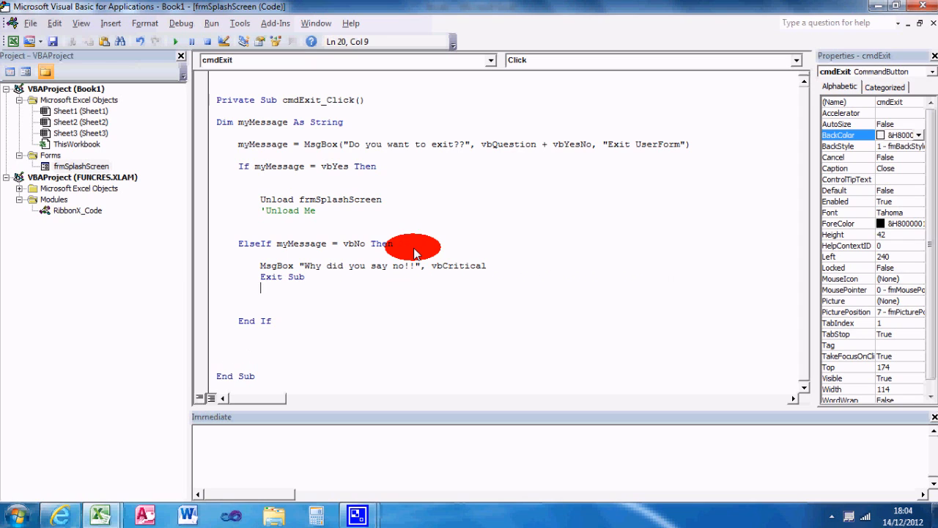
mouse_move(481, 100)
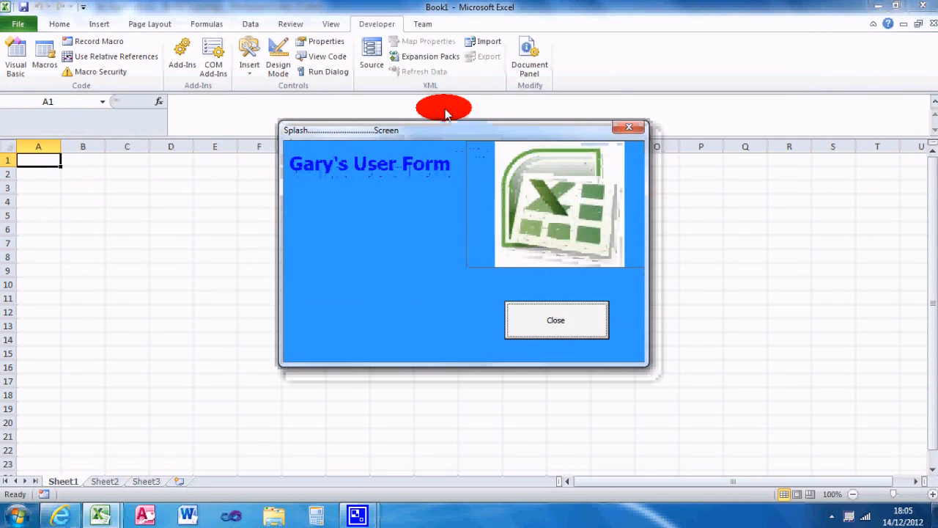
Step: Decline the splash form's exit question and acknowledge the 'Why did you say no!!' message
left_click(555, 320)
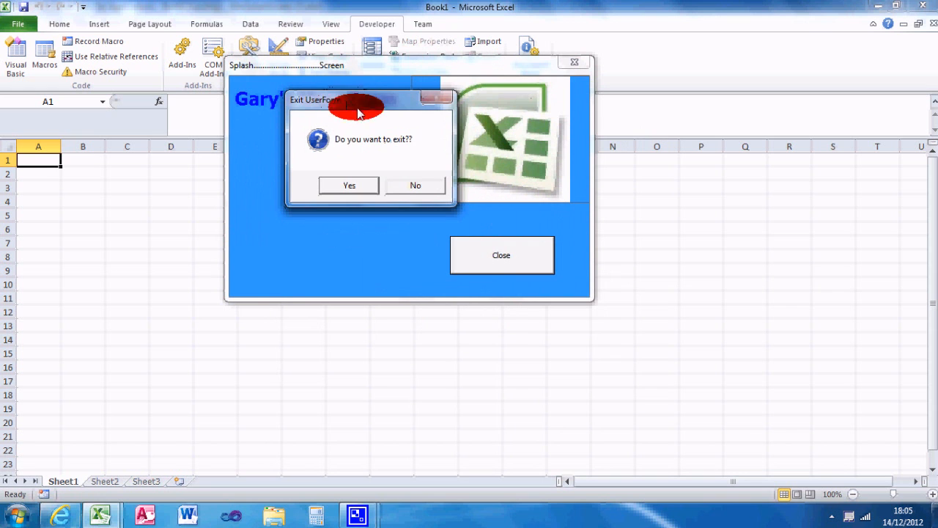
left_click(349, 185)
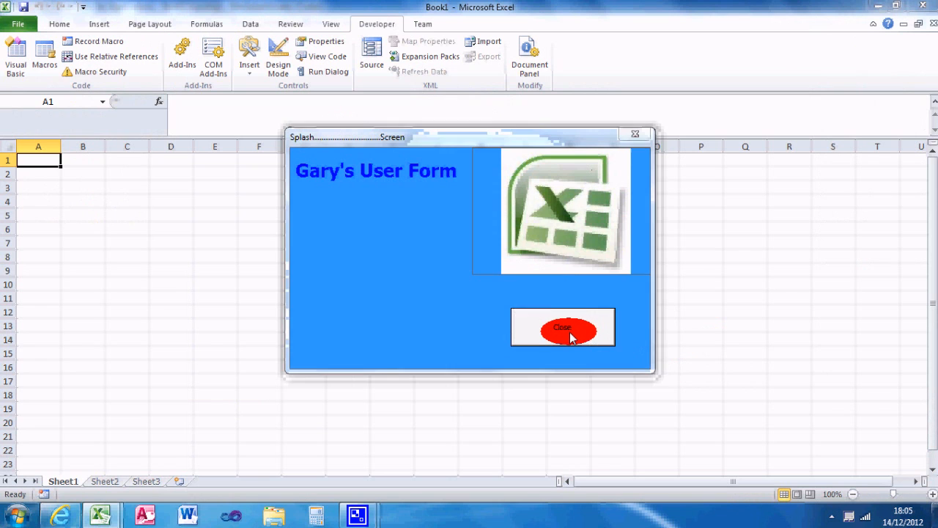
left_click(563, 327)
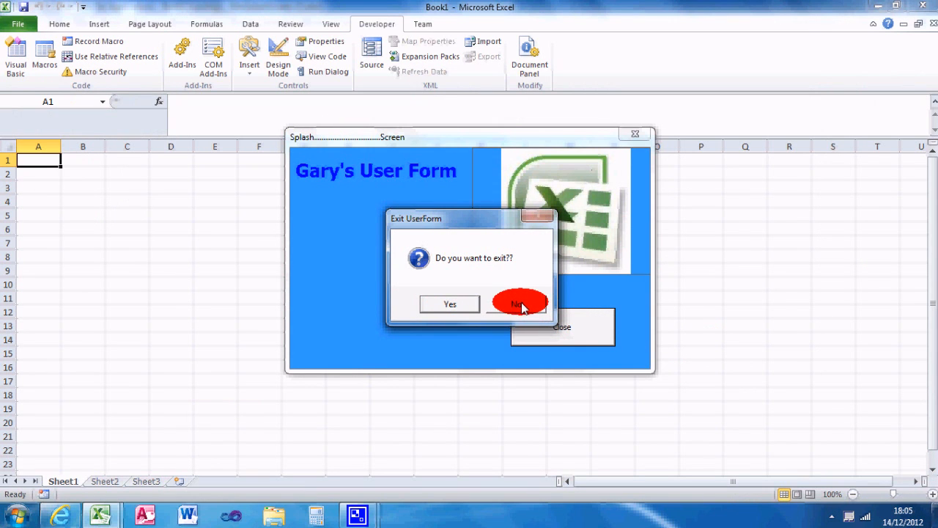
left_click(516, 303)
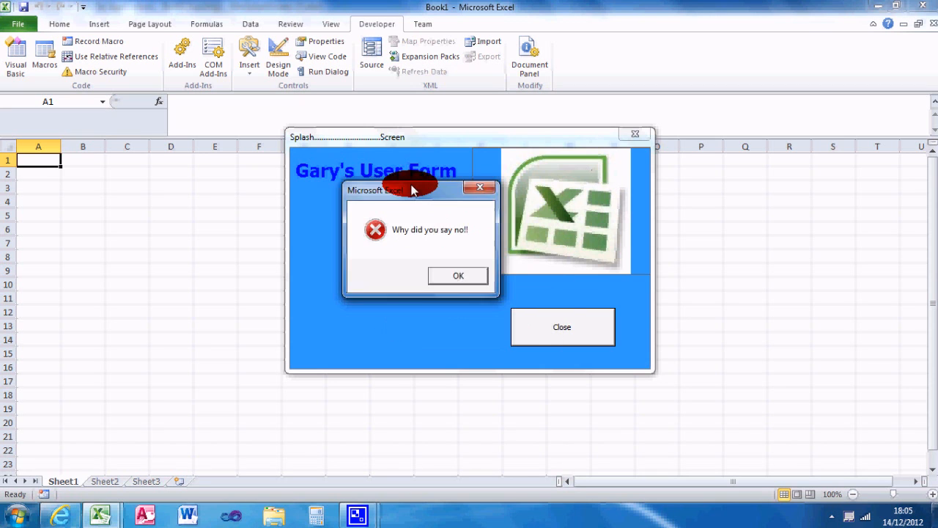
left_click(457, 276)
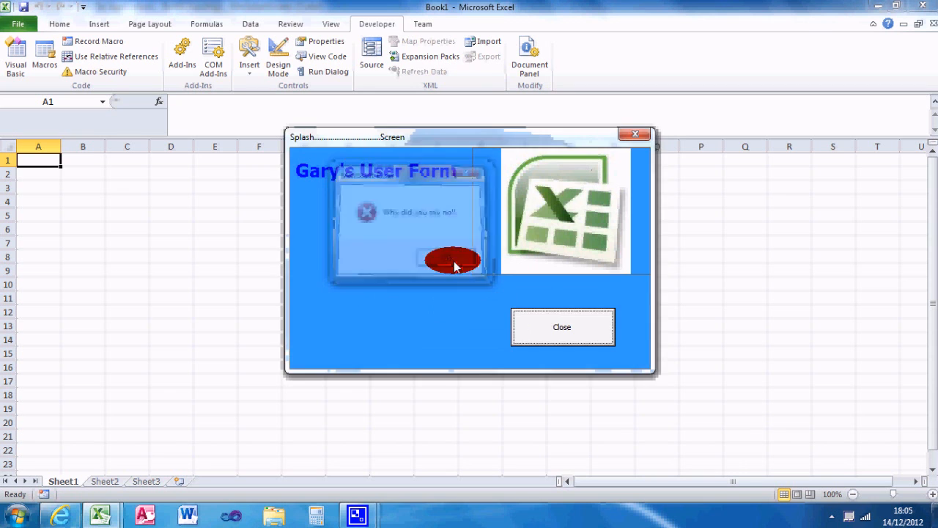
left_click(453, 261)
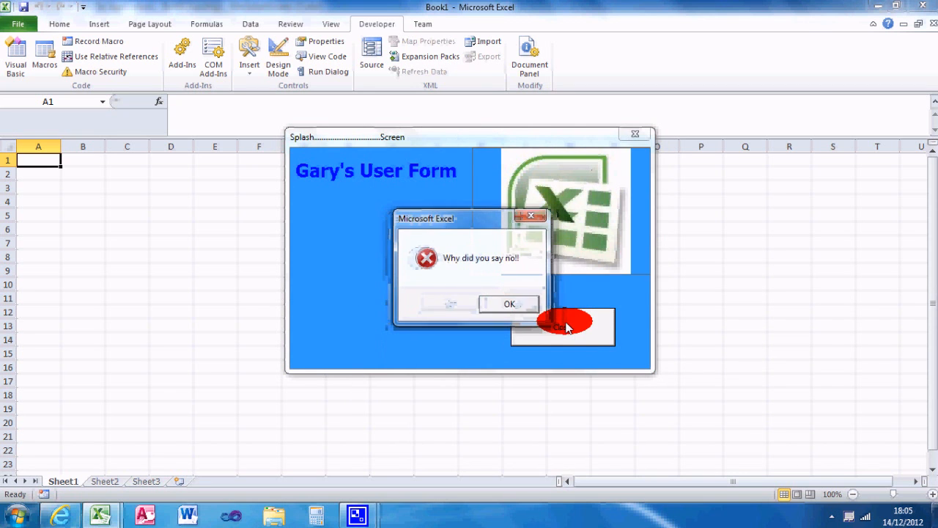
Step: Repeat the Close/No cycle, dismissing 'Why did you say no!!' each time while the form stays open
left_click(509, 304)
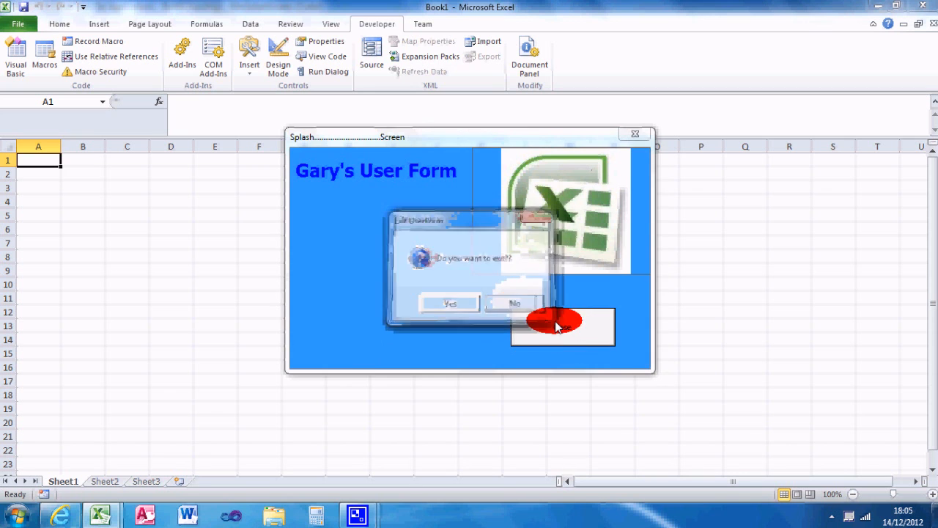
left_click(514, 302)
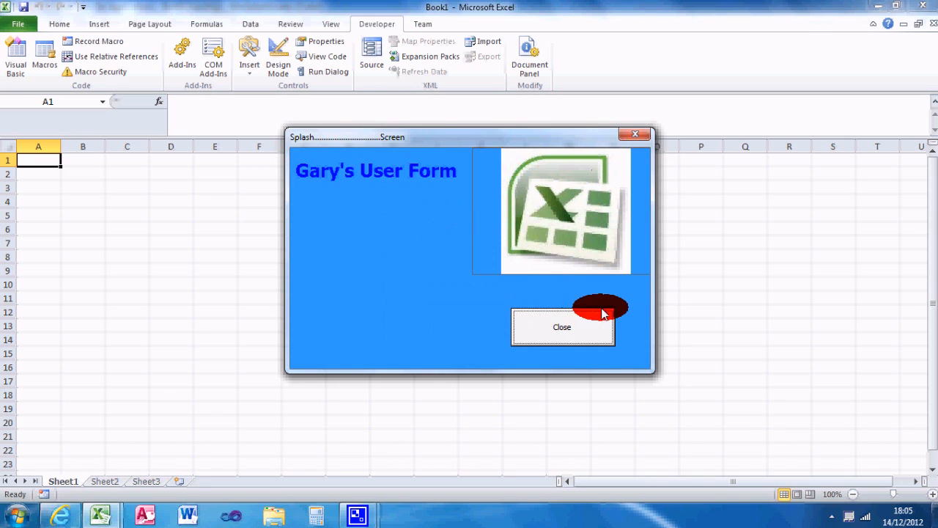
left_click(562, 327)
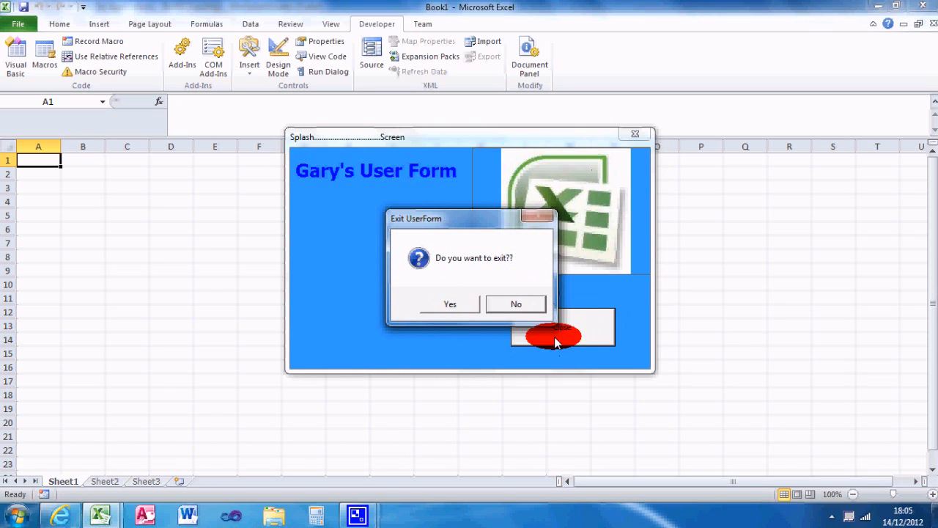
left_click(516, 303)
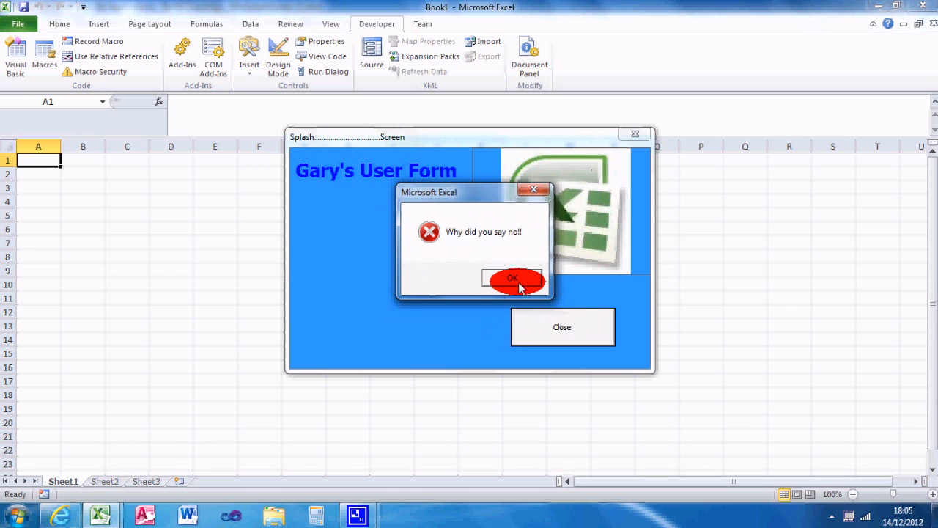
left_click(513, 278)
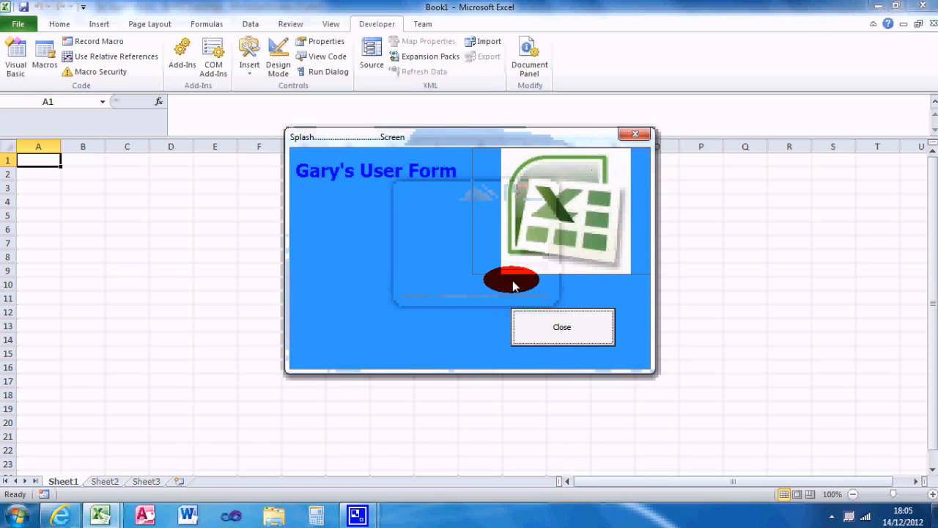
left_click(562, 327)
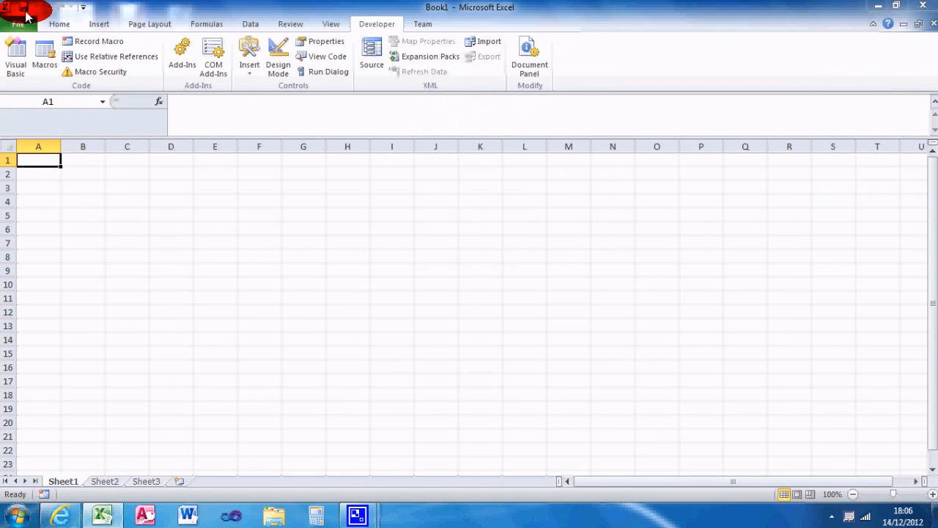
left_click(17, 24)
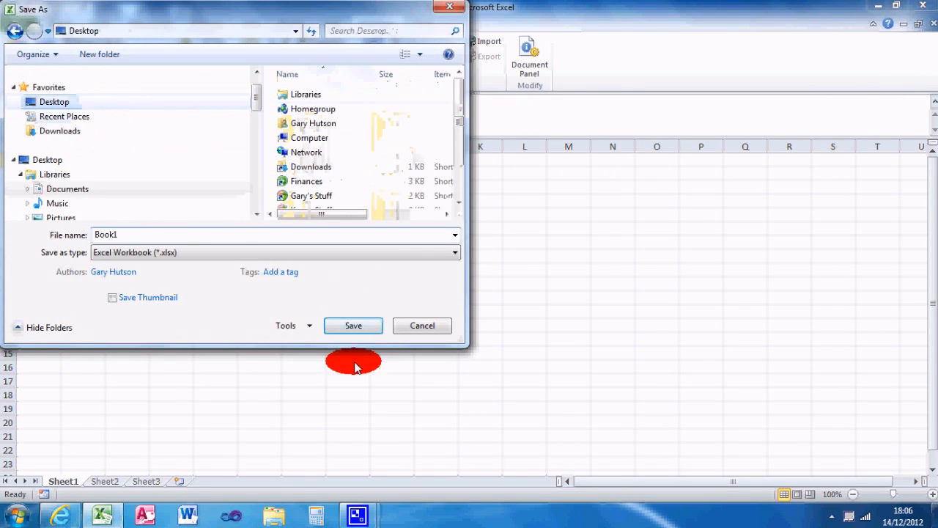
left_click(352, 325)
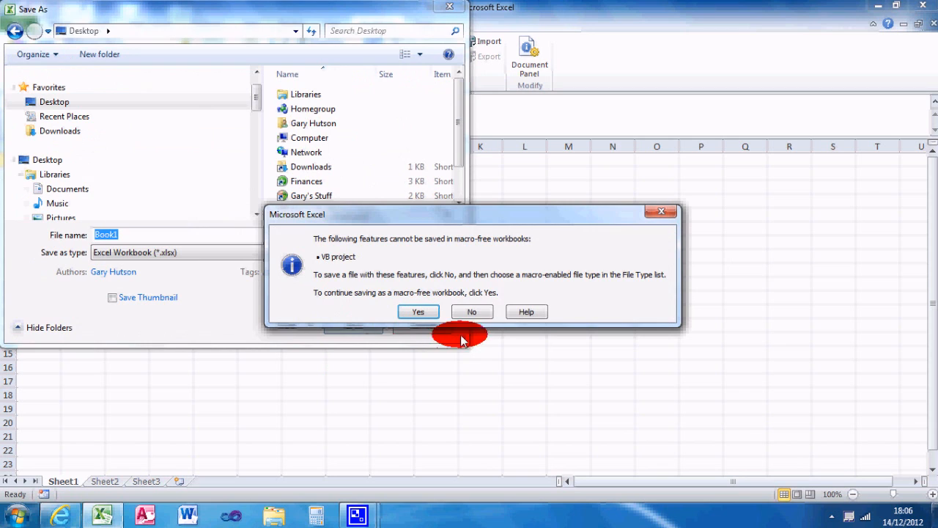
mouse_move(472, 311)
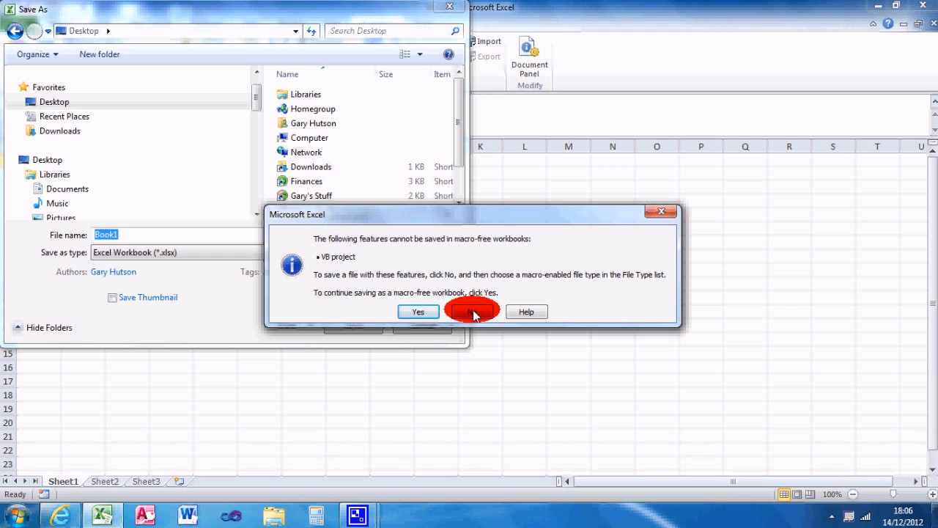
left_click(472, 311)
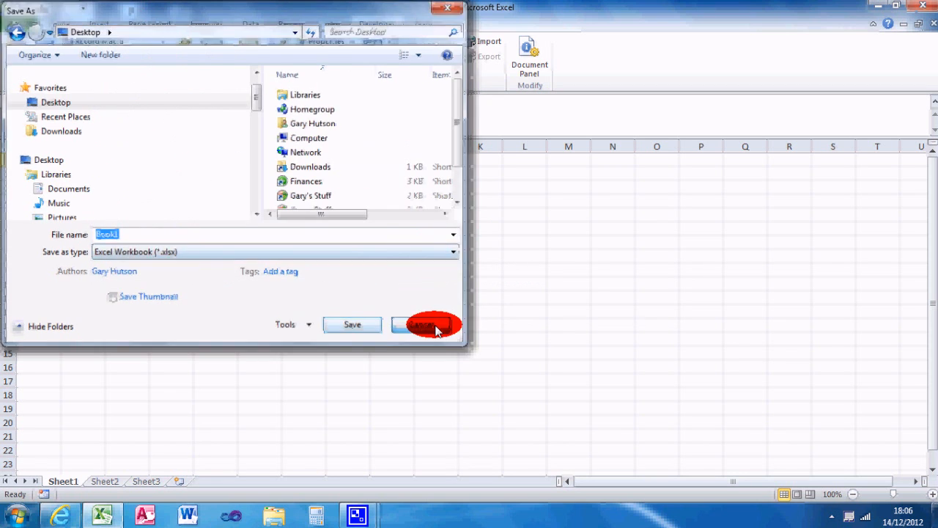
left_click(424, 325)
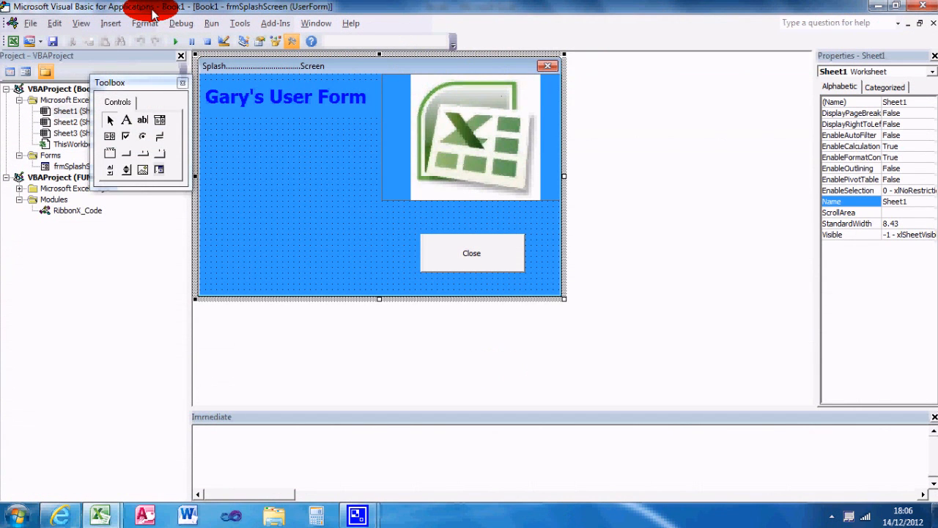
Step: Create a Workbook_Open procedure in ThisWorkbook's code module
left_click(74, 146)
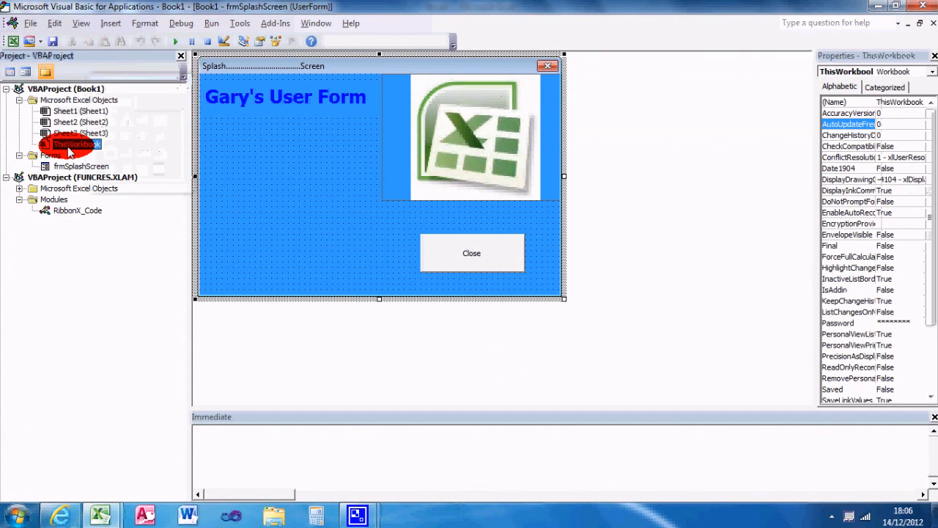
double_click(76, 144)
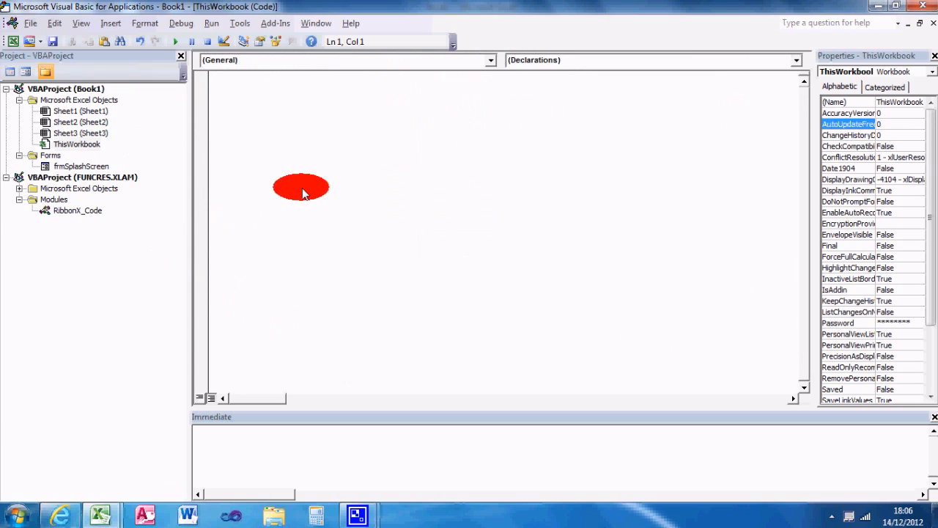
left_click(489, 60)
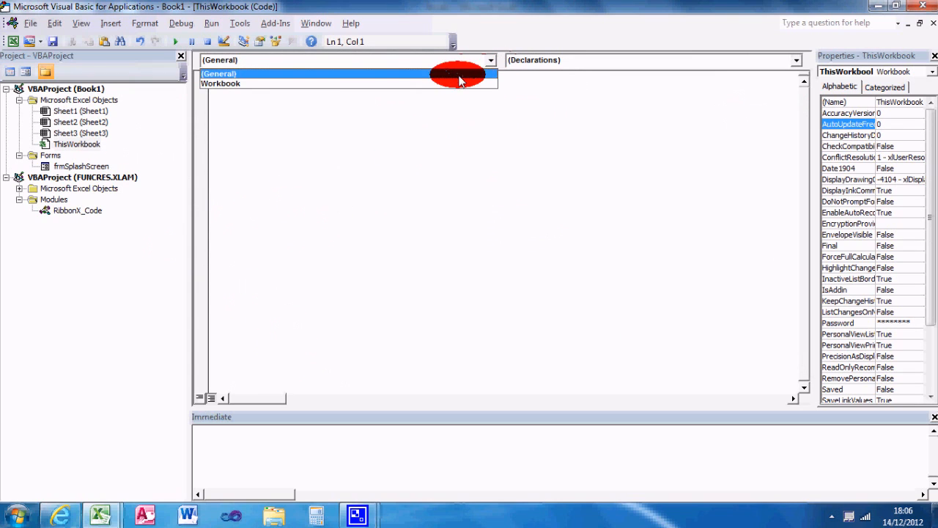
left_click(220, 73)
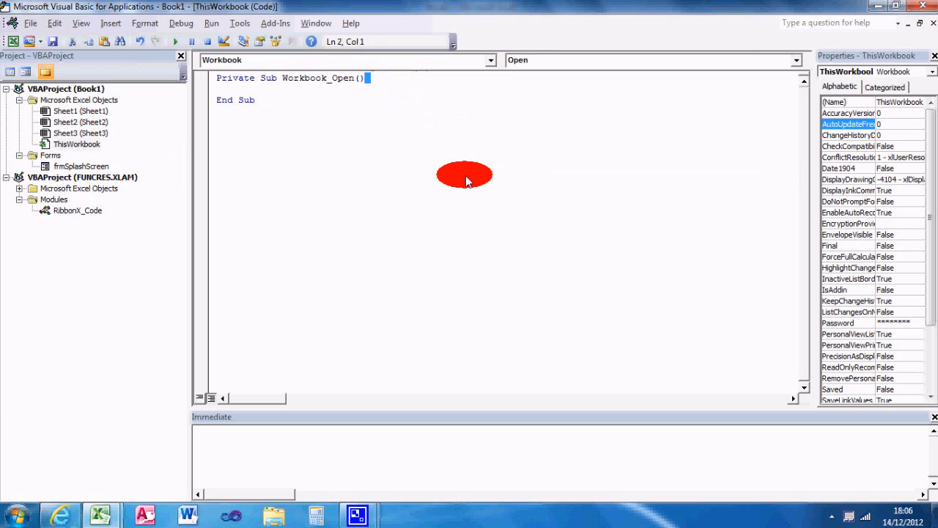
Step: Add the line frmSplashScreen.Show inside Workbook_Open
key("enter")
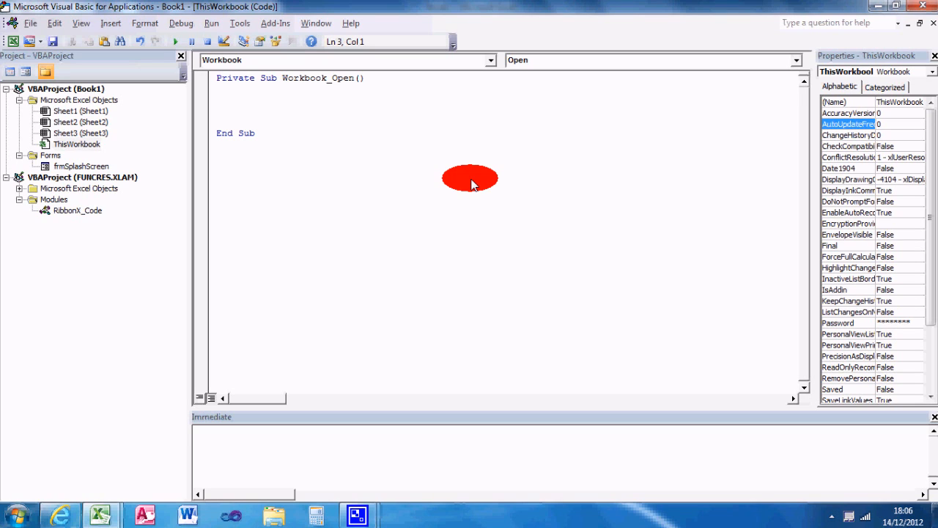
type("fr")
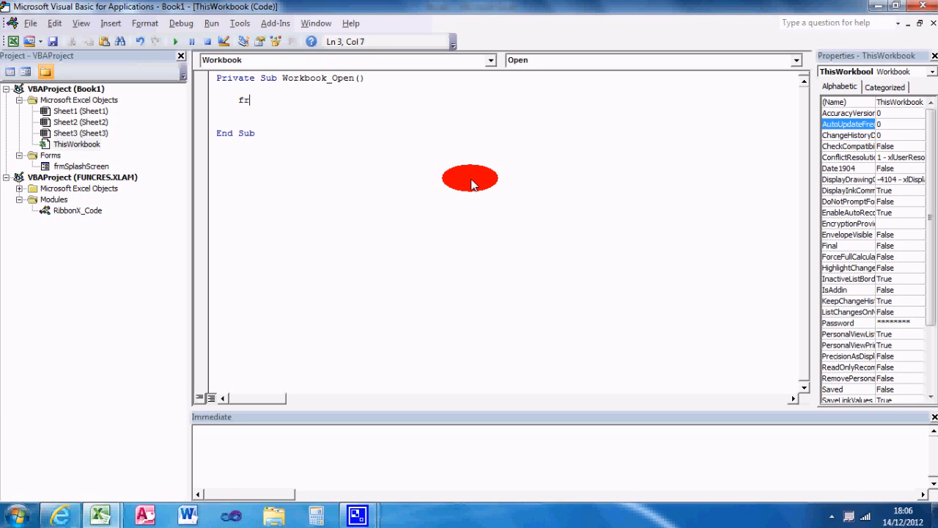
type("mSplashScreen")
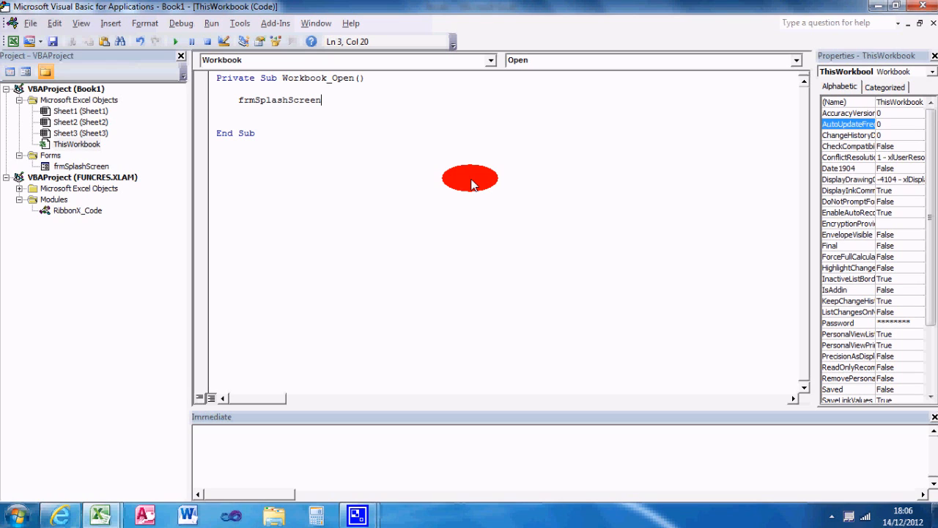
type(".Show")
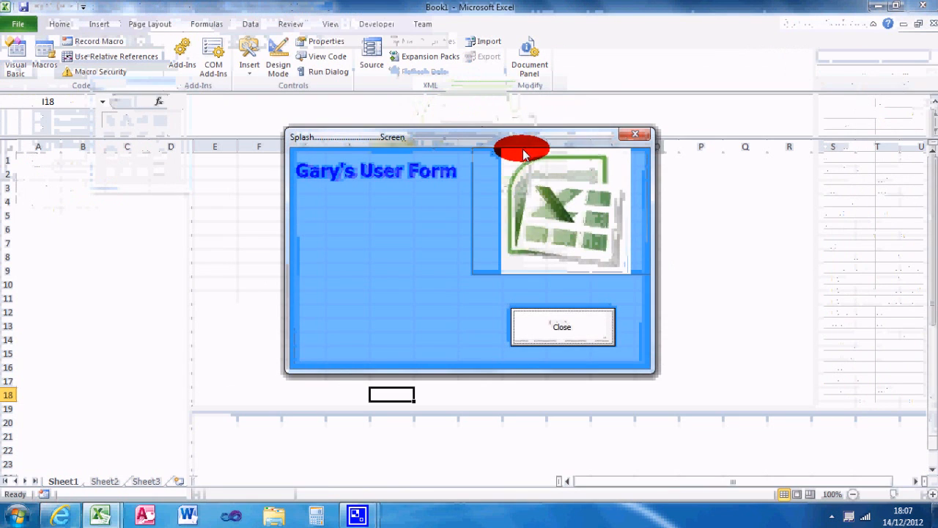
Step: Drag the splash form to the top left, close it and answer Yes to exit
left_click_drag(521, 135, 354, 41)
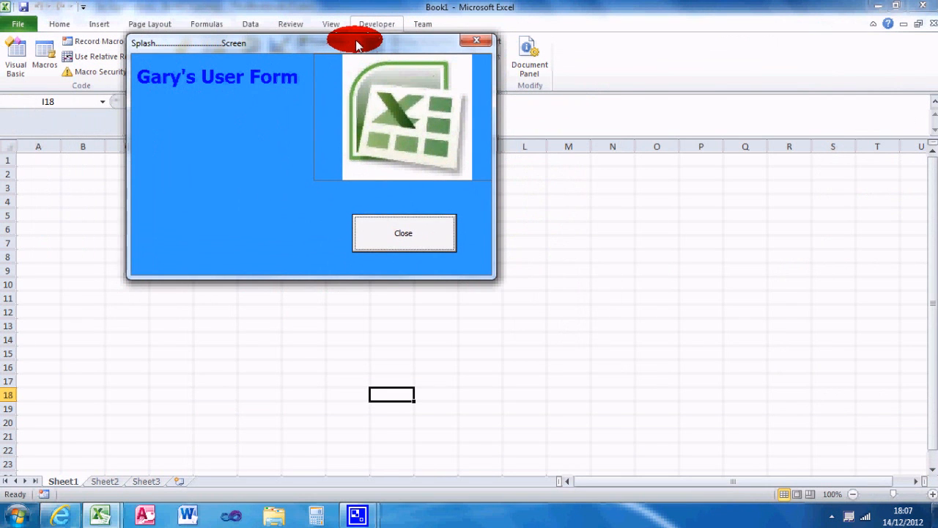
mouse_move(345, 158)
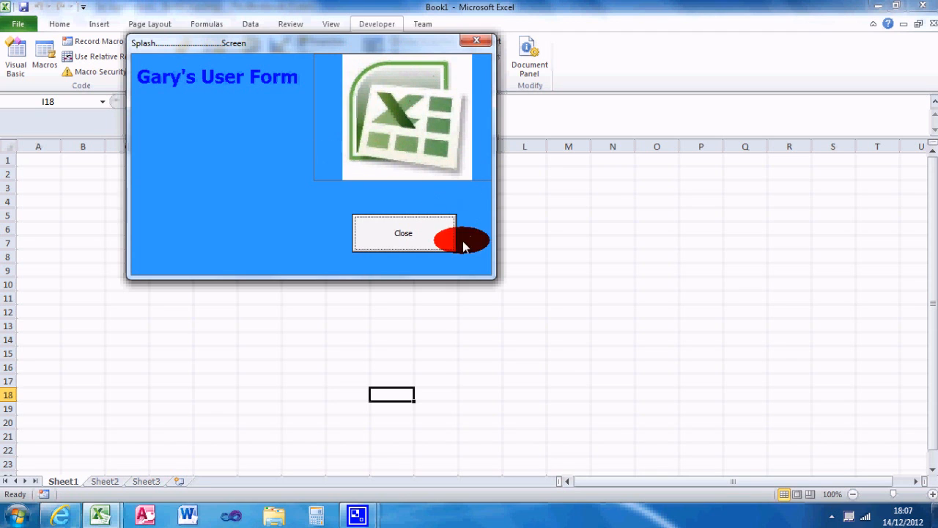
left_click(404, 233)
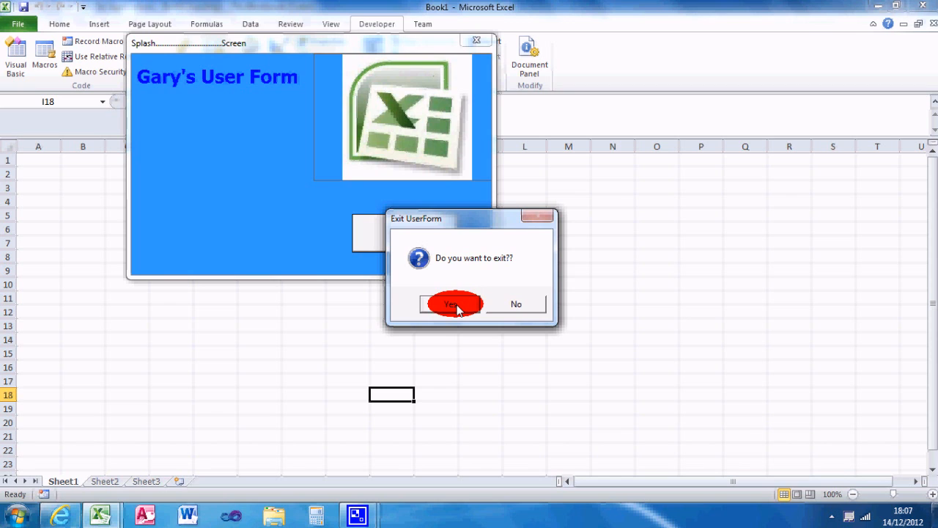
left_click(450, 304)
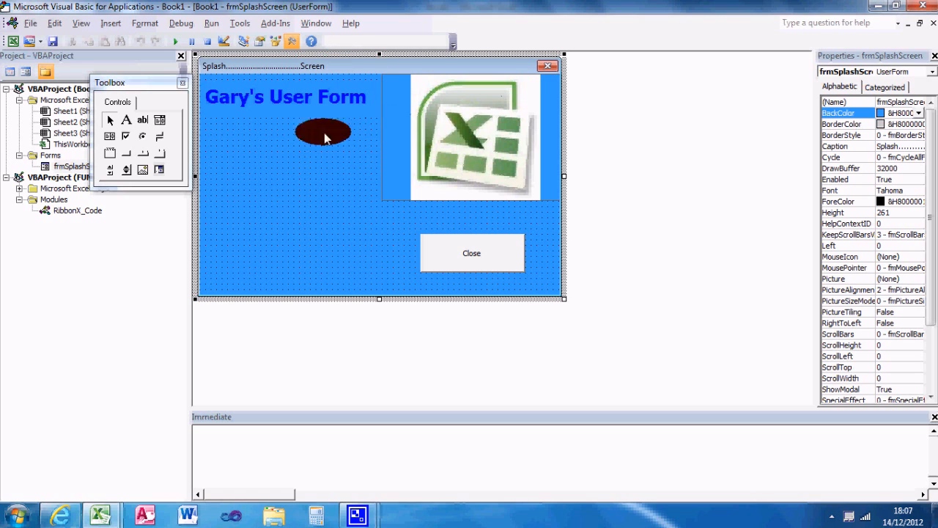
left_click_drag(323, 132, 467, 165)
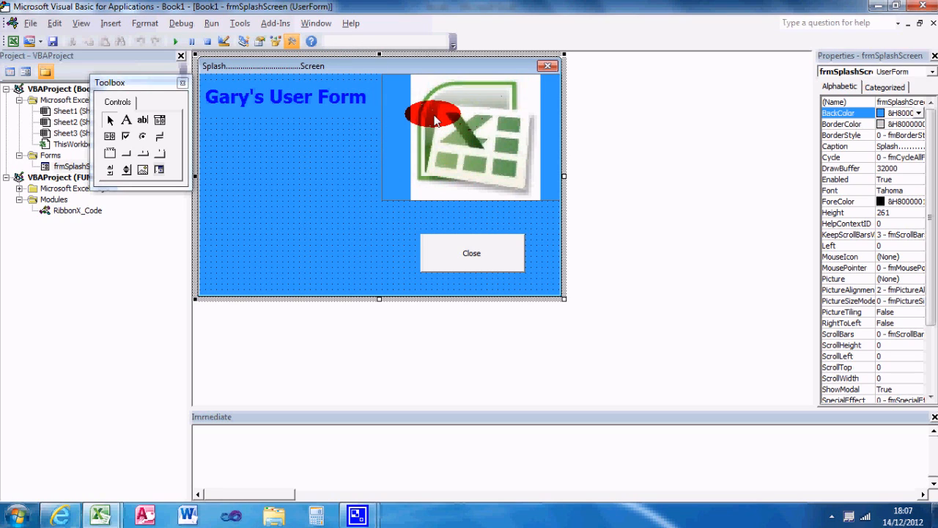
left_click_drag(432, 115, 428, 66)
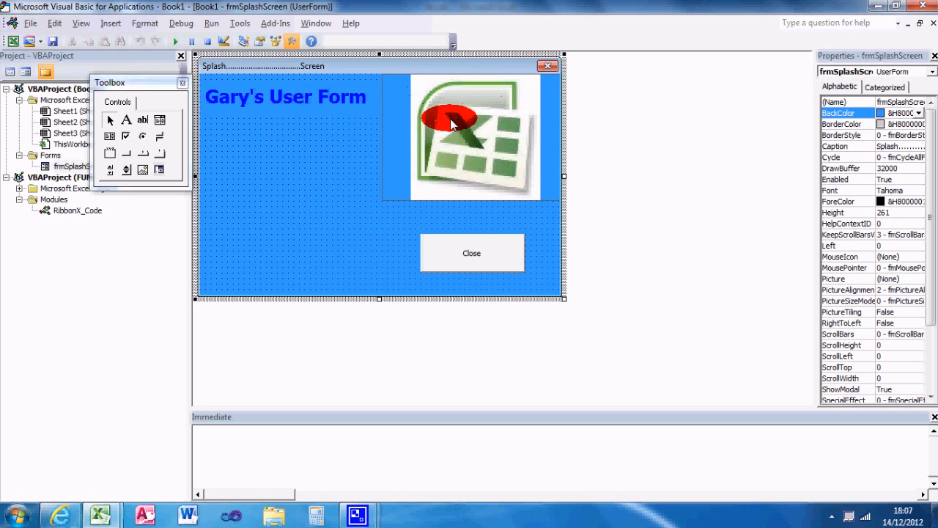
left_click_drag(451, 118, 401, 67)
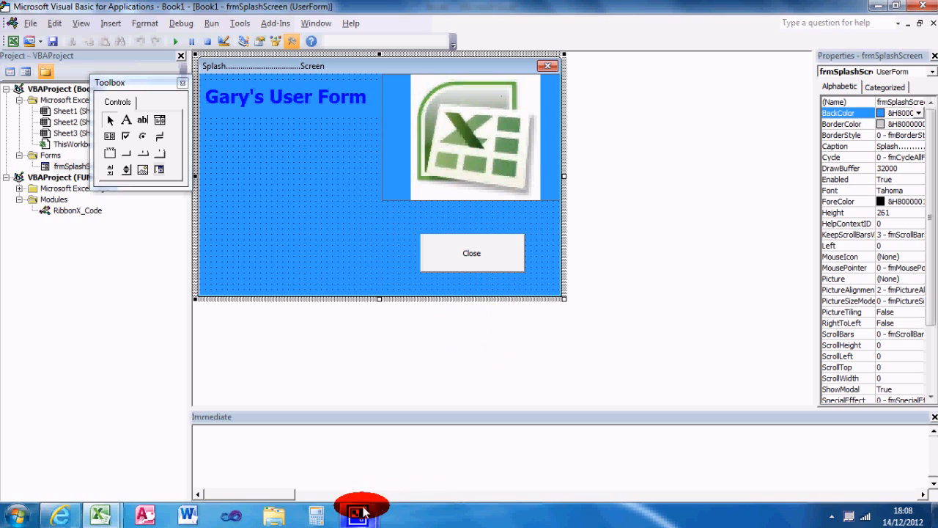
left_click(358, 513)
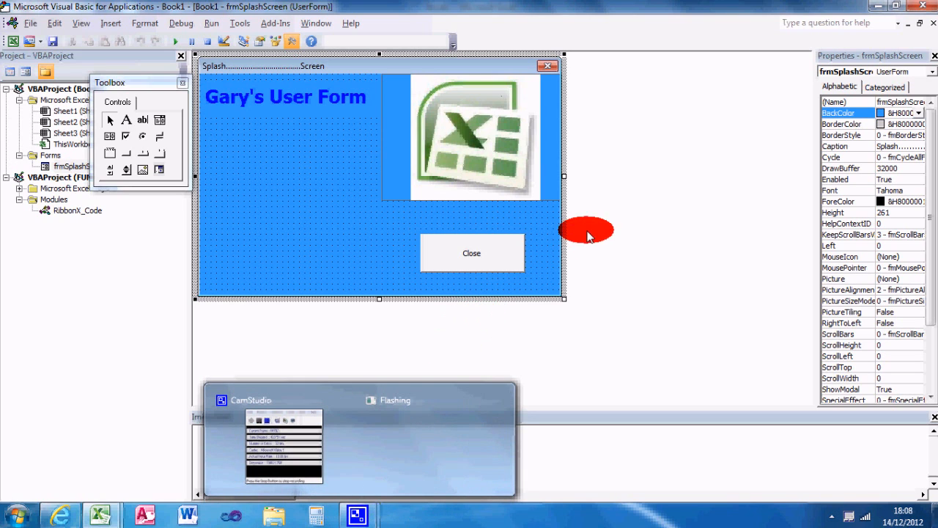